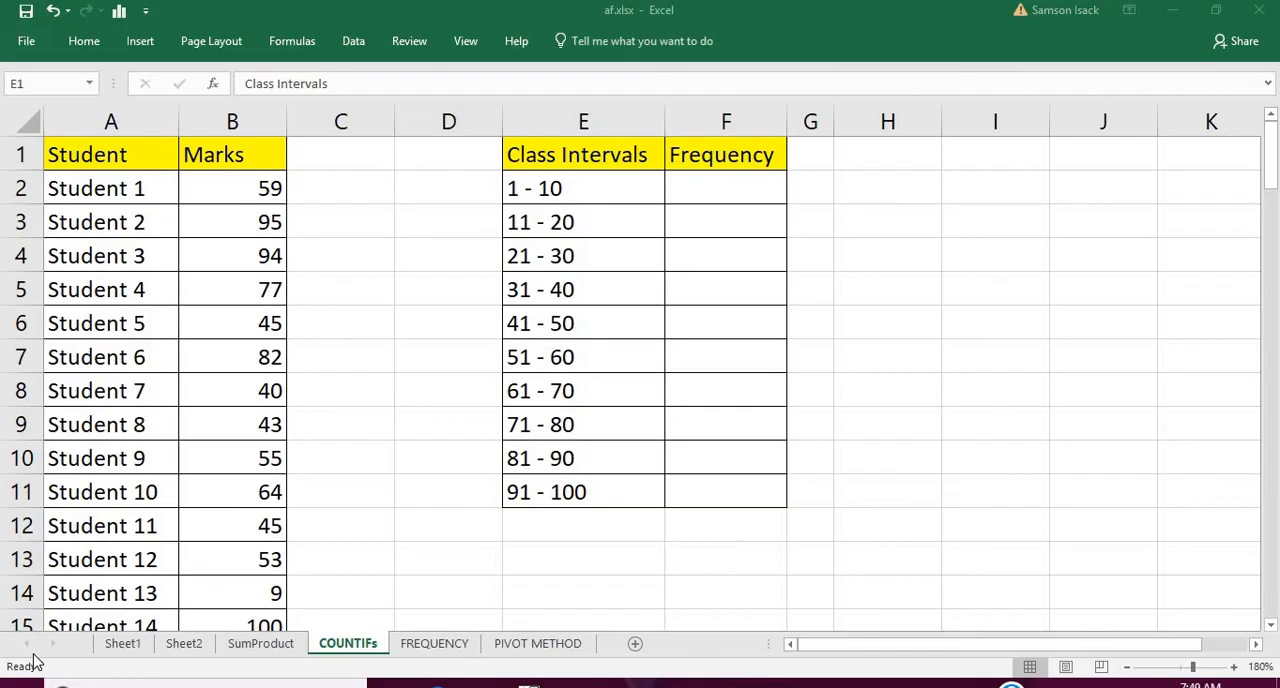
{"action": "mouse_move", "coordinate": [138, 160]}
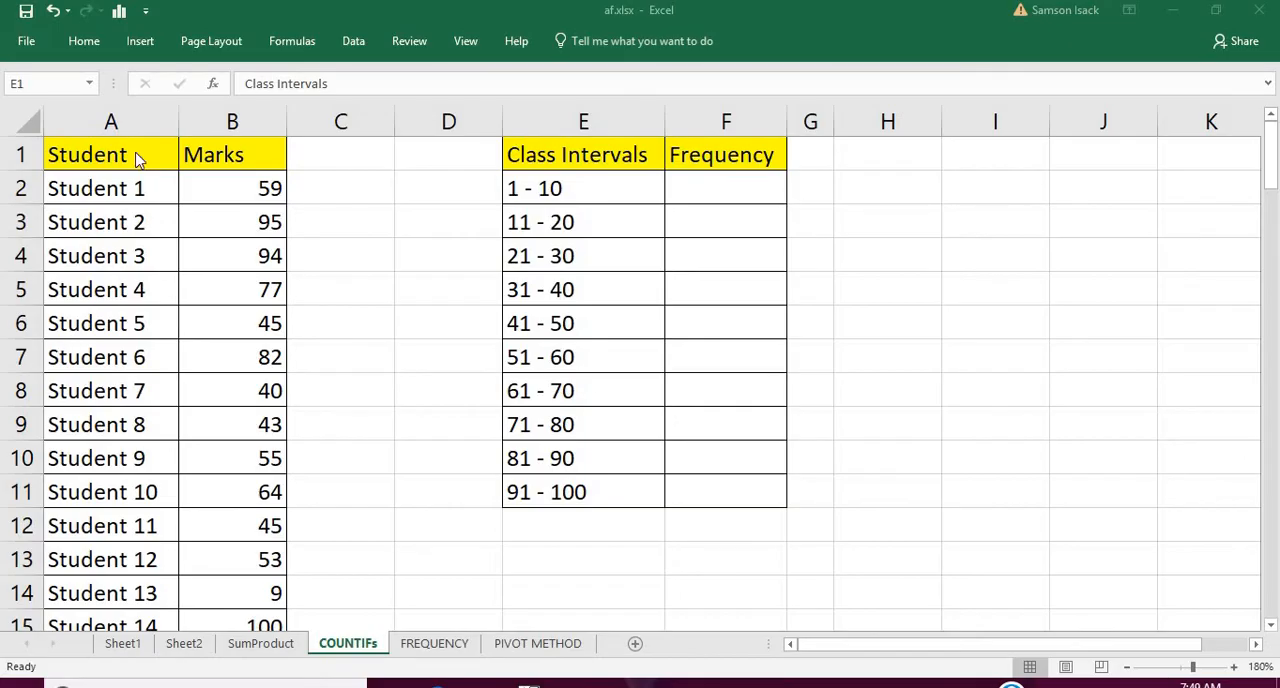
- Inspect the Student, Marks, class-interval and empty Frequency cells, down to the cell below the last Frequency row
{"action": "left_click", "coordinate": [110, 154]}
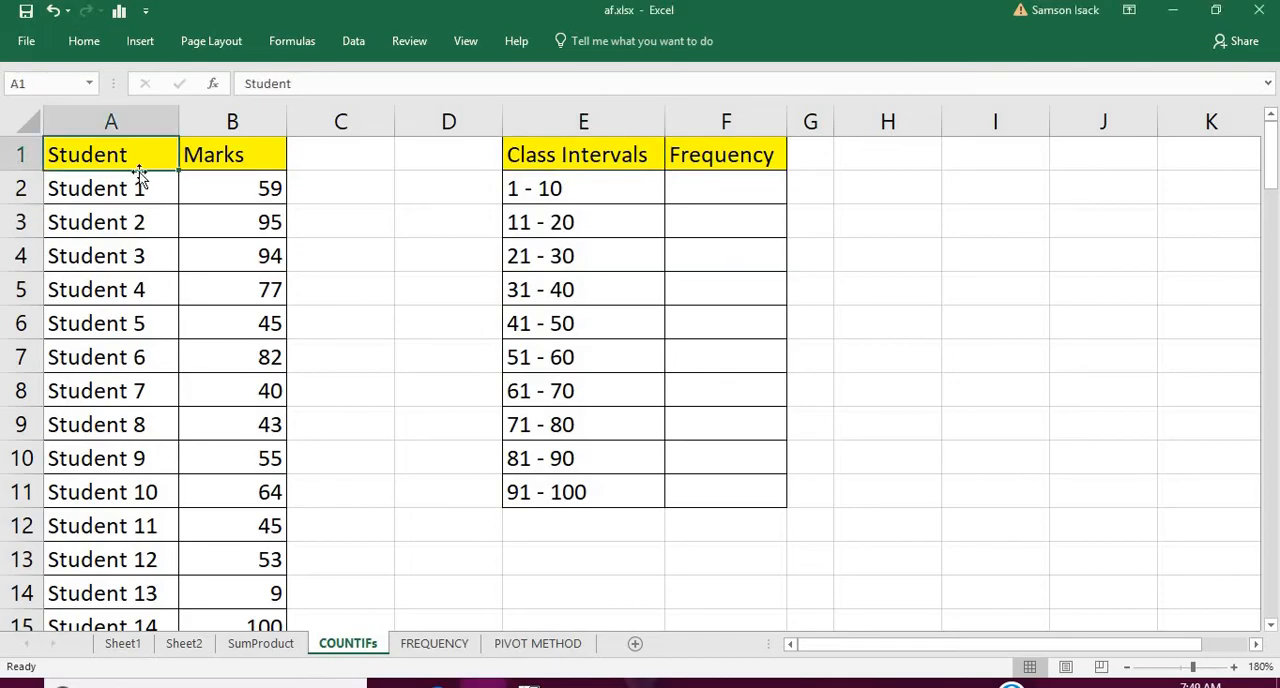
{"action": "left_click", "coordinate": [96, 188]}
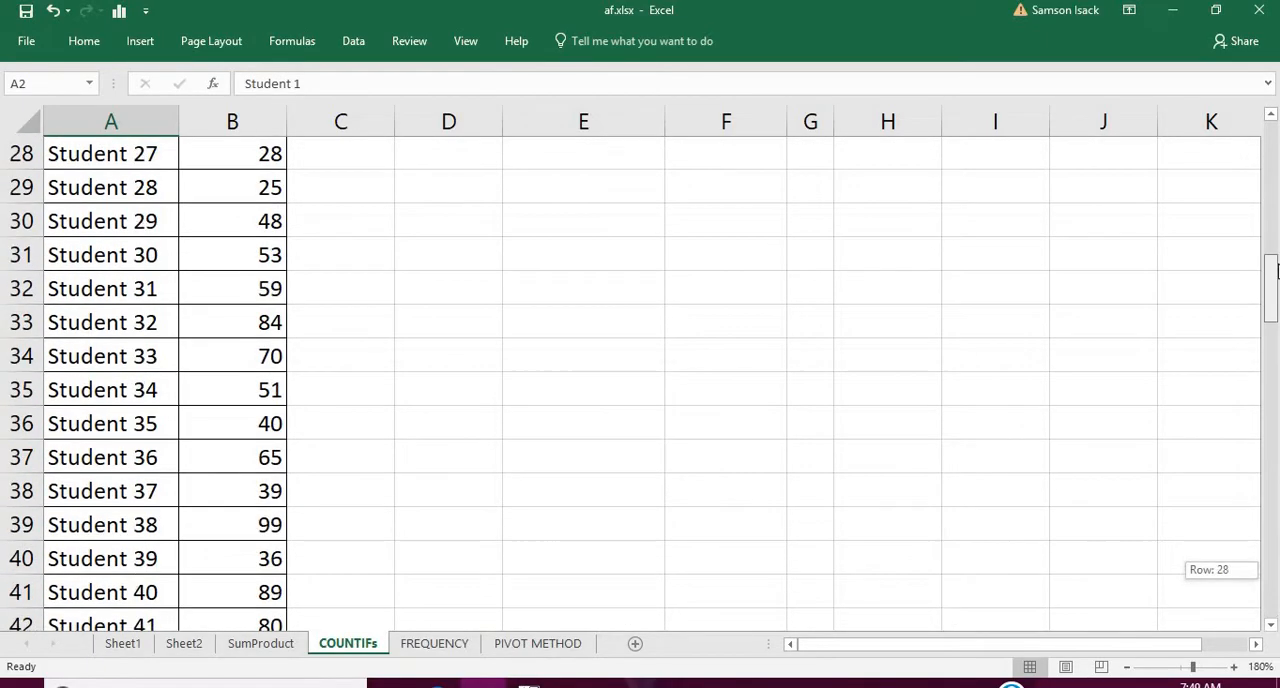
{"action": "scroll", "scroll_direction": "up", "scroll_amount": 3}
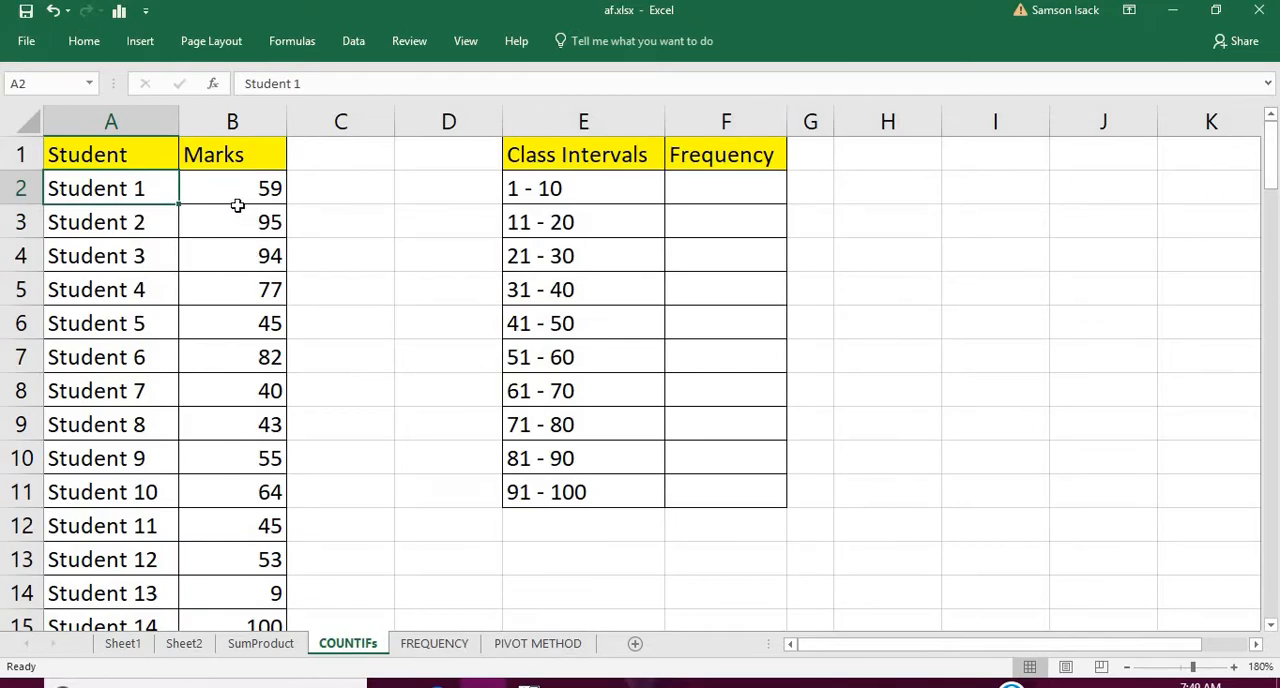
{"action": "left_click", "coordinate": [232, 188]}
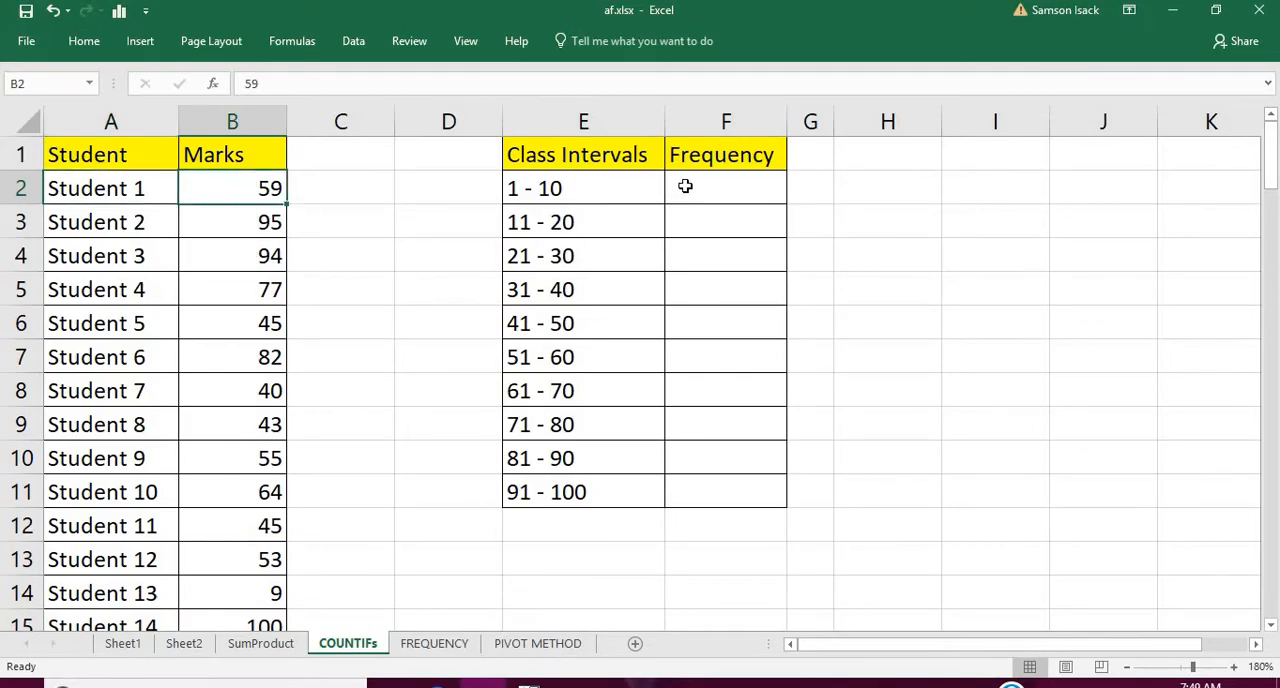
{"action": "left_click", "coordinate": [724, 188]}
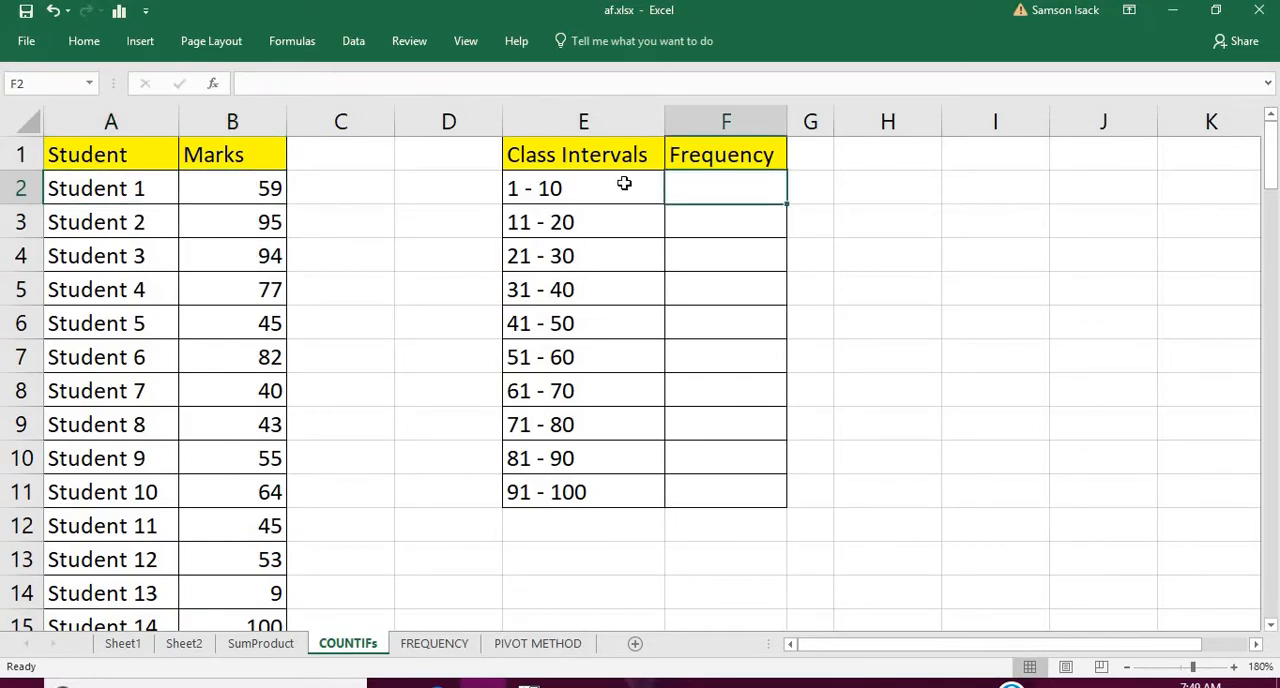
{"action": "left_click", "coordinate": [584, 188]}
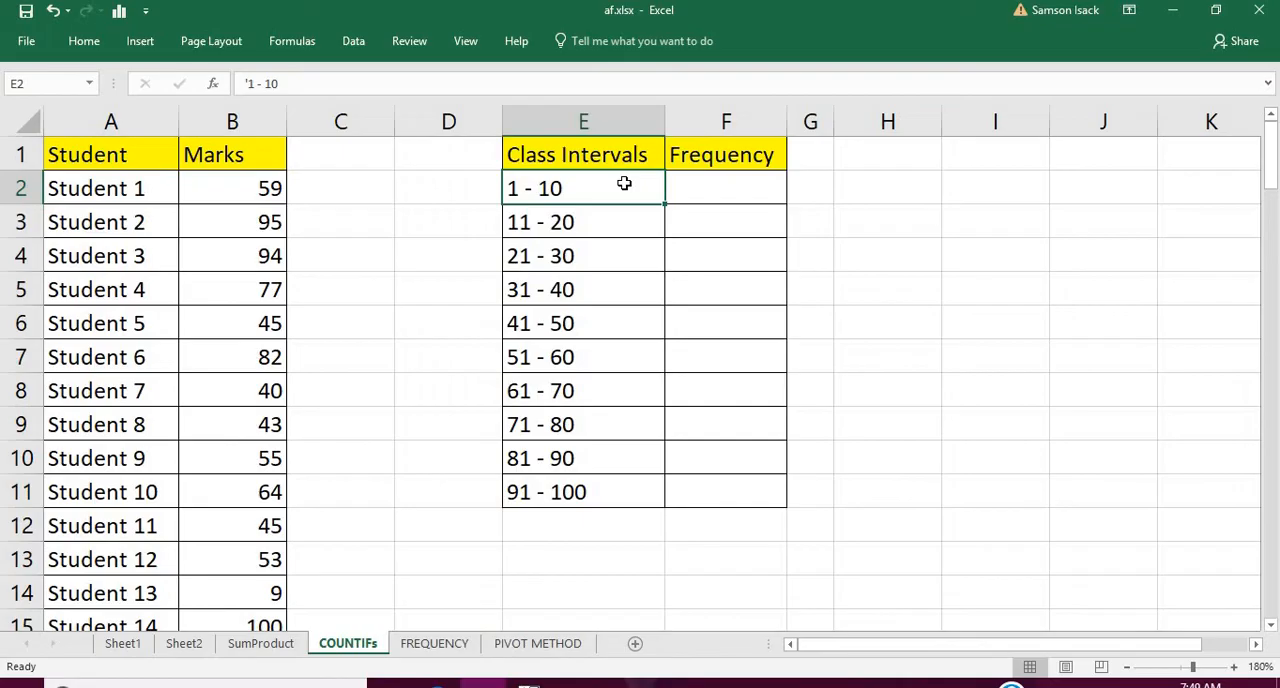
{"action": "mouse_move", "coordinate": [688, 226]}
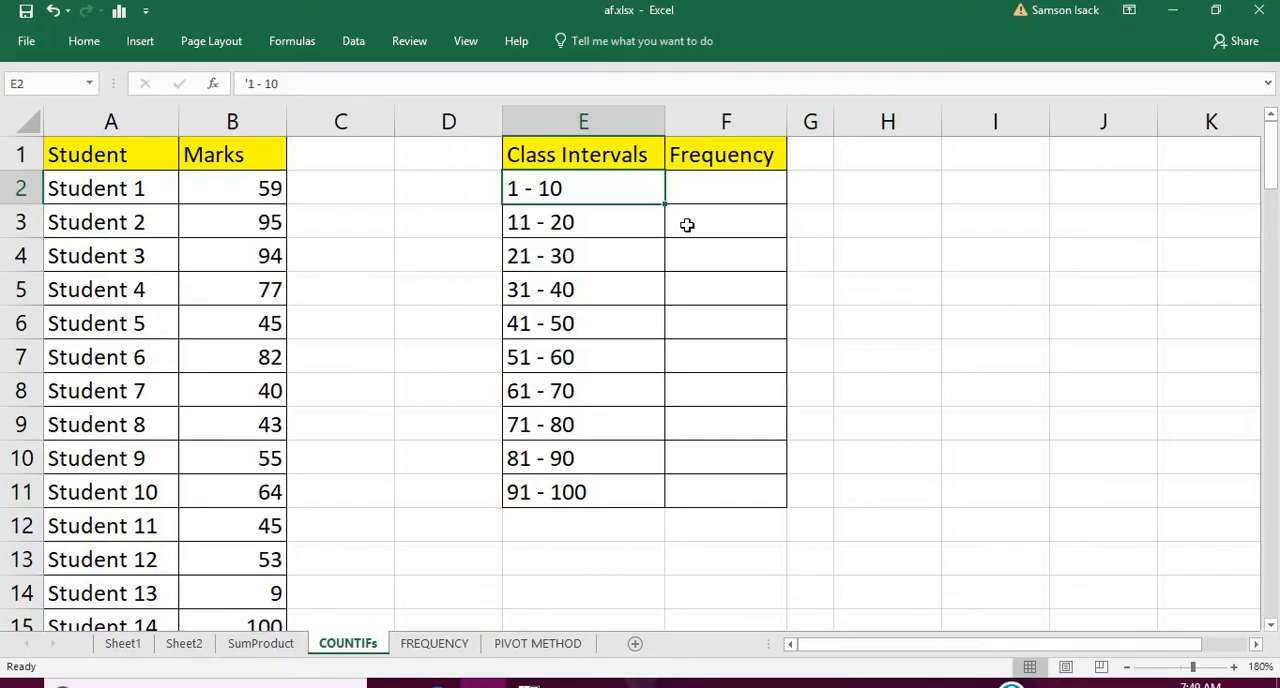
{"action": "left_click", "coordinate": [584, 220]}
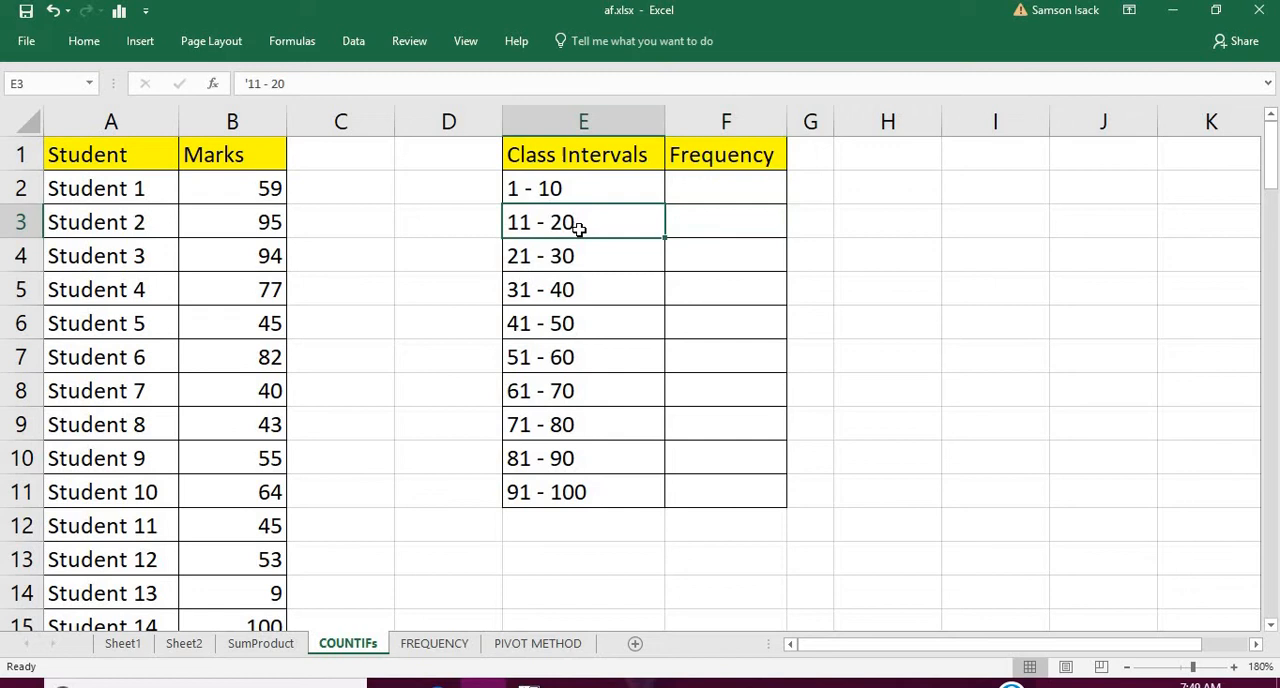
{"action": "mouse_move", "coordinate": [664, 296]}
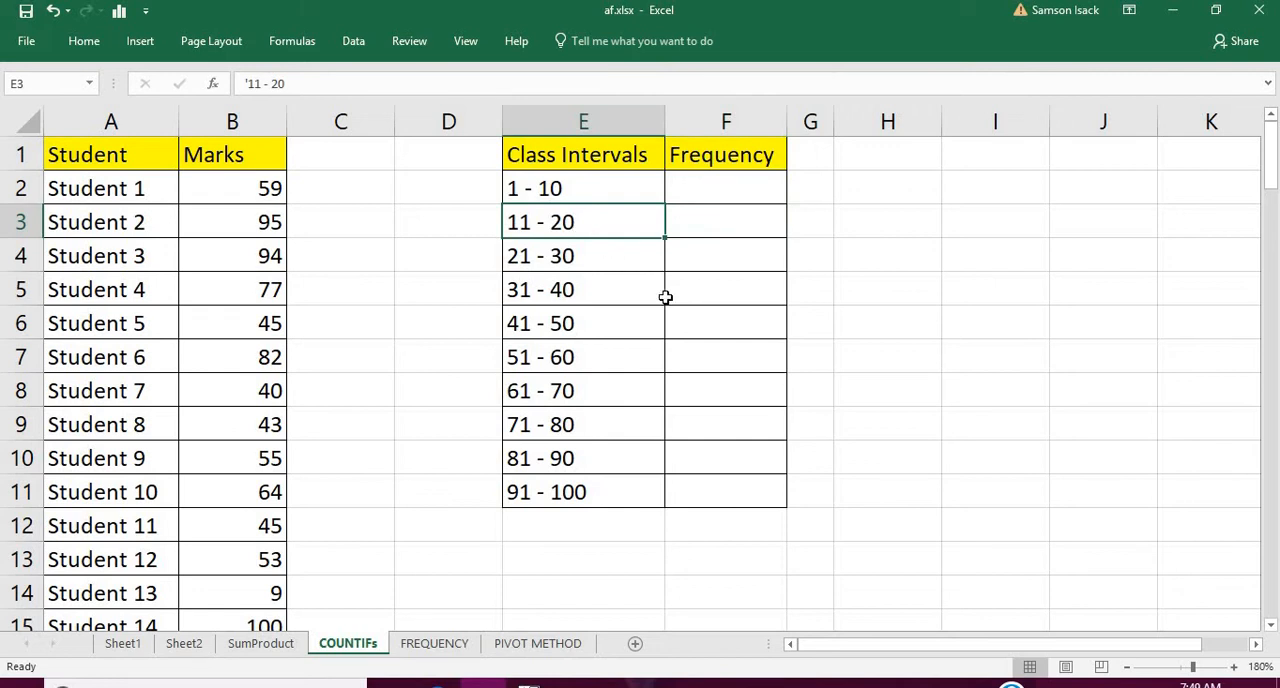
{"action": "left_click", "coordinate": [584, 188]}
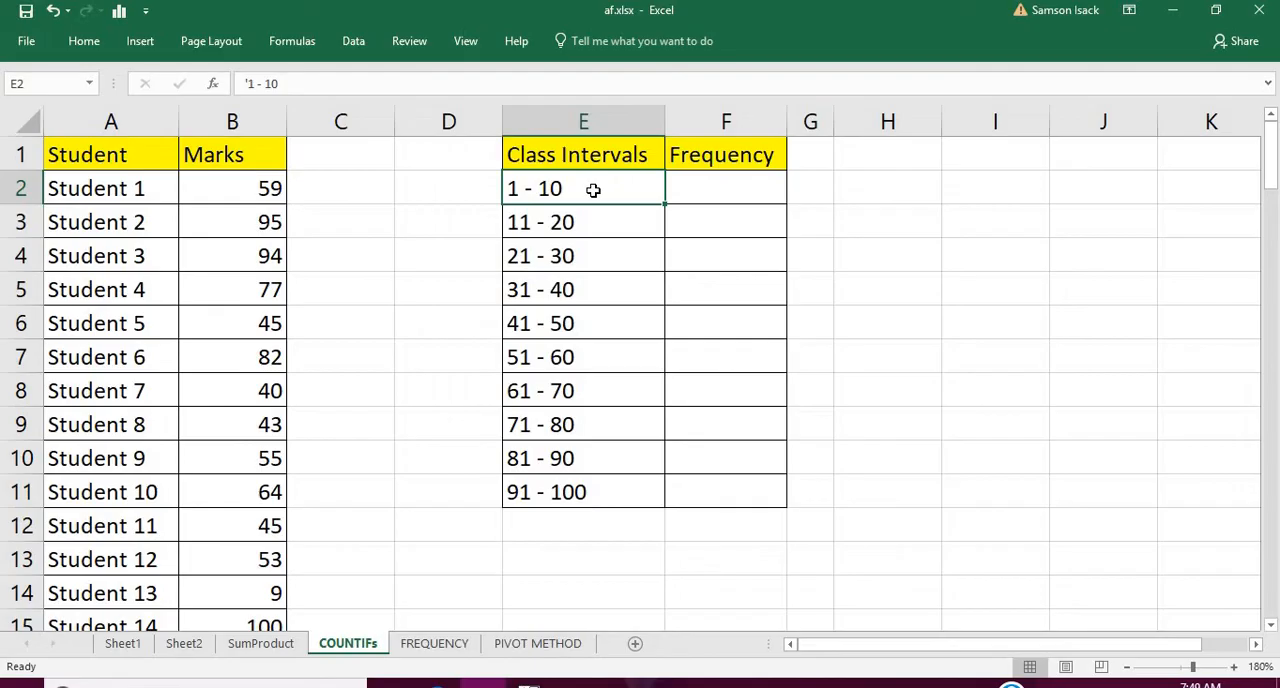
{"action": "mouse_move", "coordinate": [524, 190]}
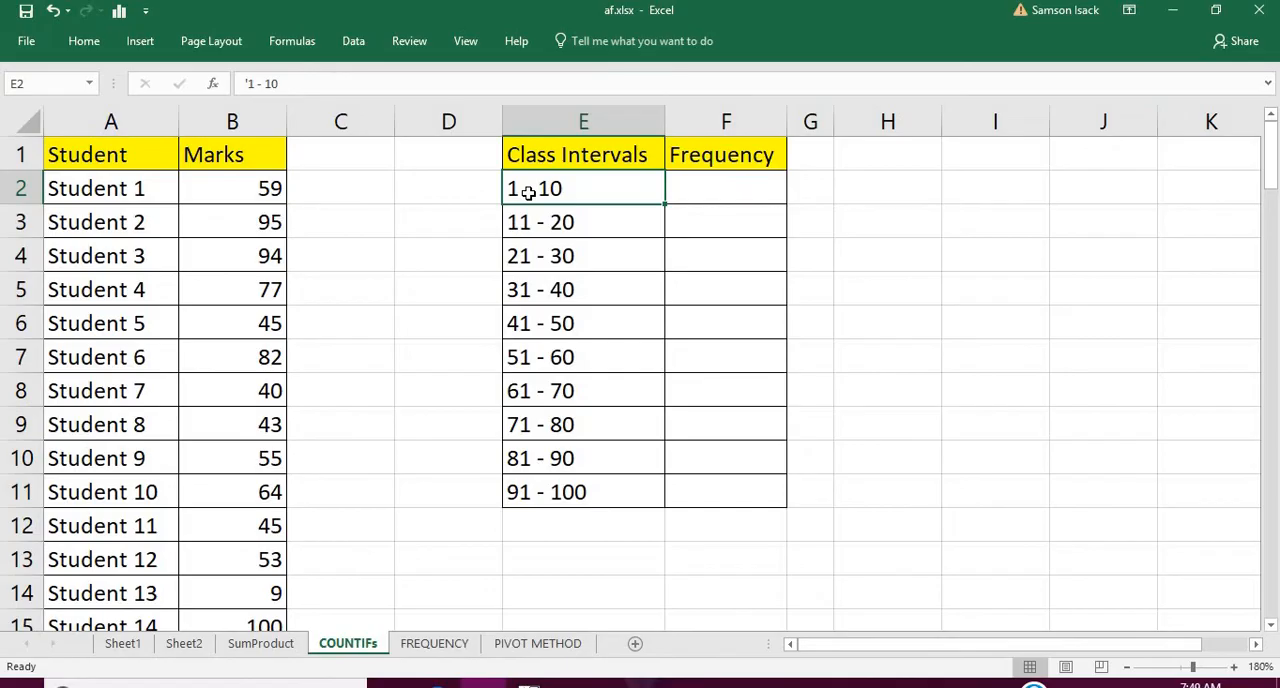
{"action": "left_click", "coordinate": [724, 188]}
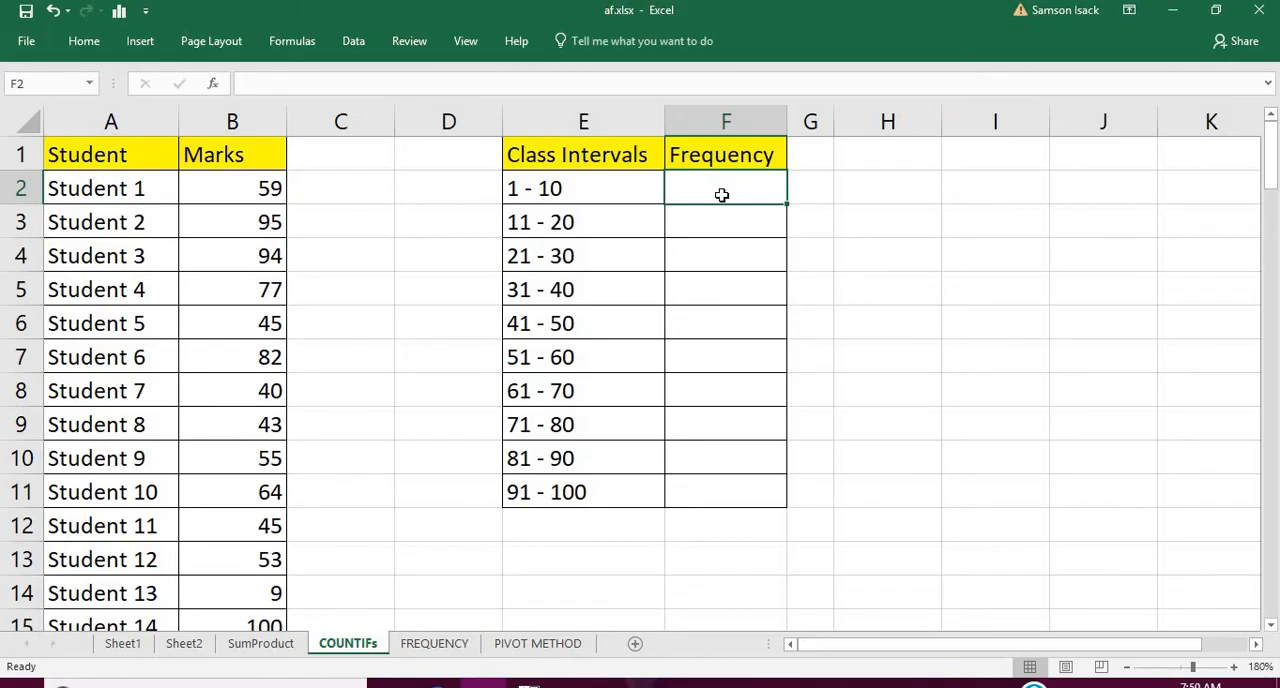
{"action": "mouse_move", "coordinate": [690, 156]}
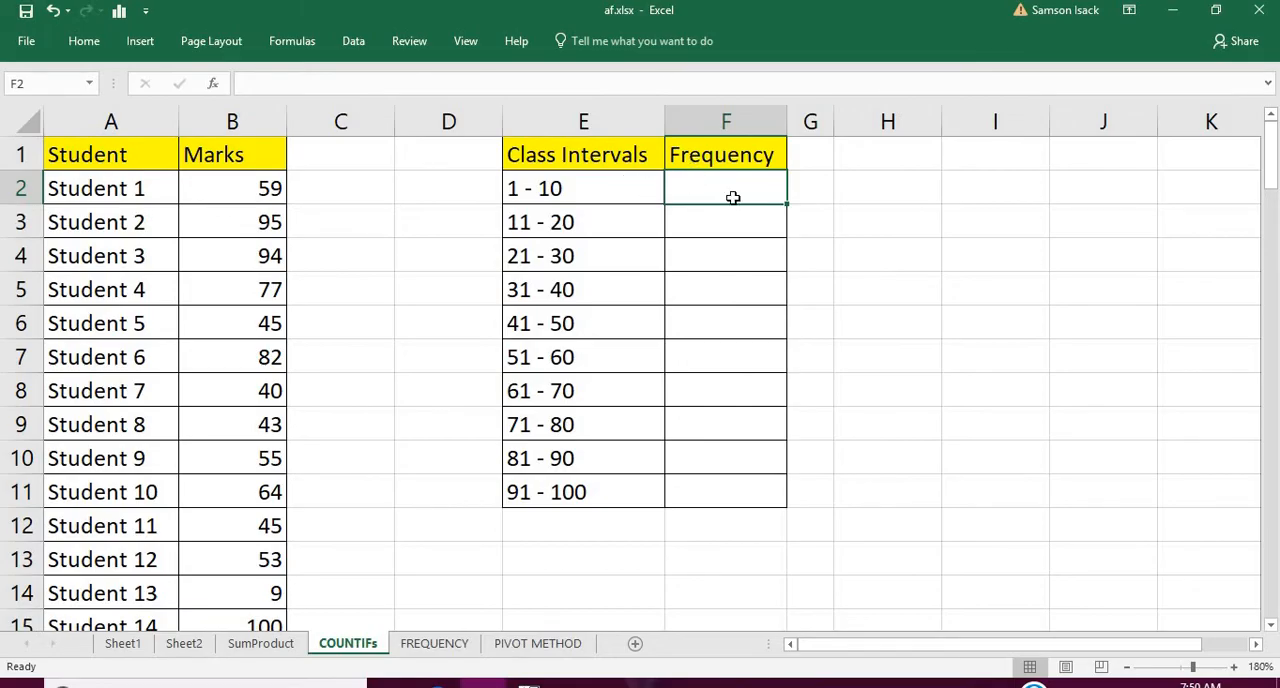
{"action": "mouse_move", "coordinate": [672, 192]}
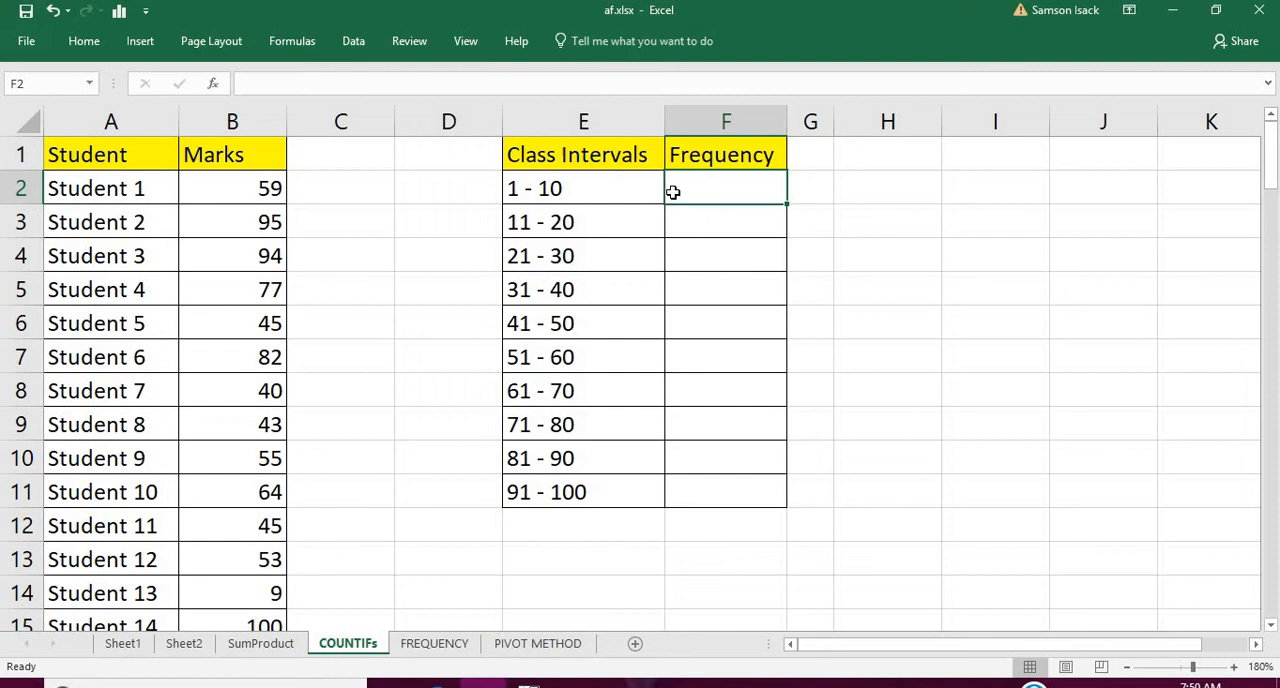
{"action": "mouse_move", "coordinate": [592, 194]}
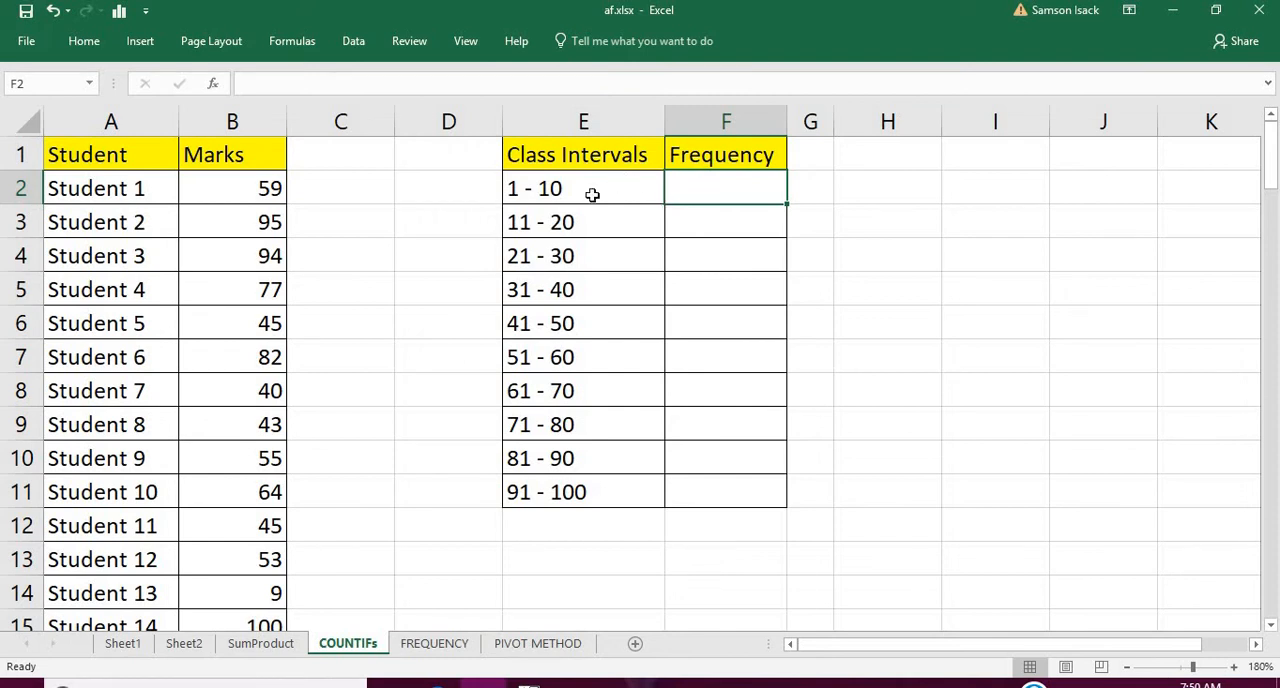
{"action": "mouse_move", "coordinate": [672, 214]}
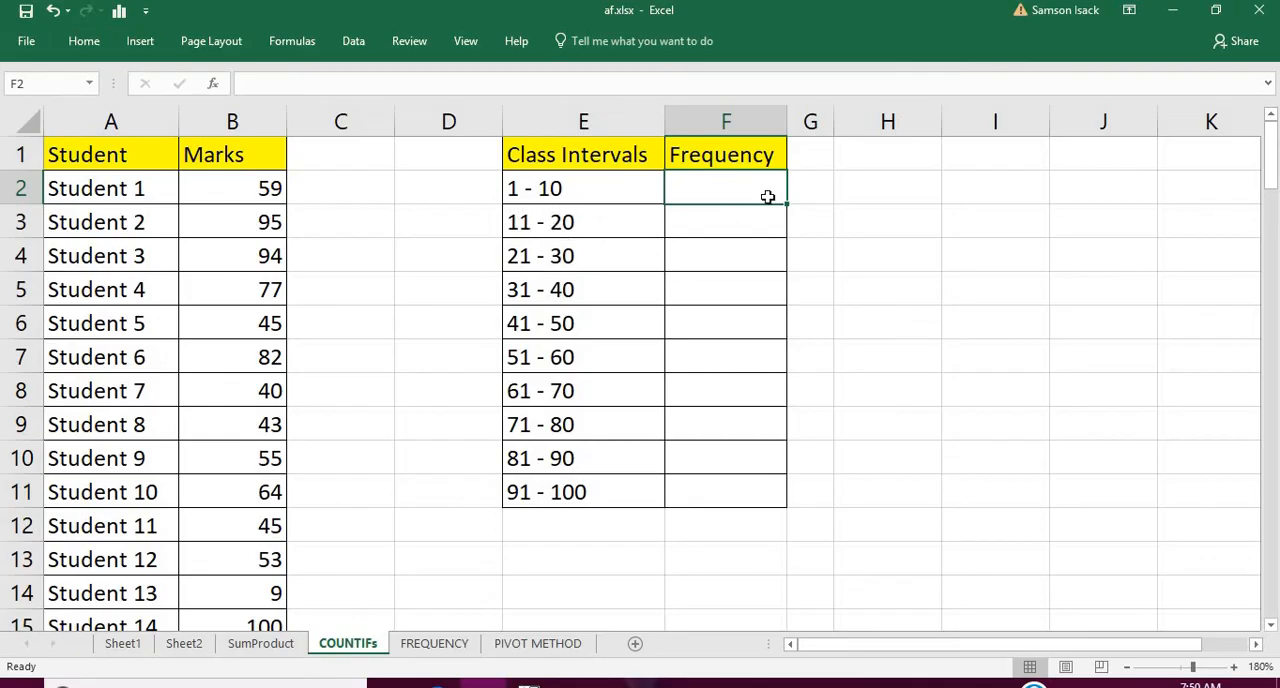
{"action": "mouse_move", "coordinate": [740, 192]}
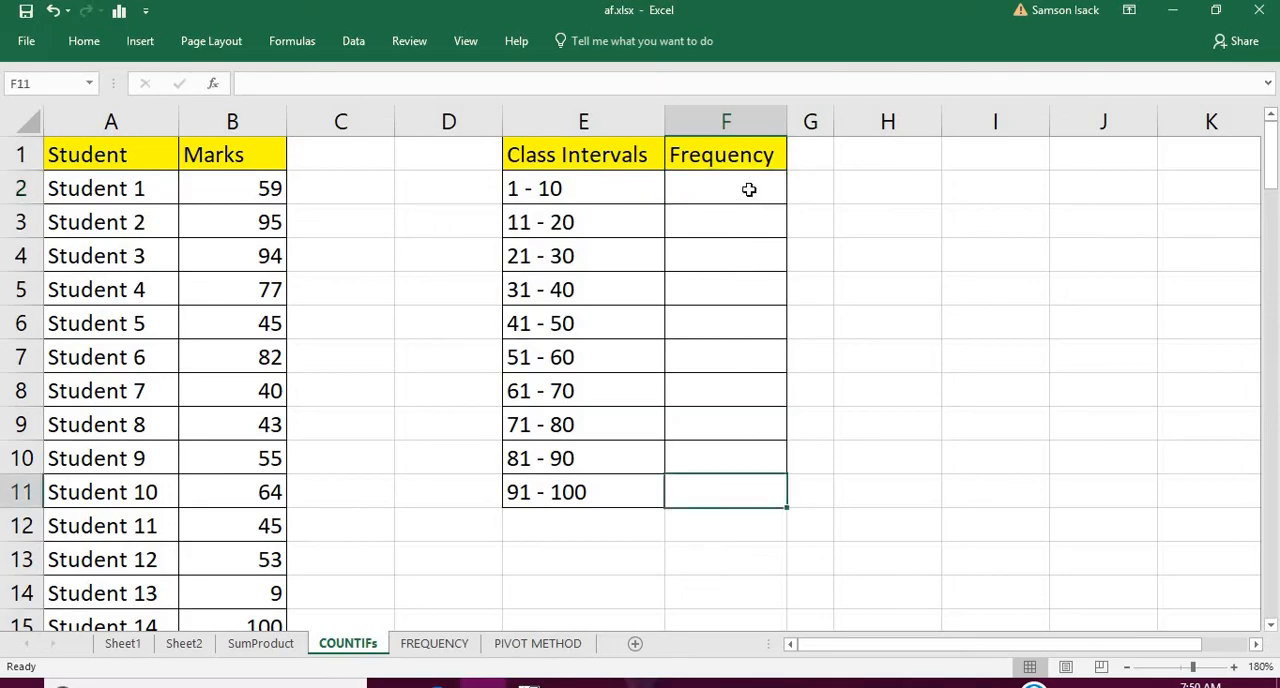
{"action": "left_click", "coordinate": [724, 188]}
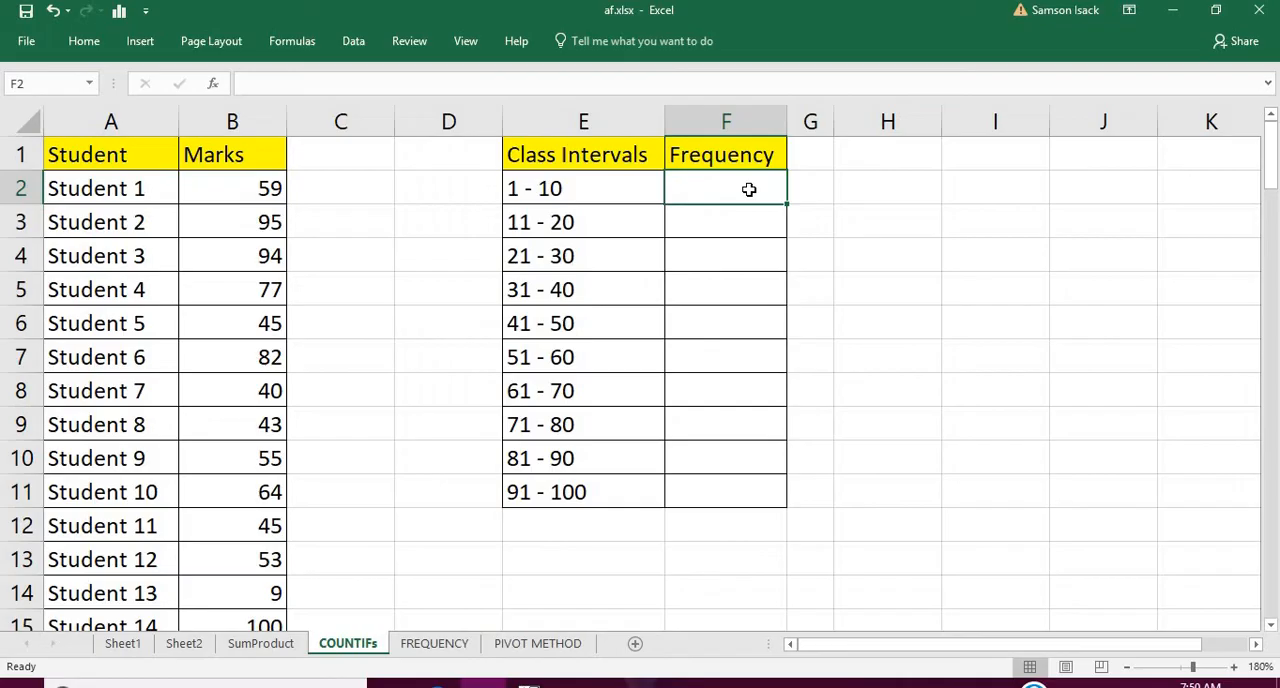
{"action": "mouse_move", "coordinate": [718, 540]}
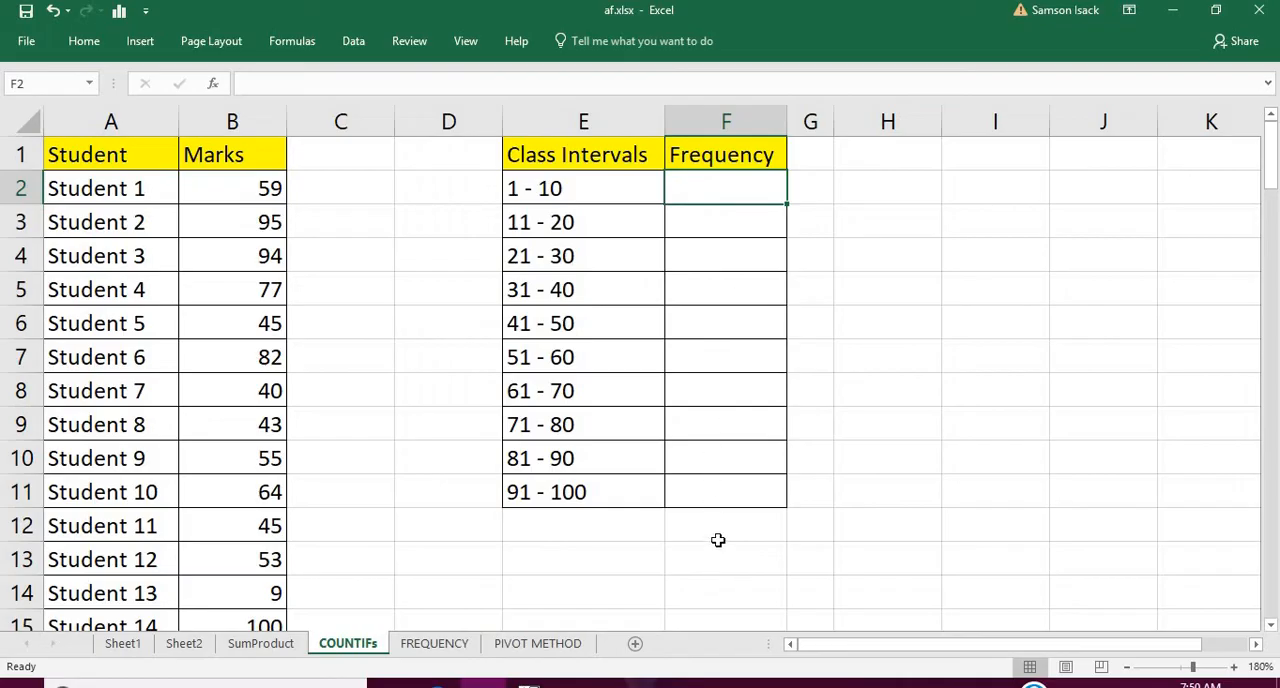
{"action": "left_click", "coordinate": [724, 524]}
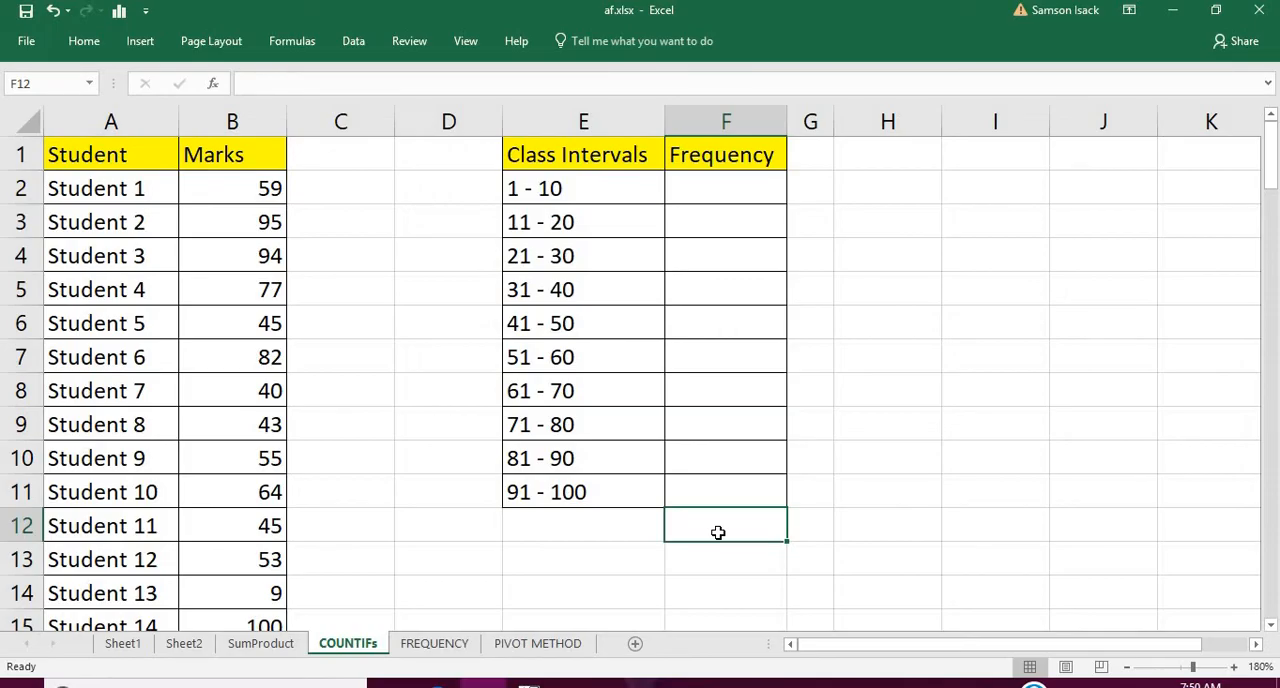
{"action": "mouse_move", "coordinate": [710, 524]}
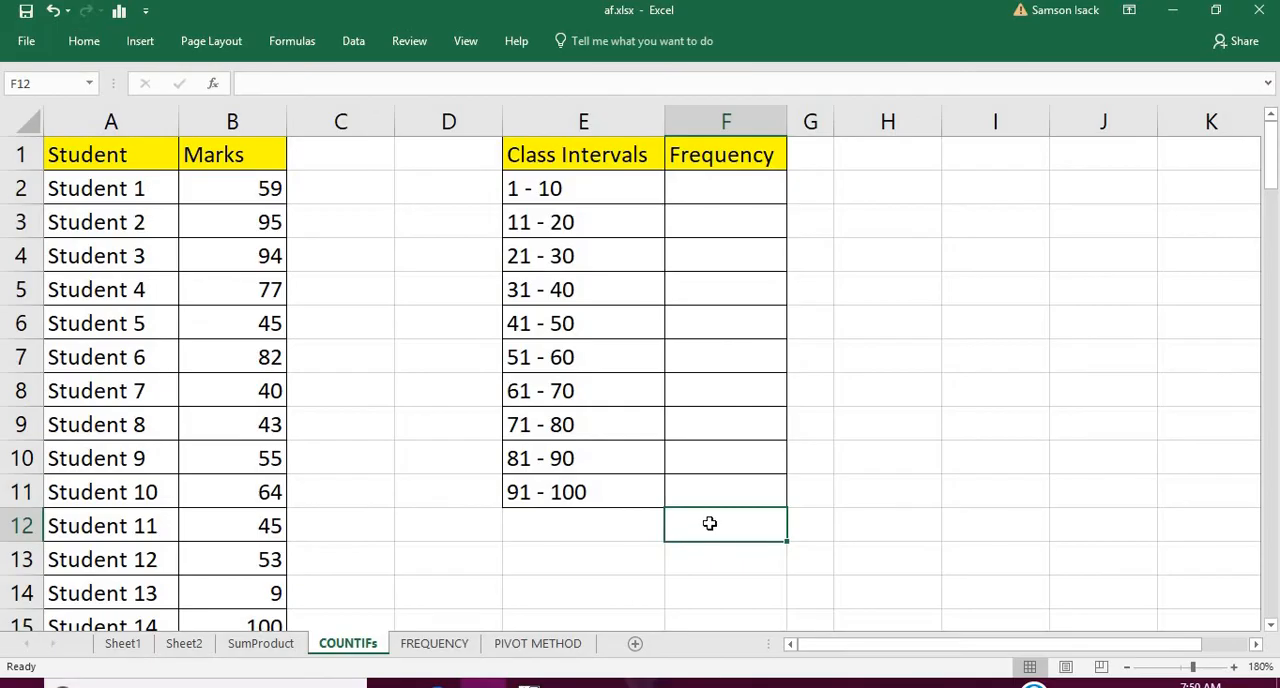
- Select all 100 marks in B2:B101 as one range
{"action": "left_click", "coordinate": [232, 188]}
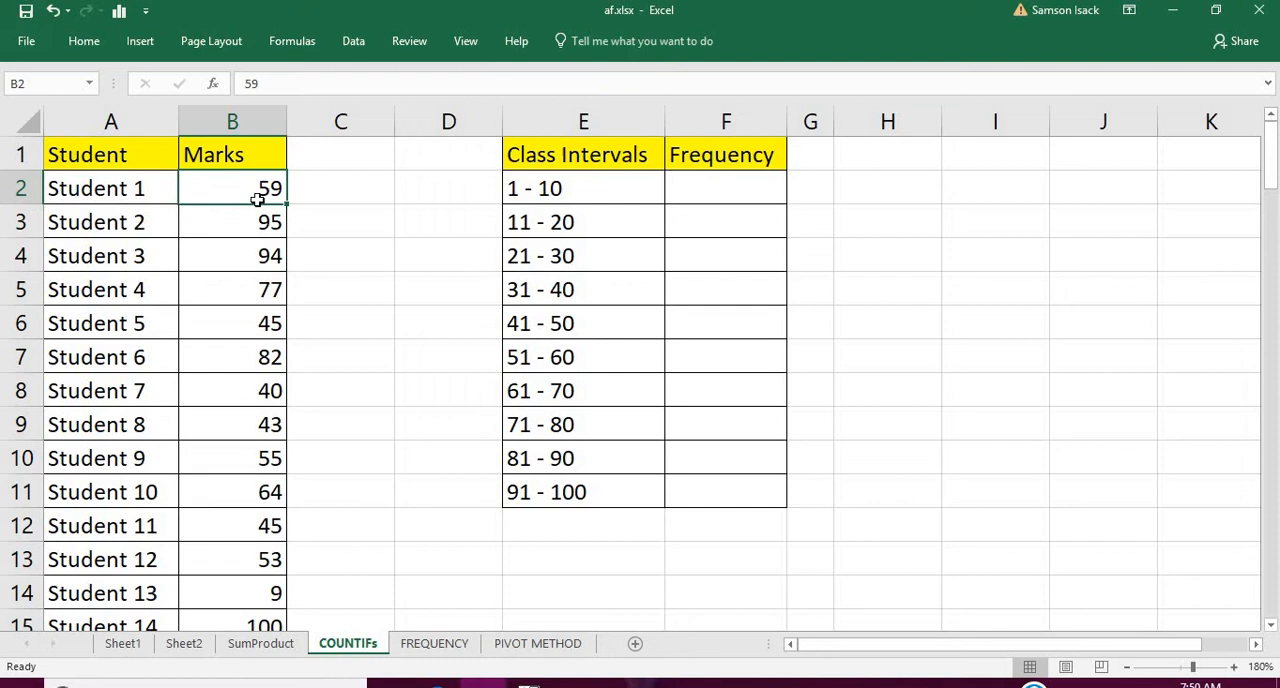
{"action": "left_click_drag", "start_coordinate": [232, 188], "coordinate": [232, 256]}
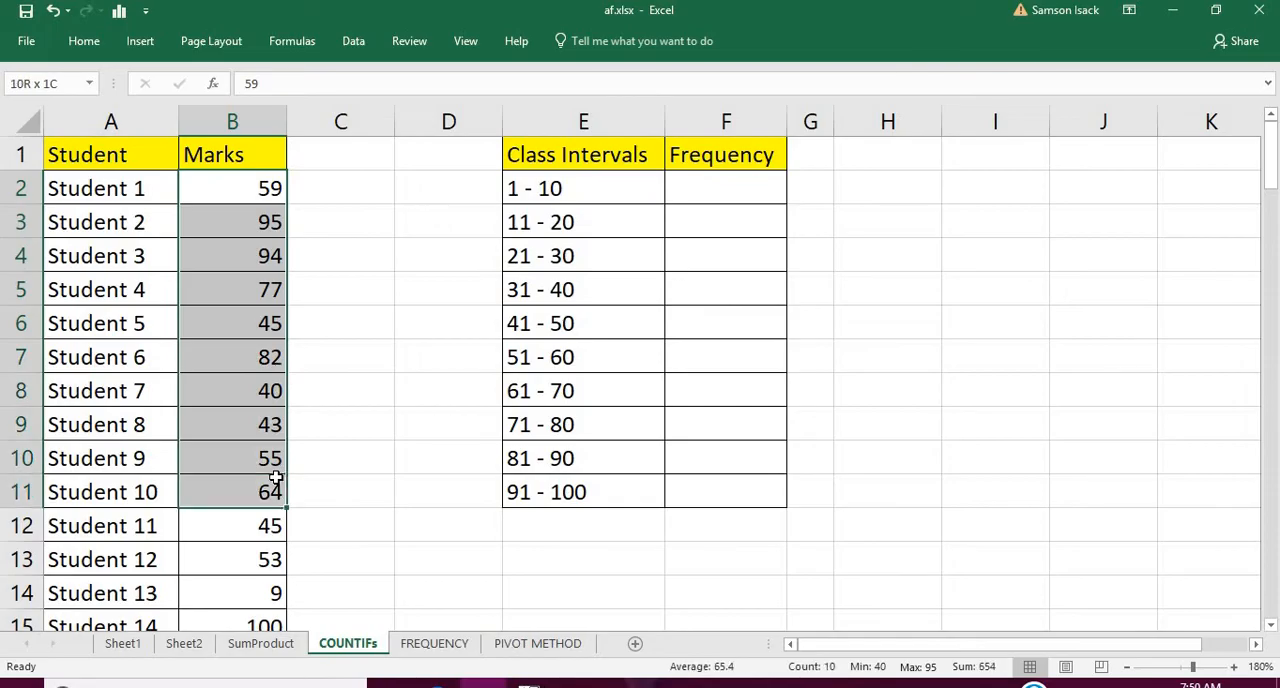
{"action": "left_click", "coordinate": [268, 188]}
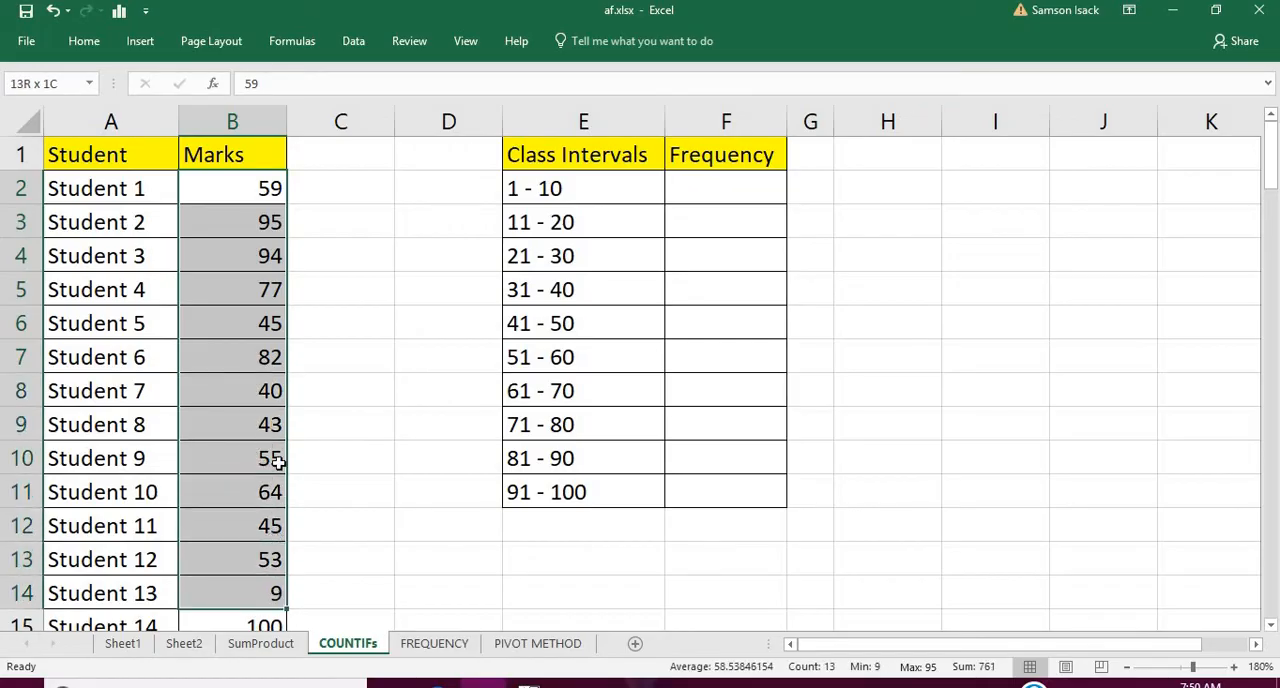
{"action": "left_click", "coordinate": [232, 188]}
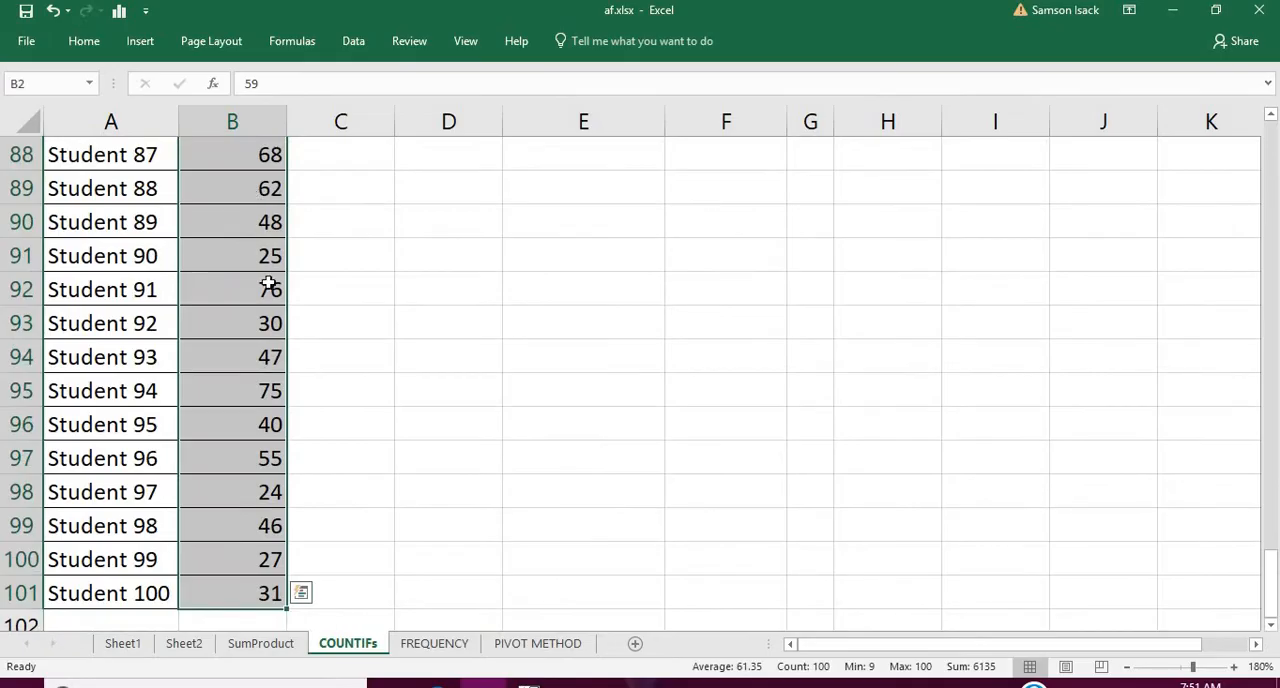
- Define the selected marks $B$2:$B$101 as the named range StudentMarks
{"action": "right_click", "coordinate": [270, 288]}
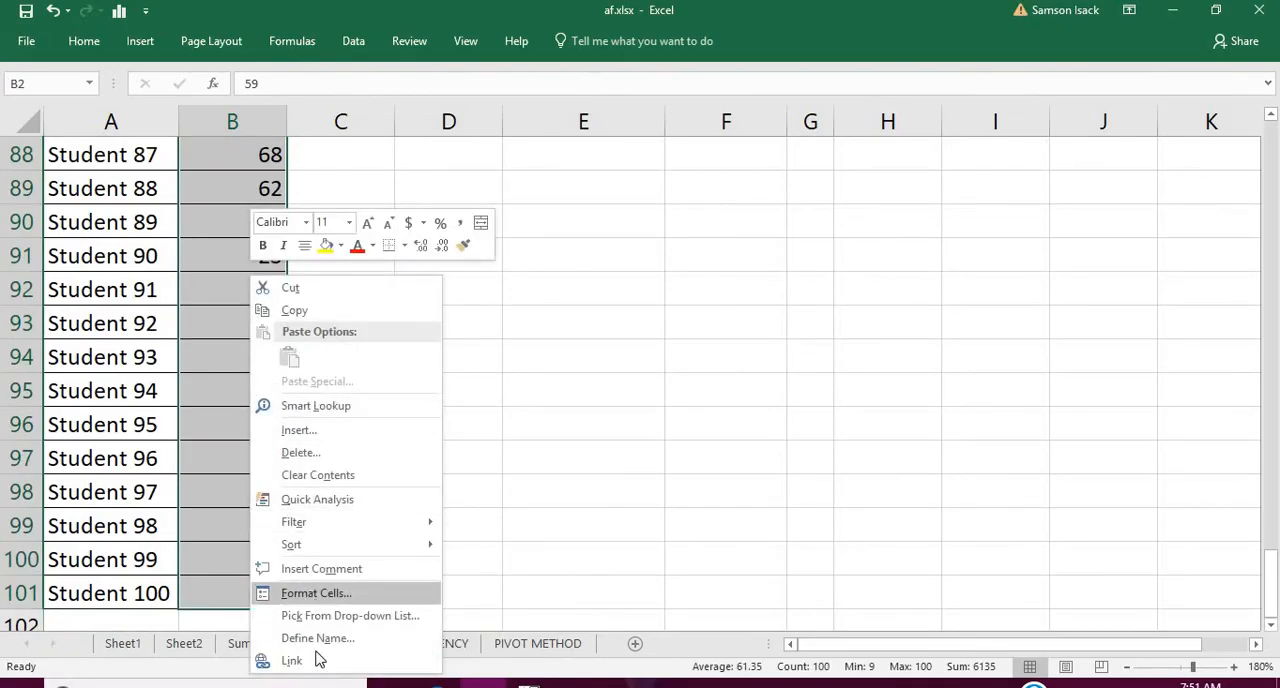
{"action": "left_click", "coordinate": [318, 638]}
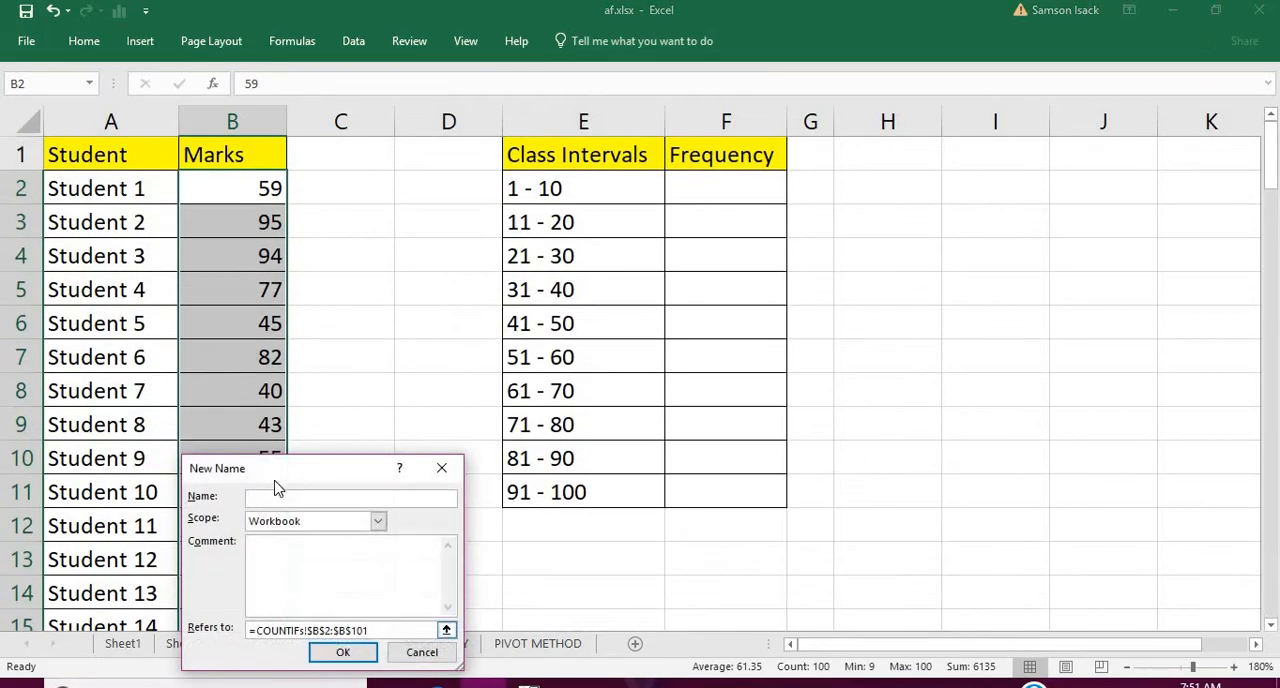
{"action": "type", "text": "M"}
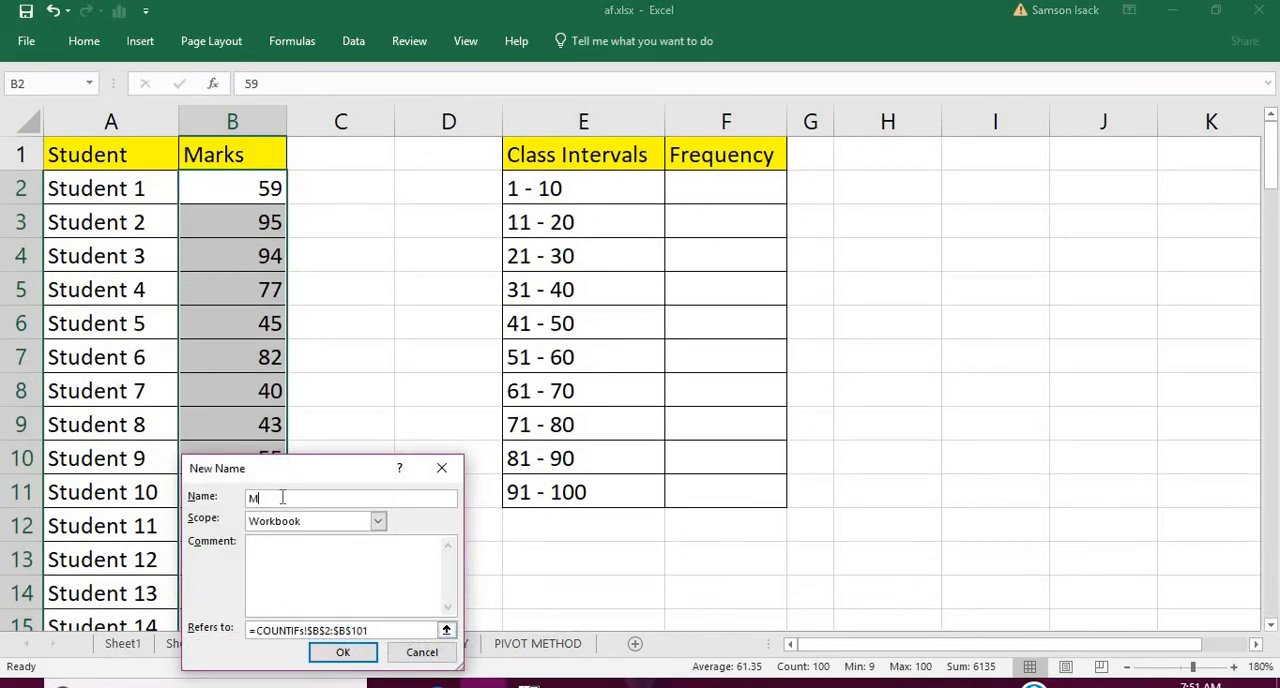
{"action": "type", "text": "ark"}
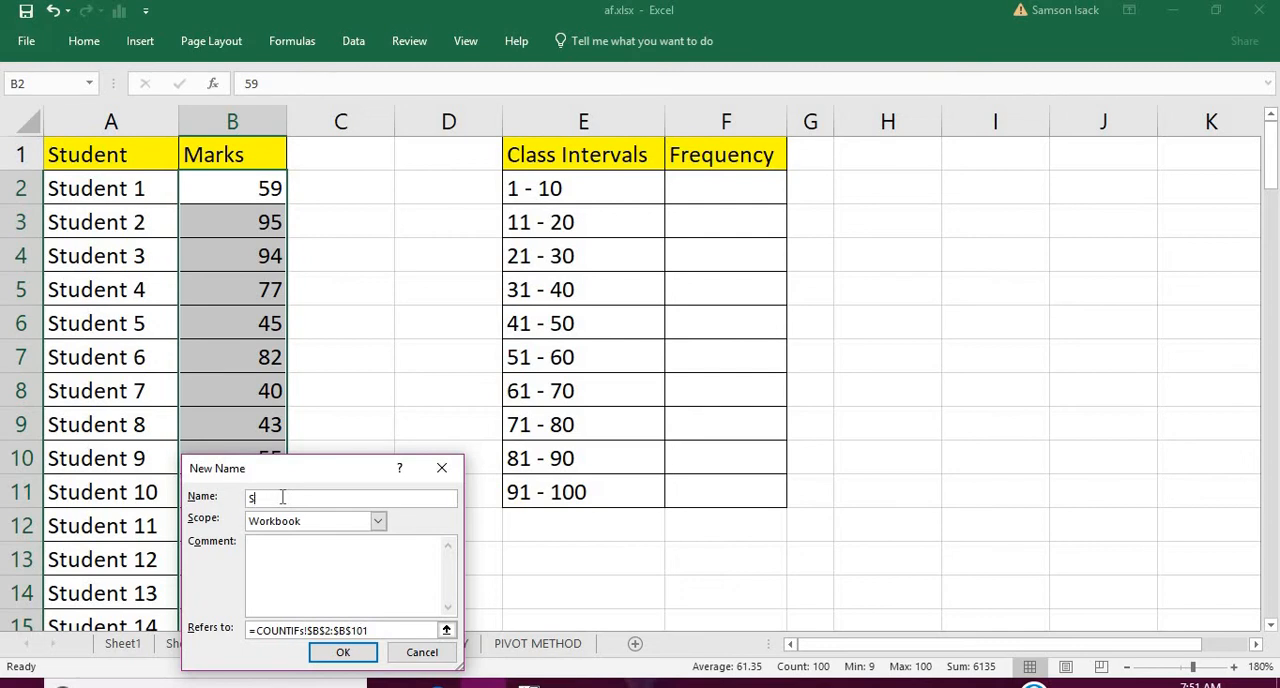
{"action": "type", "text": "tudent"}
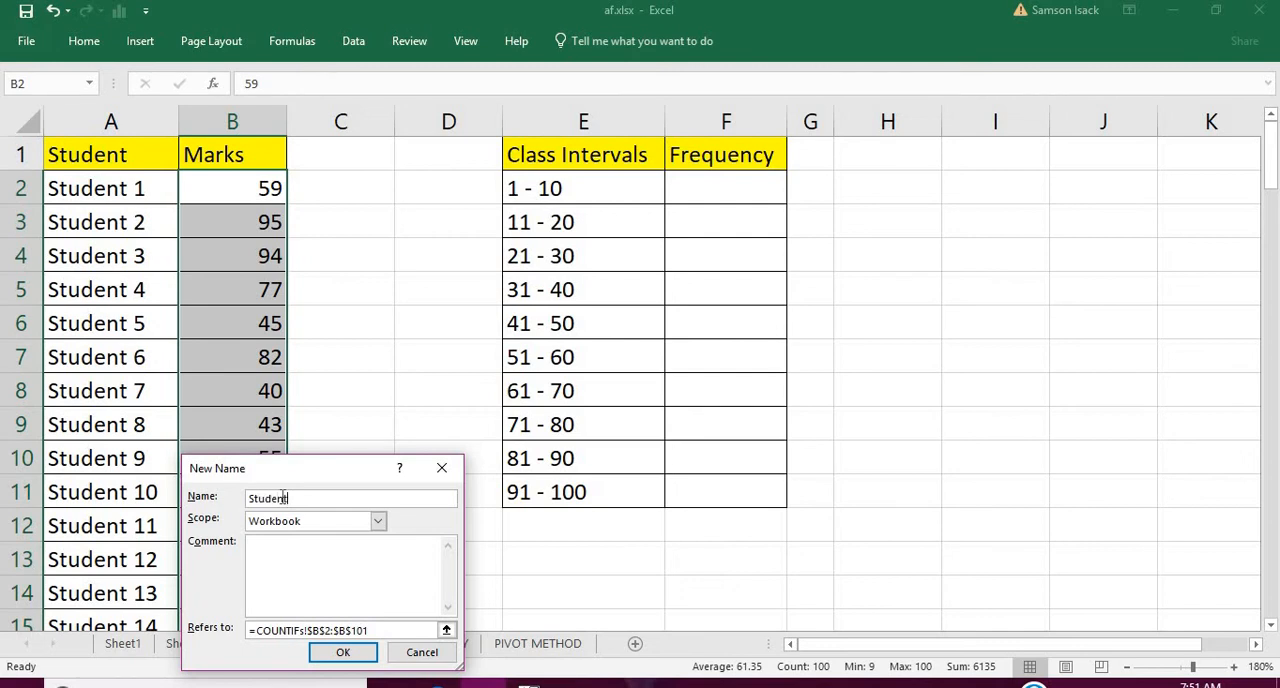
{"action": "type", "text": "Mar"}
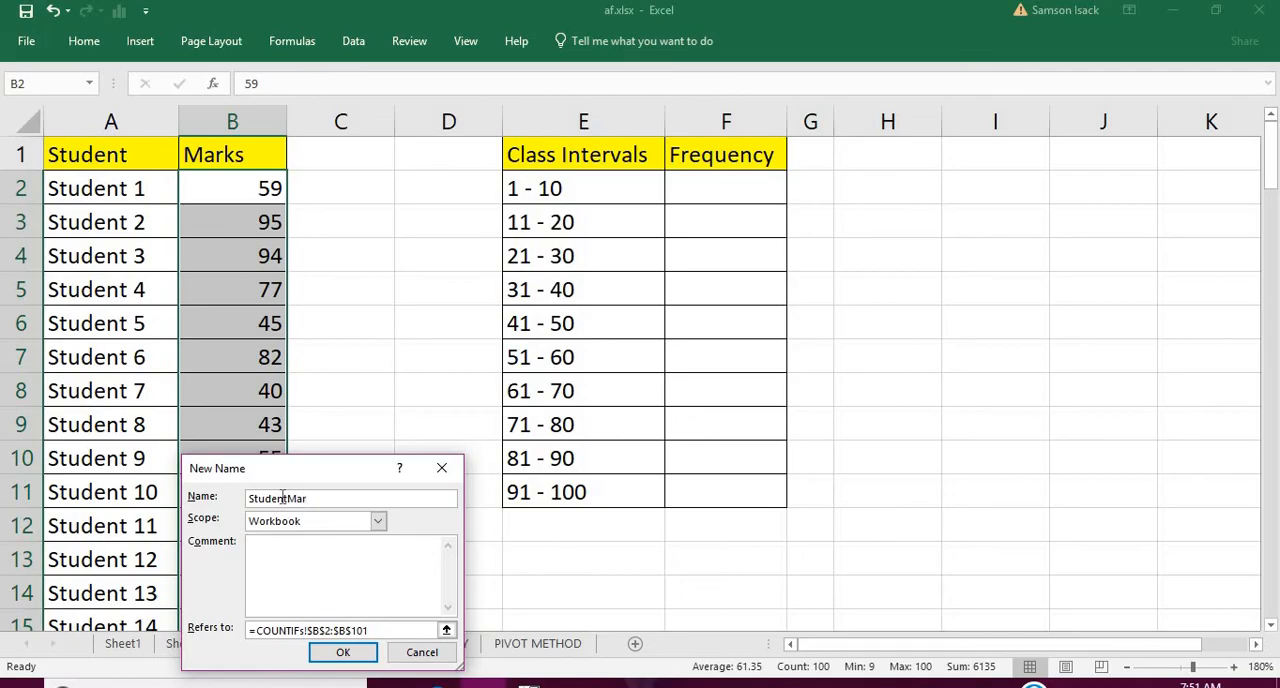
{"action": "type", "text": "ks"}
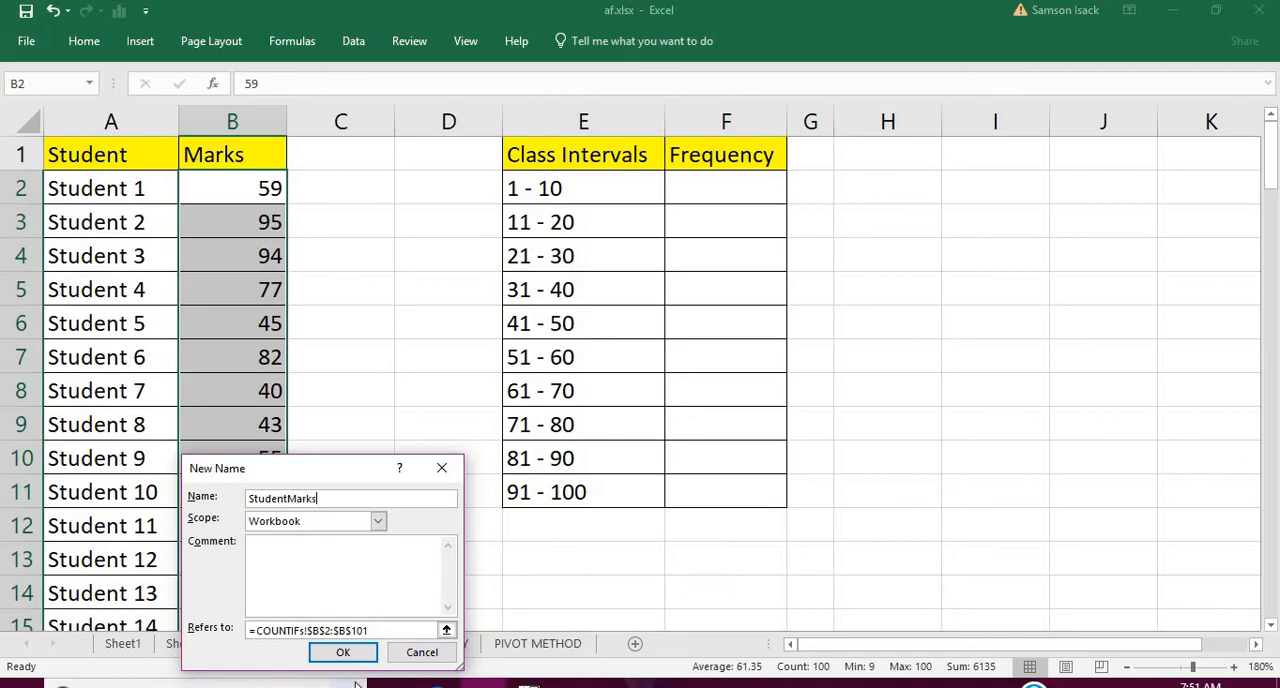
{"action": "left_click", "coordinate": [344, 652]}
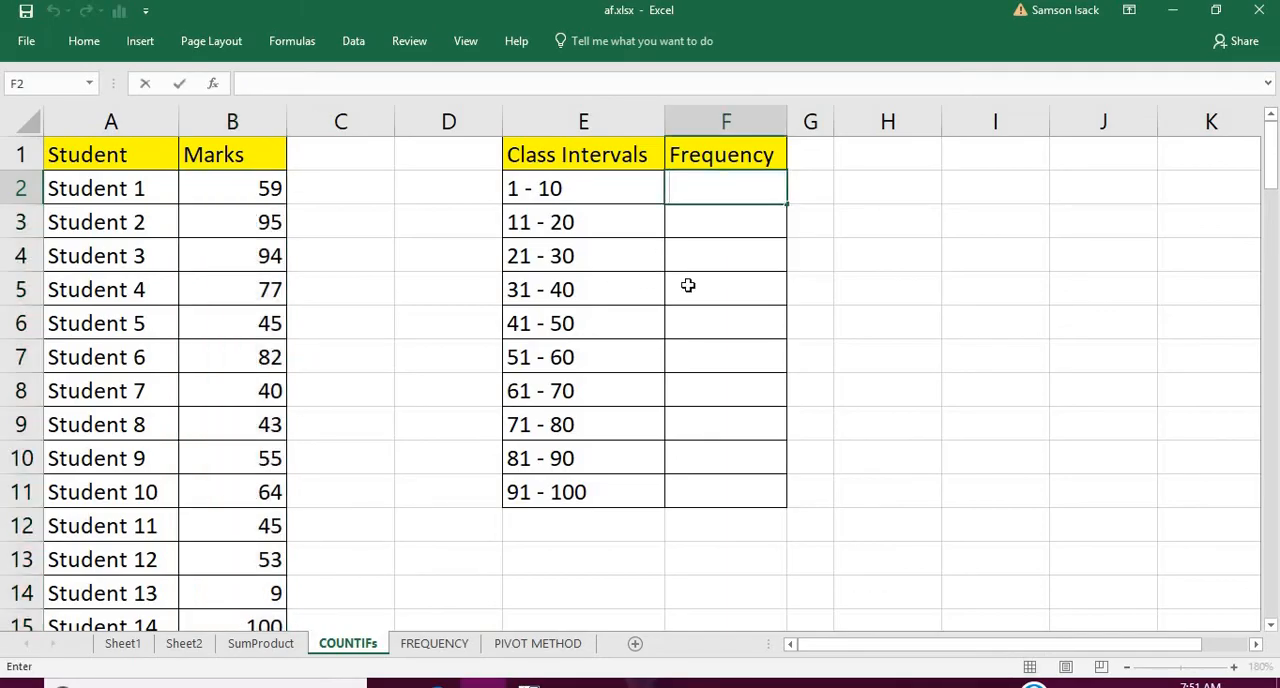
{"action": "mouse_move", "coordinate": [636, 336]}
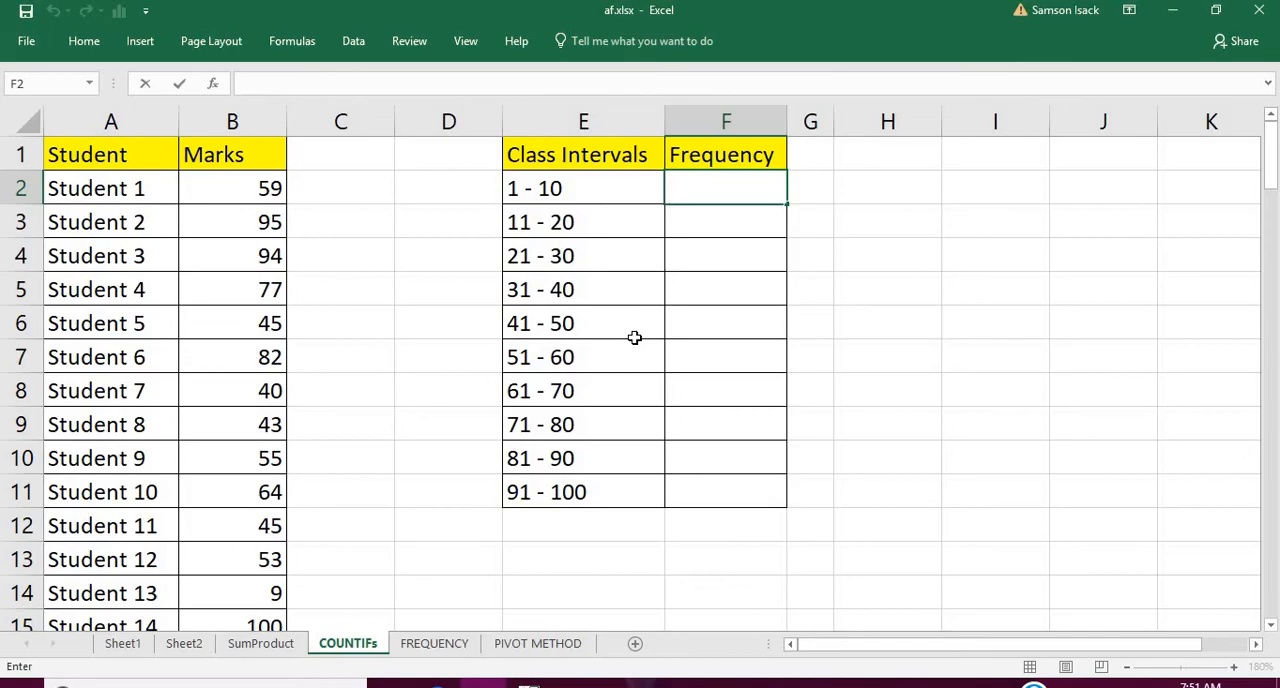
- Start a =COUNTIFS( formula in the first Frequency cell F2
{"action": "type", "text": "=C"}
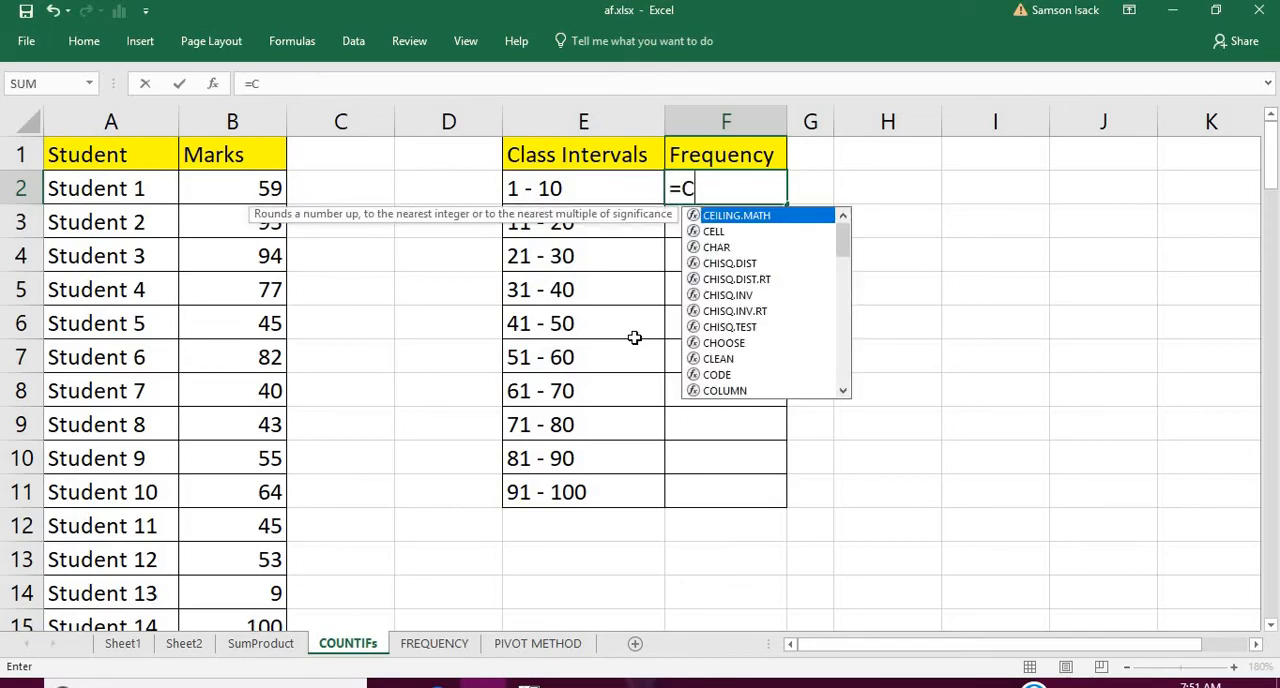
{"action": "type", "text": "ountl"}
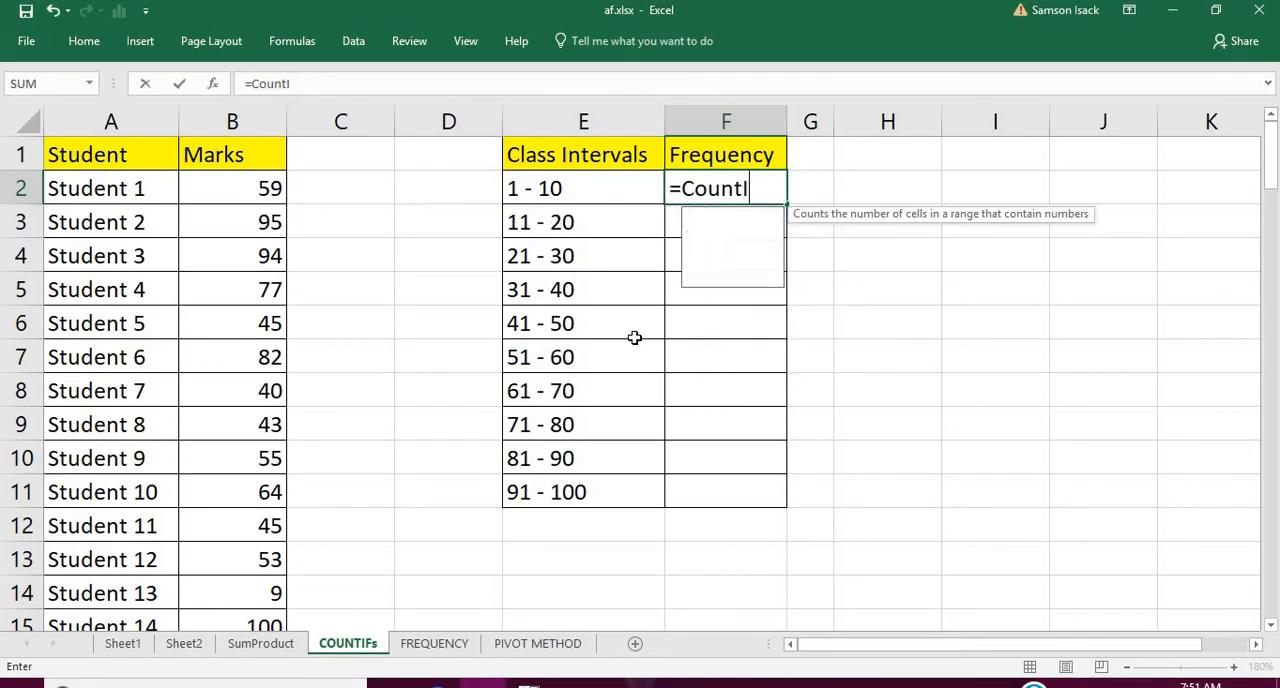
{"action": "type", "text": "F"}
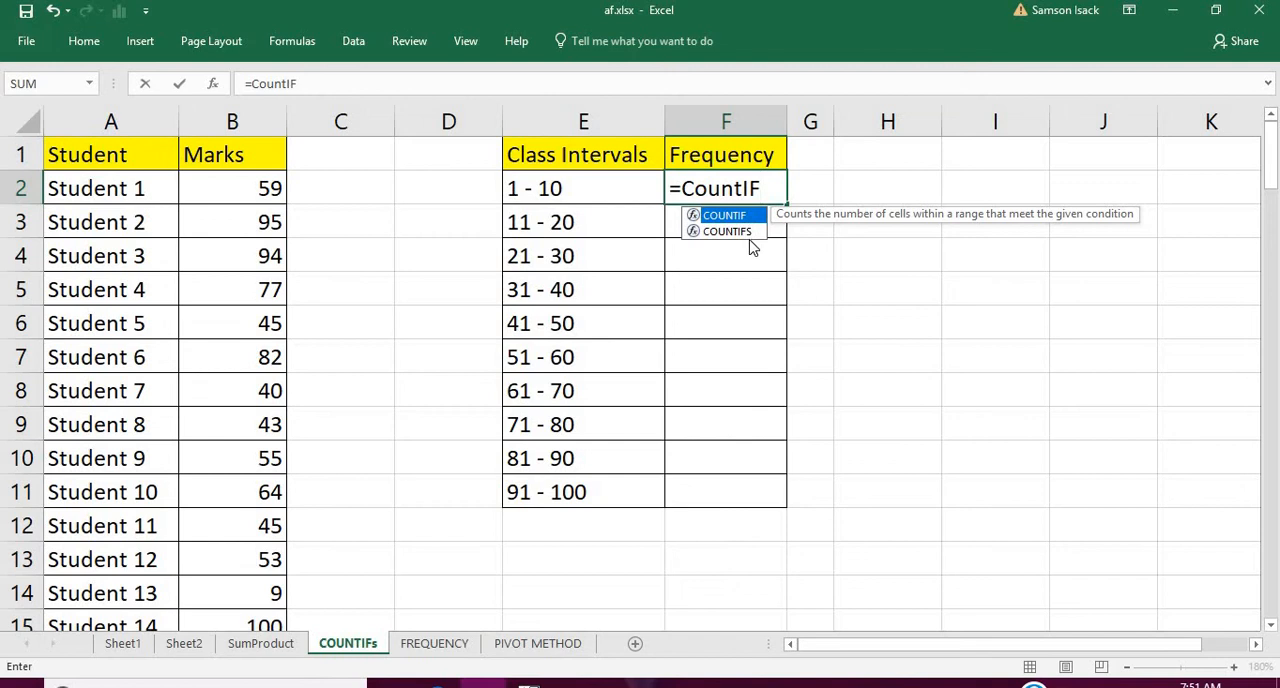
{"action": "mouse_move", "coordinate": [728, 232]}
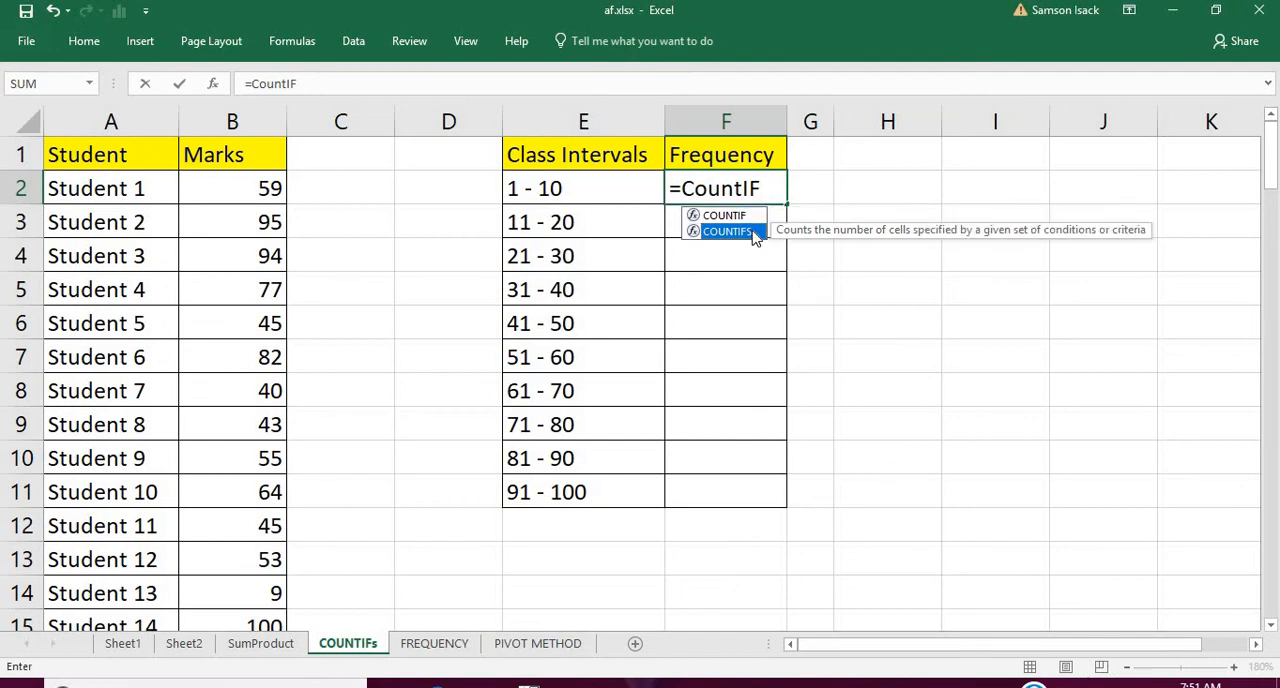
{"action": "mouse_move", "coordinate": [876, 240]}
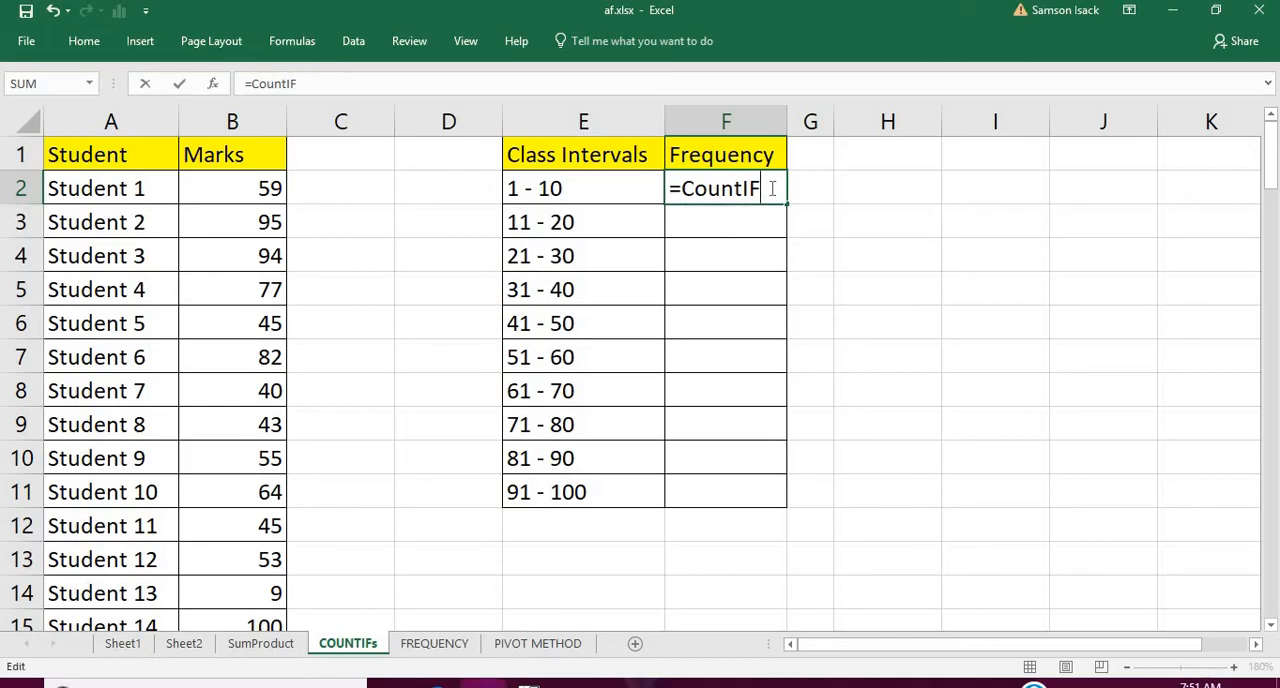
{"action": "type", "text": "("}
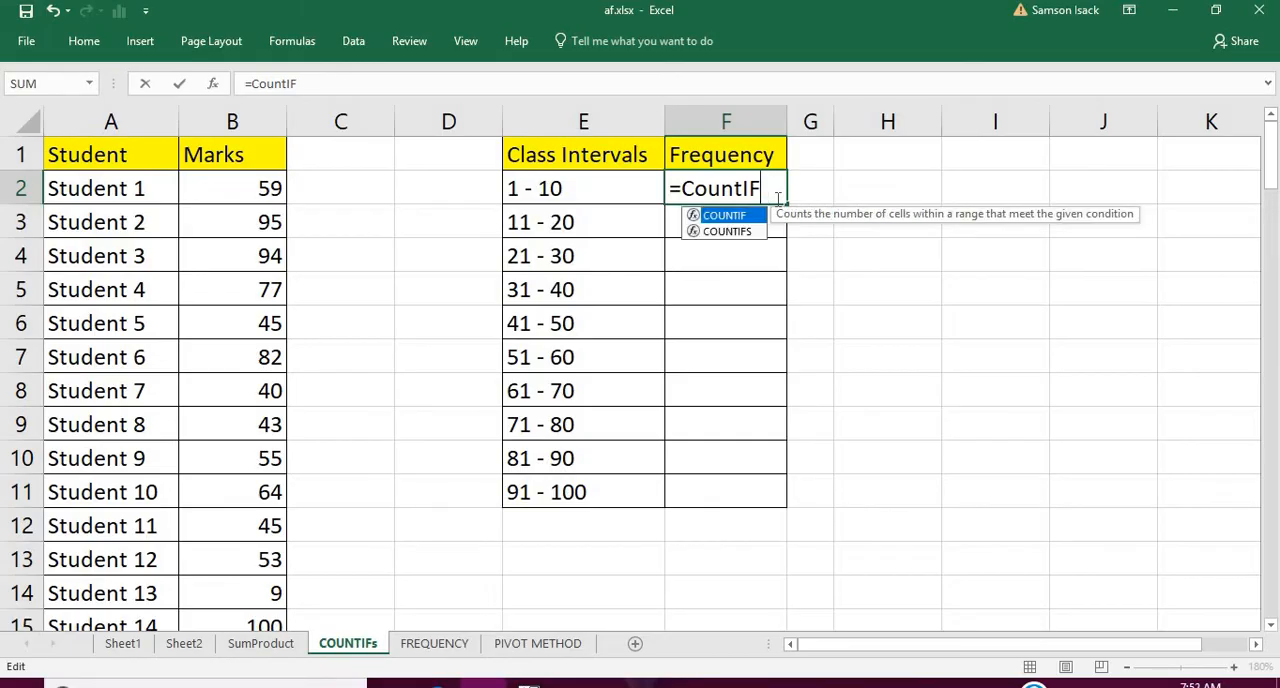
{"action": "type", "text": "S"}
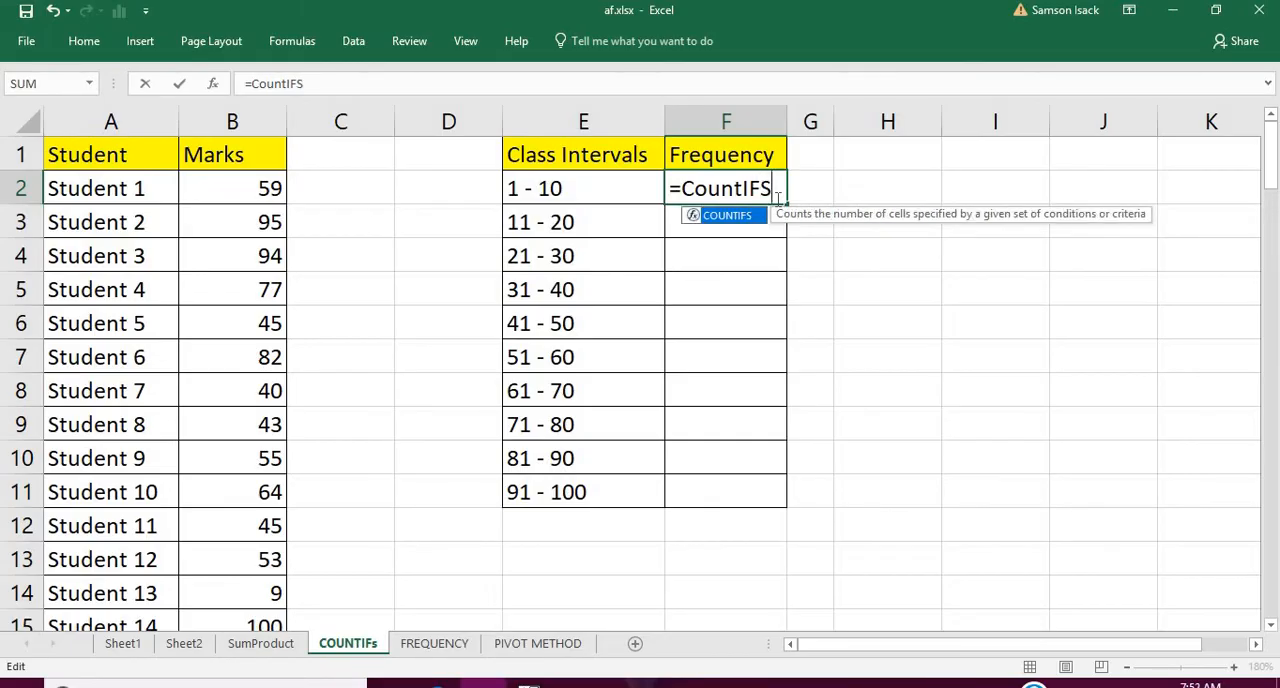
{"action": "type", "text": "("}
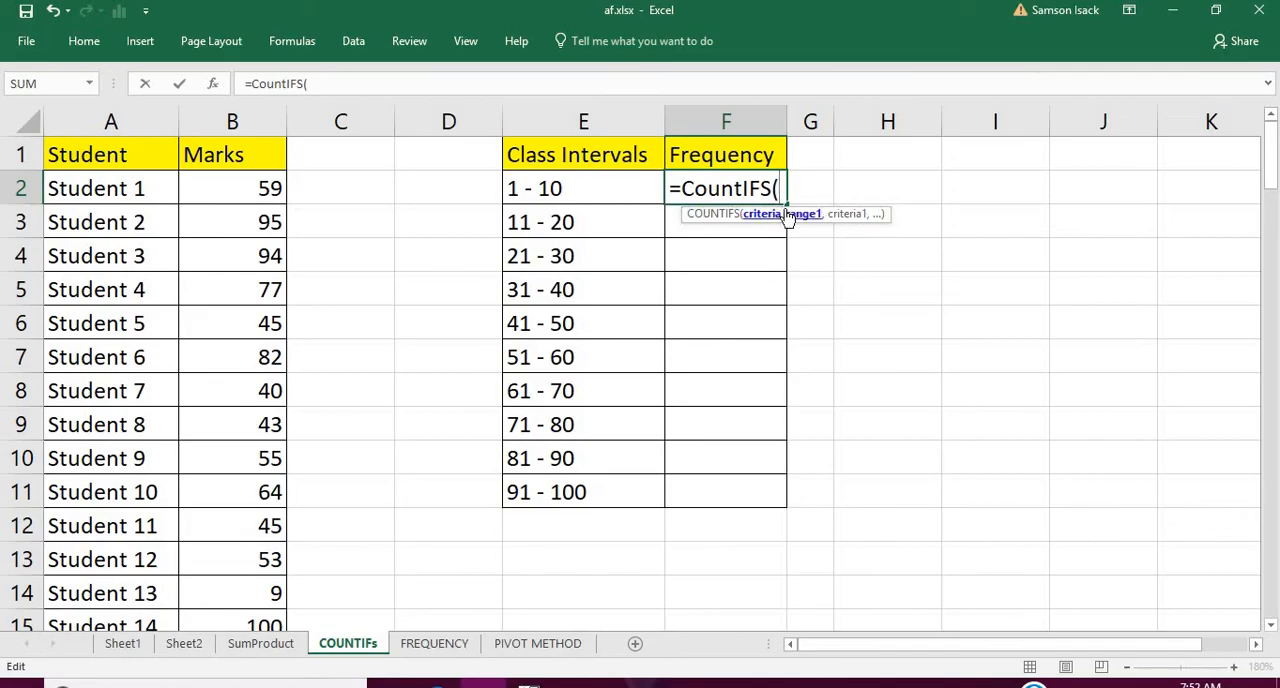
{"action": "mouse_move", "coordinate": [844, 214]}
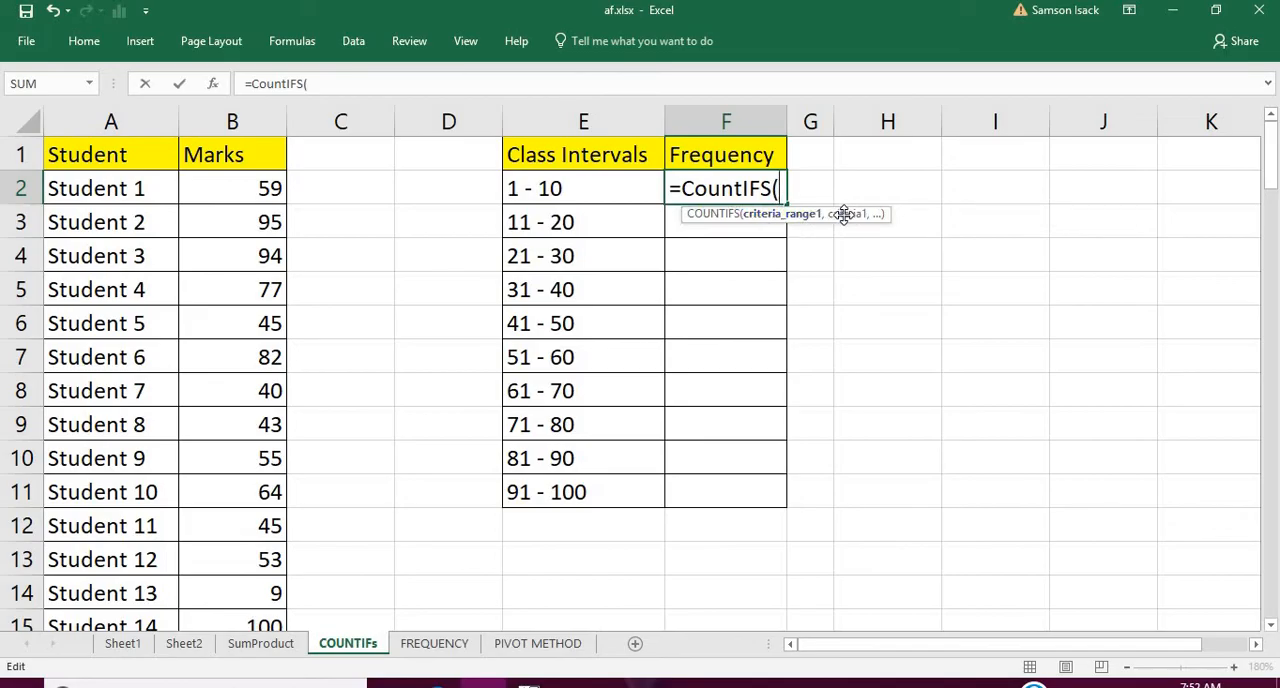
{"action": "mouse_move", "coordinate": [620, 176]}
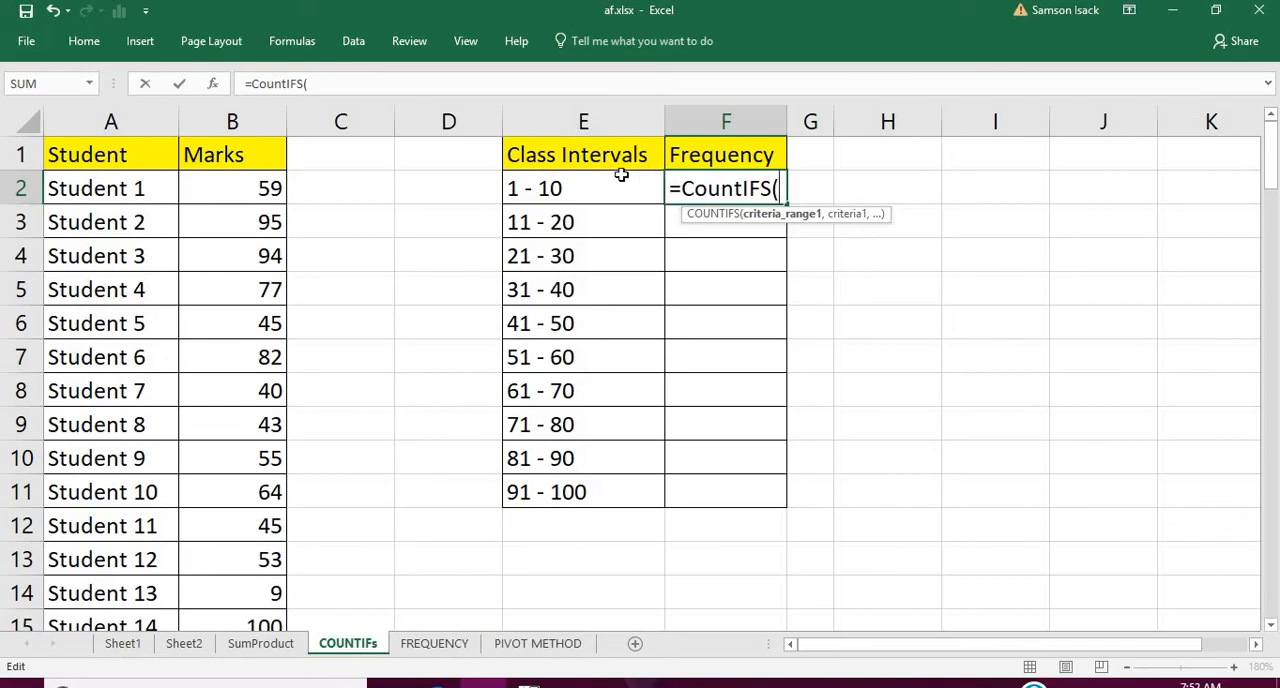
{"action": "mouse_move", "coordinate": [772, 228]}
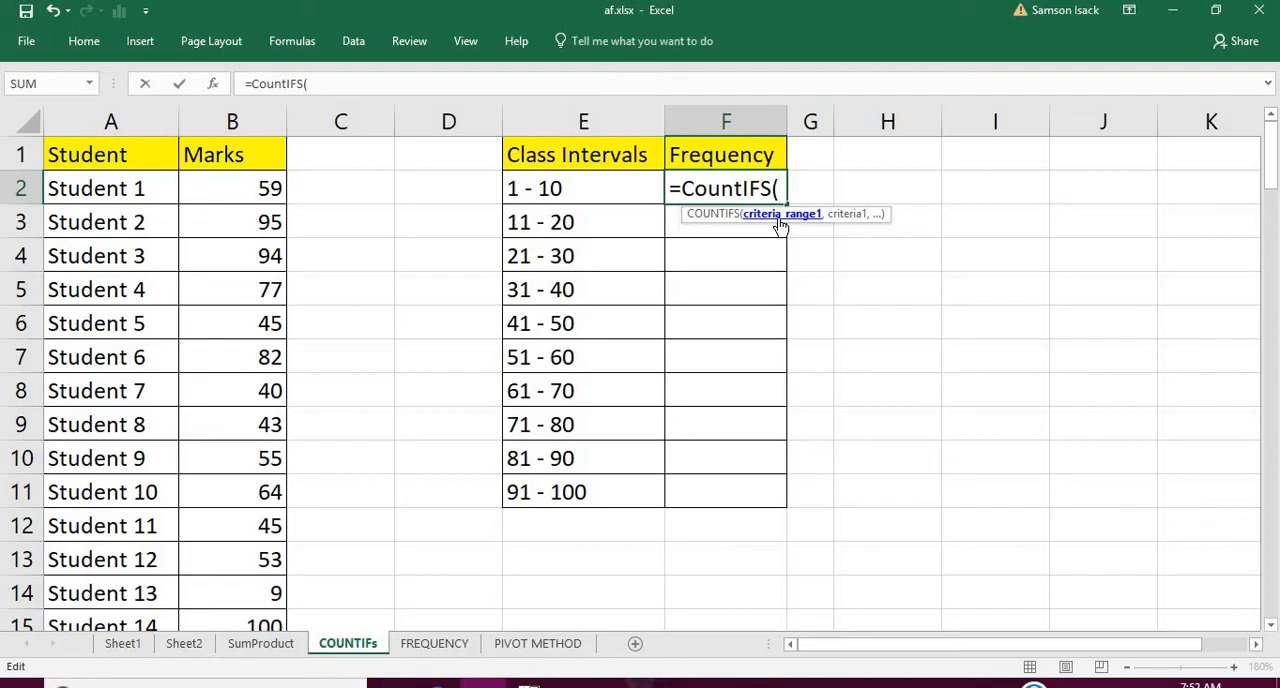
- Enter the first criterion StudentMarks>=1, fixing the misspelled range name
{"action": "type", "text": "St"}
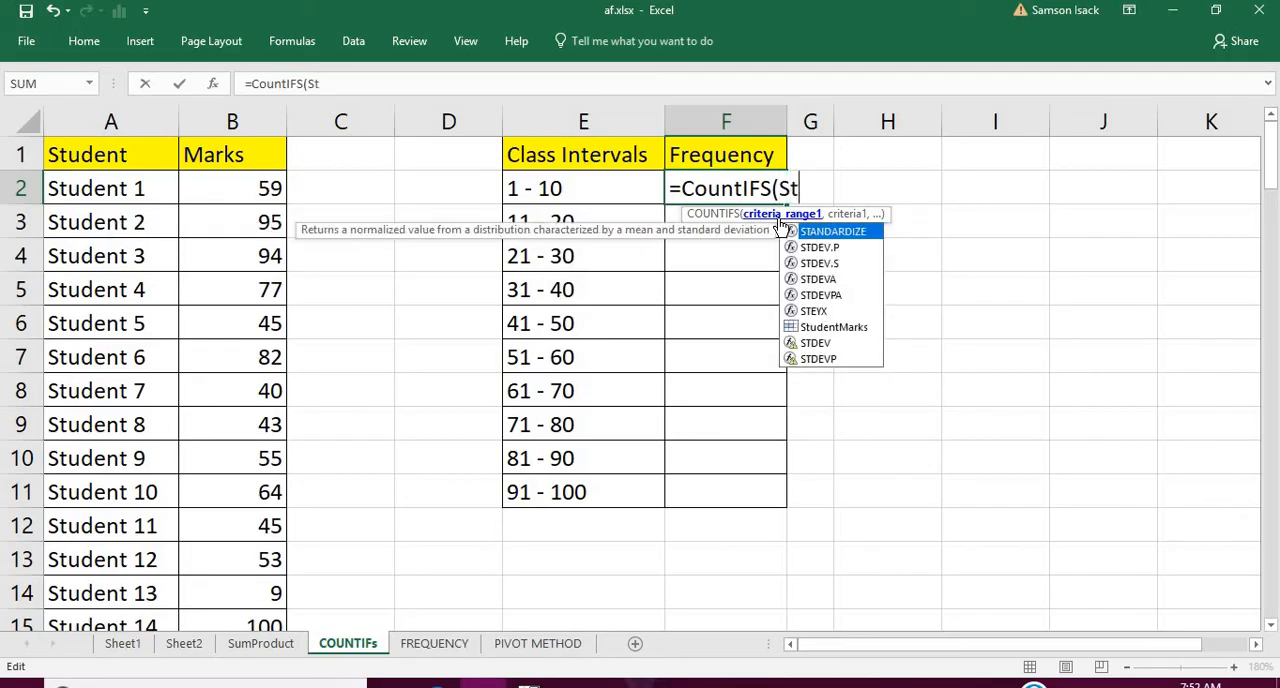
{"action": "type", "text": "usden"}
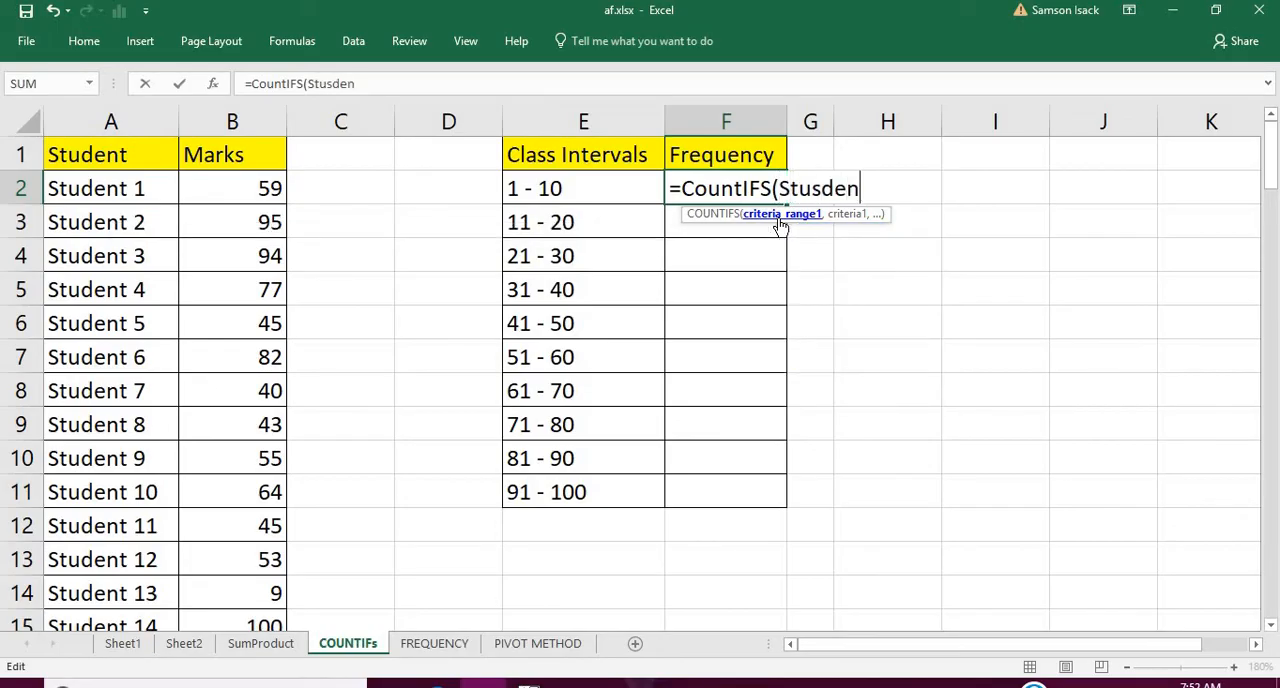
{"action": "key", "text": "backspace"}
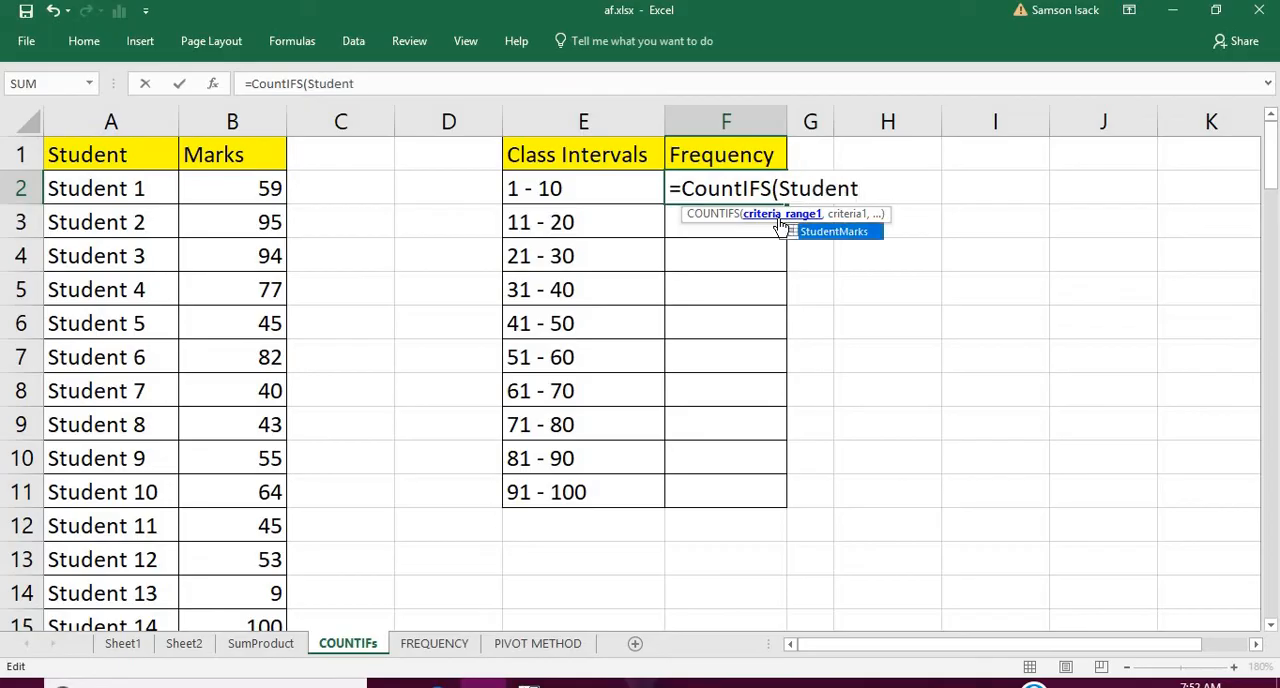
{"action": "type", "text": "Marks"}
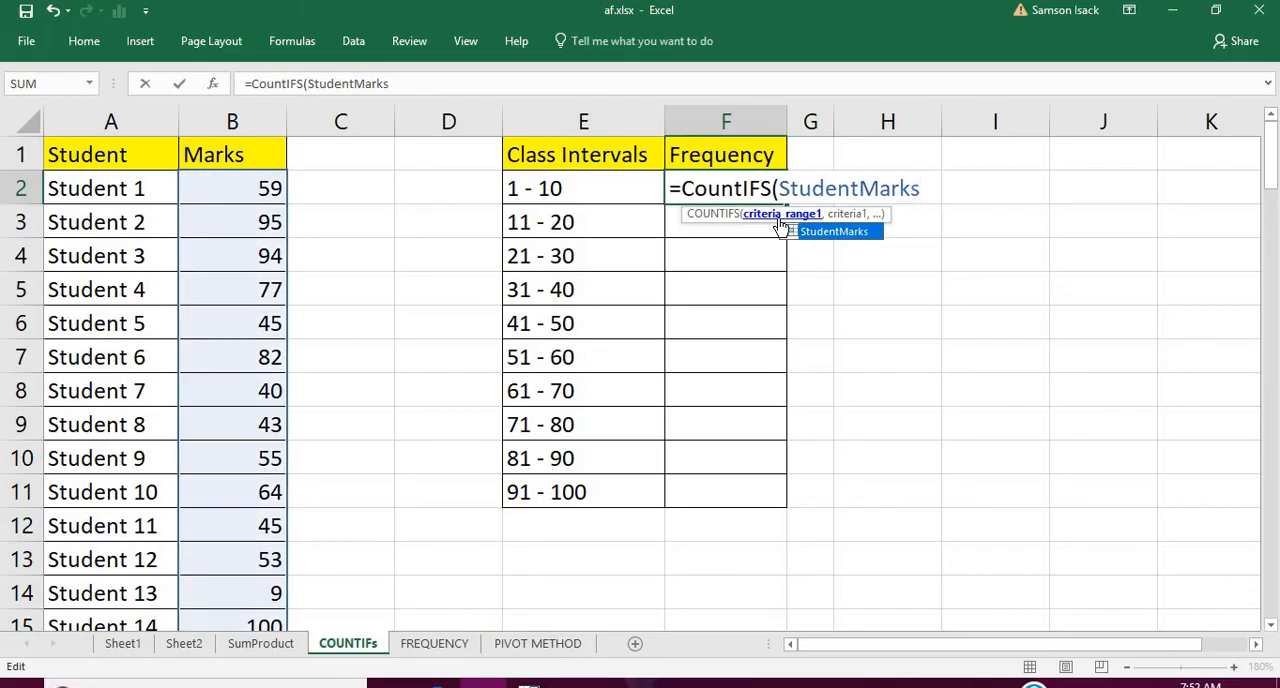
{"action": "type", "text": ">"}
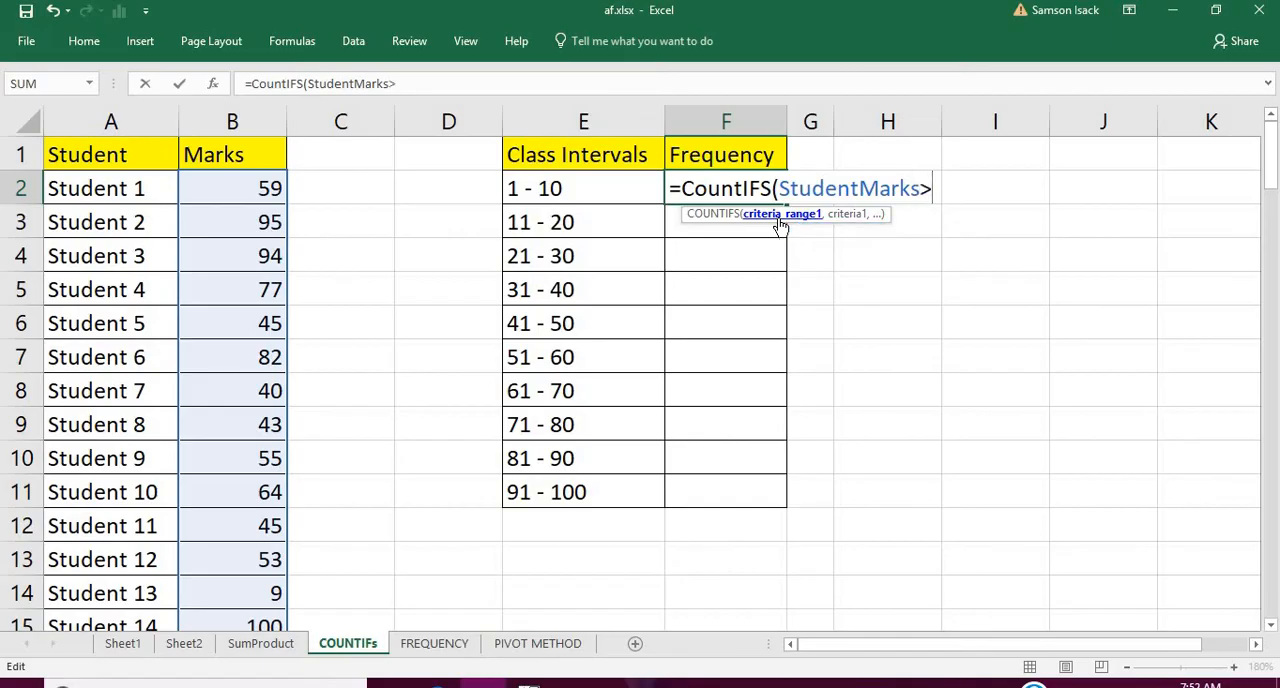
{"action": "type", "text": ">=1"}
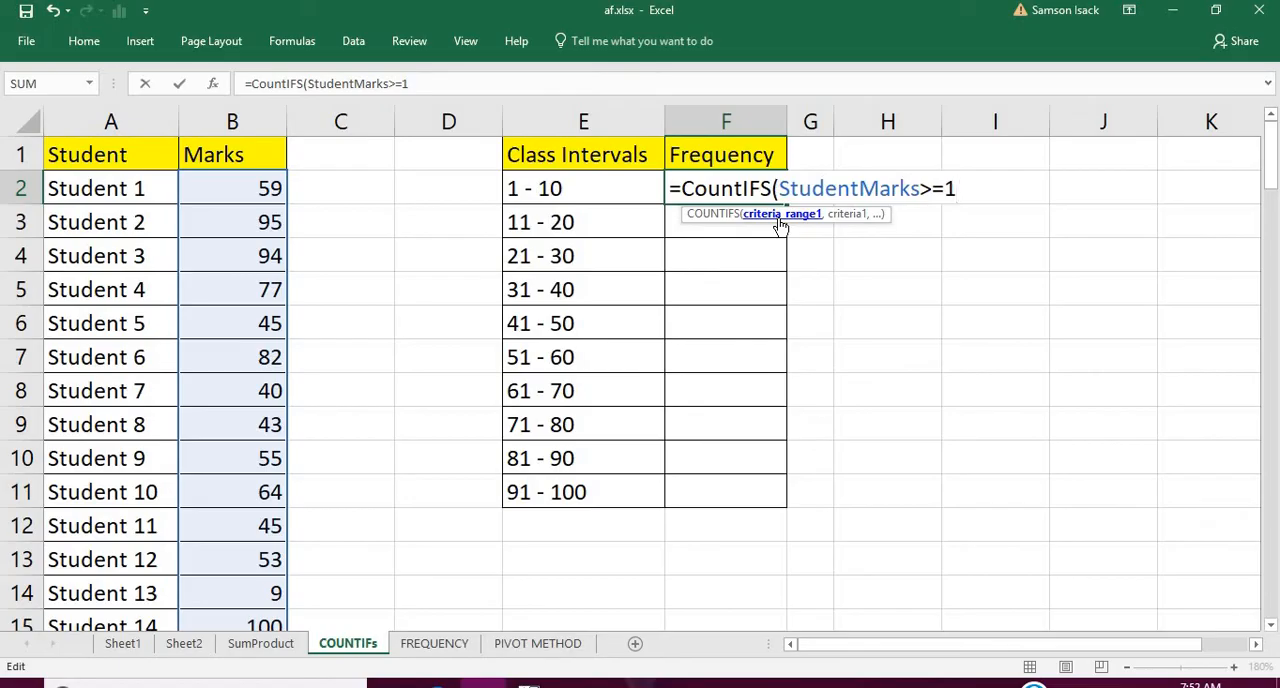
- Complete the draft with the second criterion StudentMarks<=10 and the closing parenthesis
{"action": "type", "text": ","}
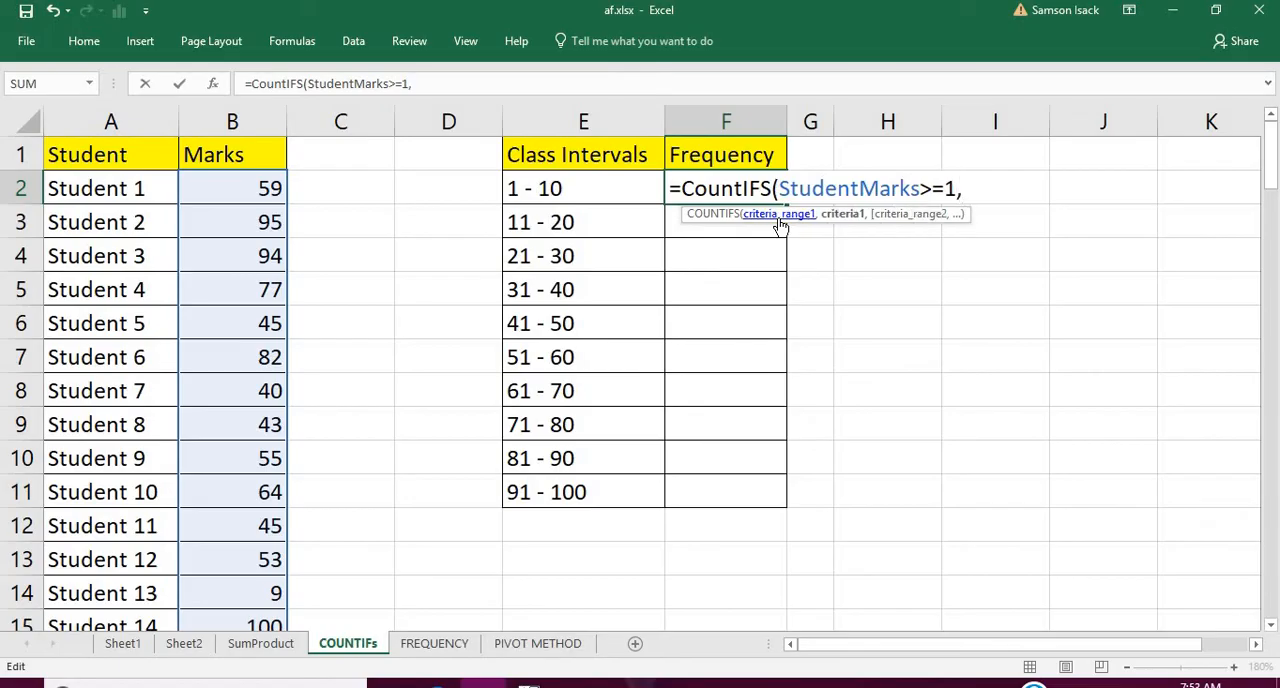
{"action": "type", "text": "D"}
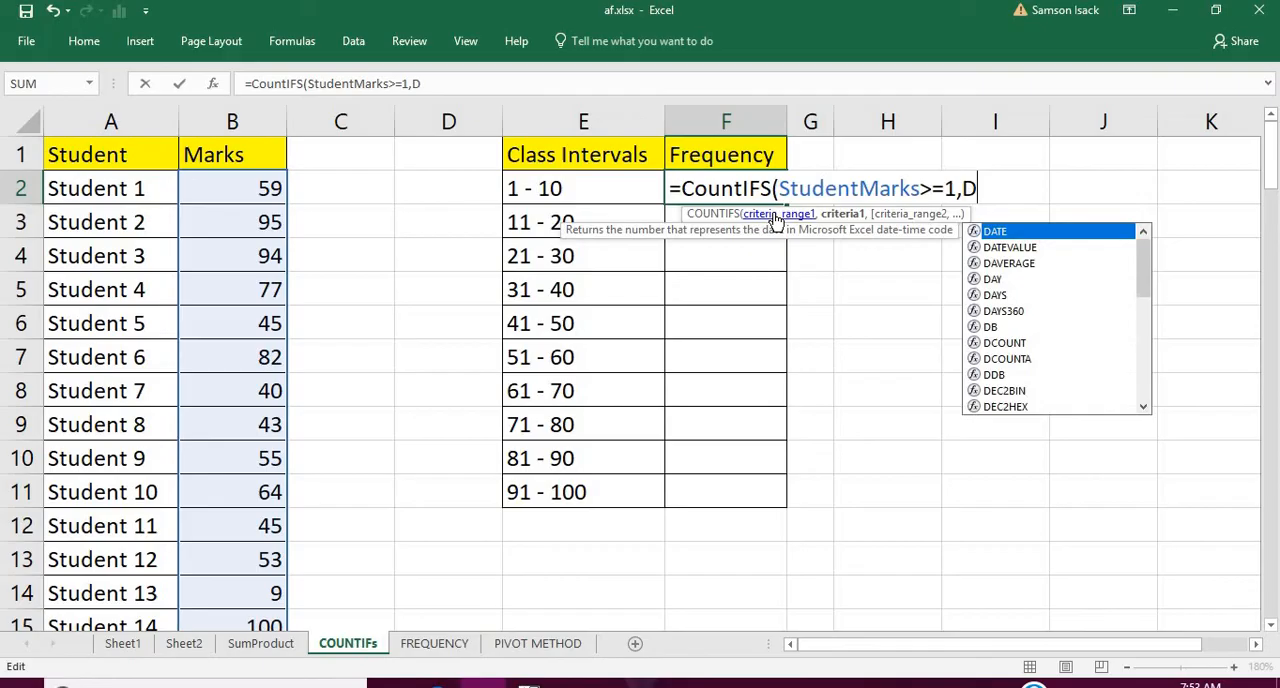
{"action": "type", "text": "t"}
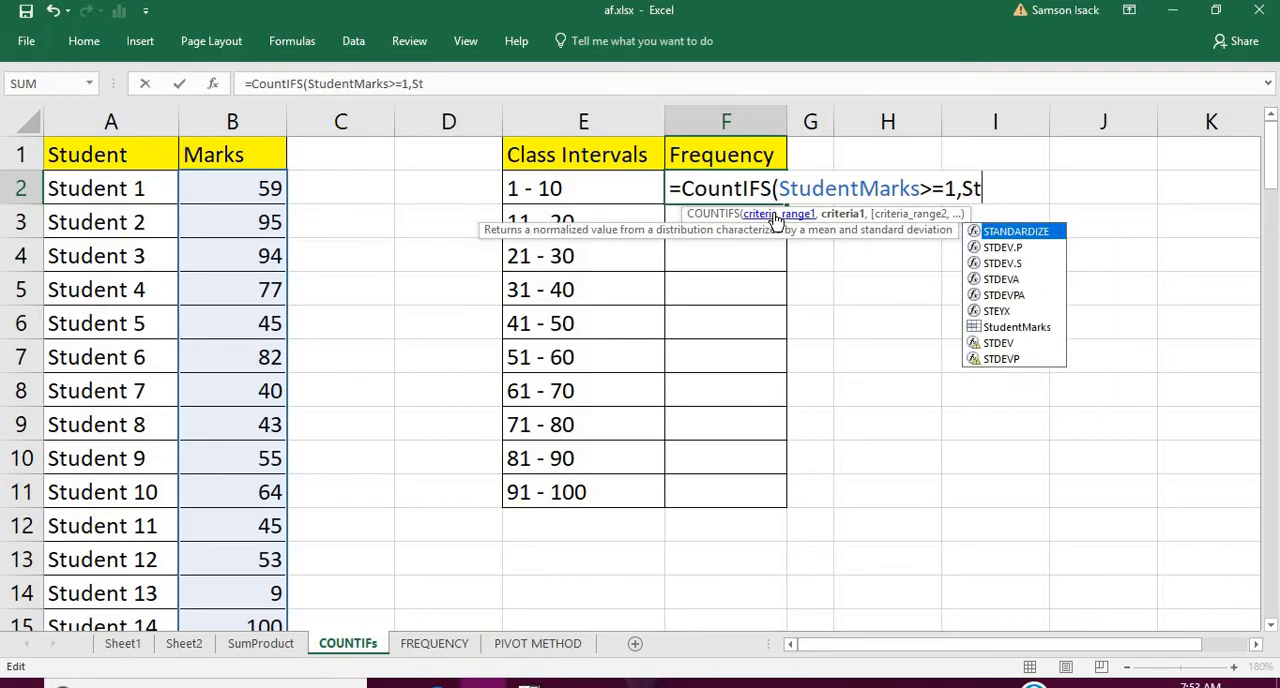
{"action": "type", "text": "udentMa"}
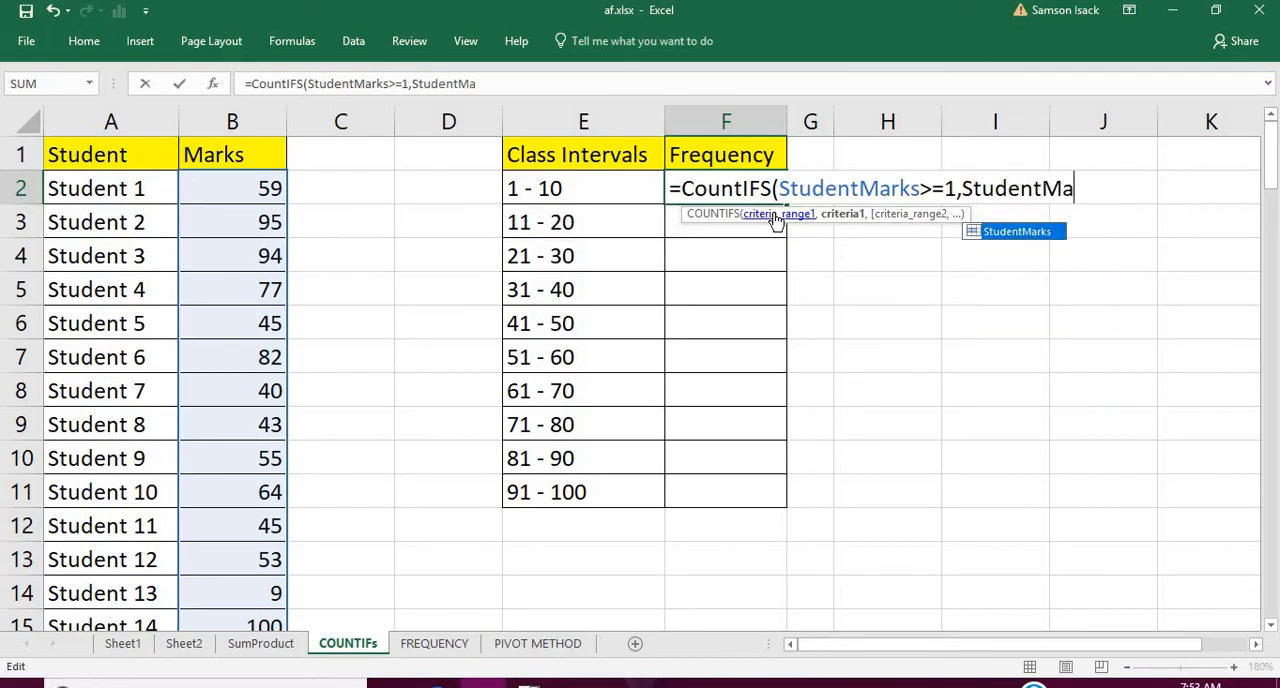
{"action": "type", "text": "rks"}
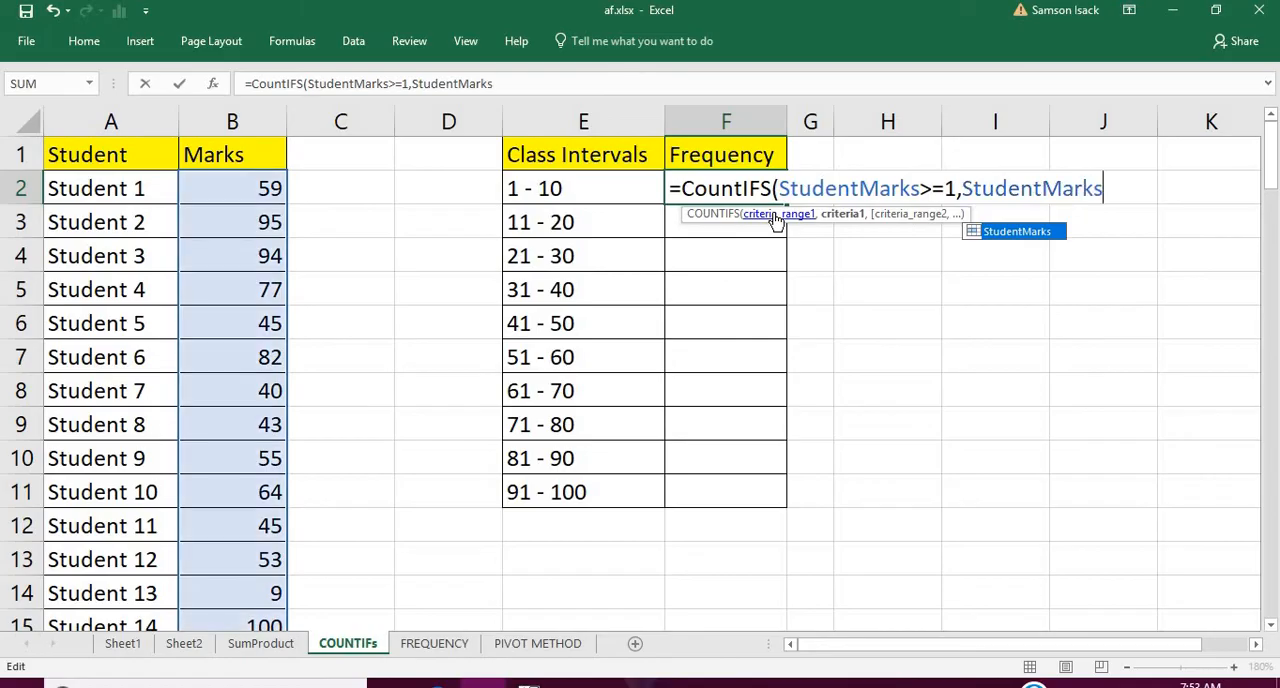
{"action": "type", "text": "<"}
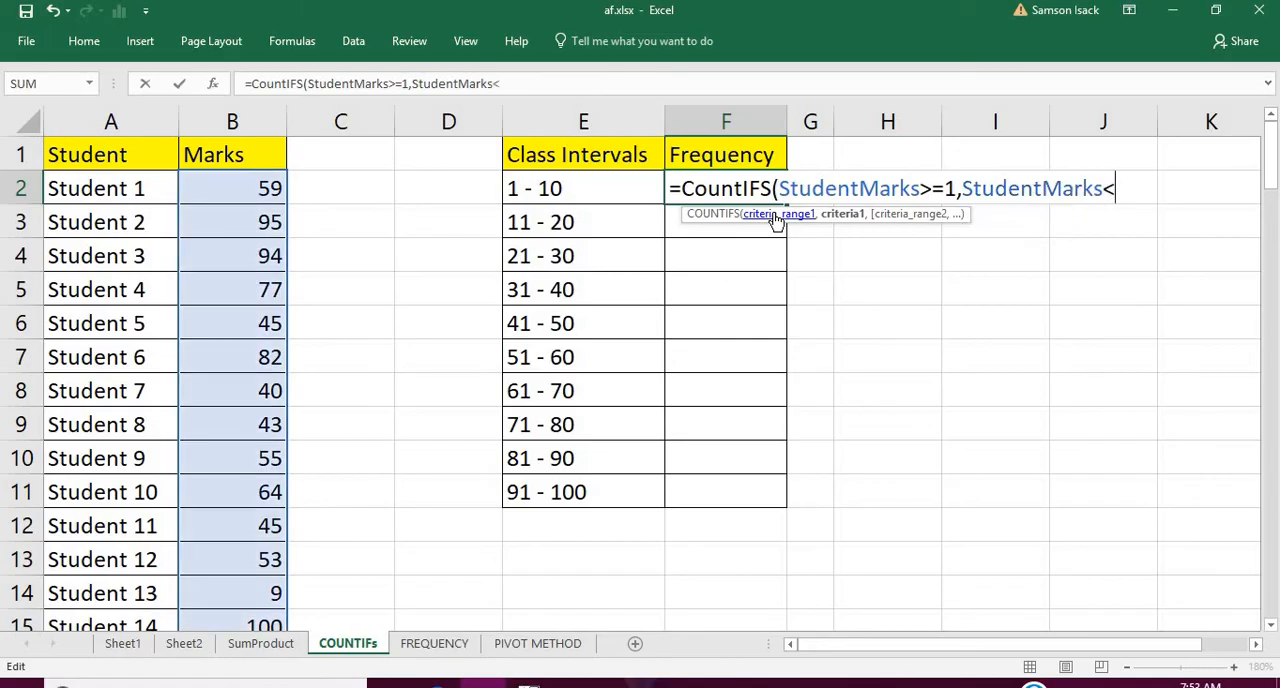
{"action": "type", "text": "="}
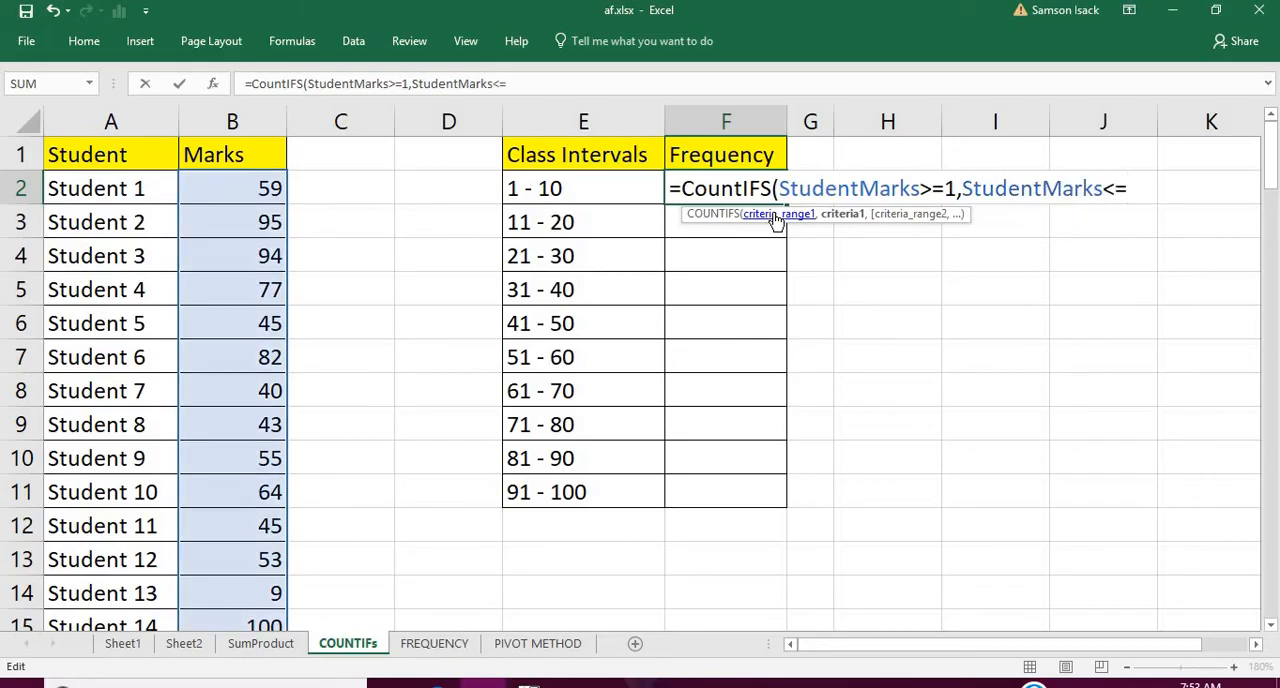
{"action": "type", "text": "1"}
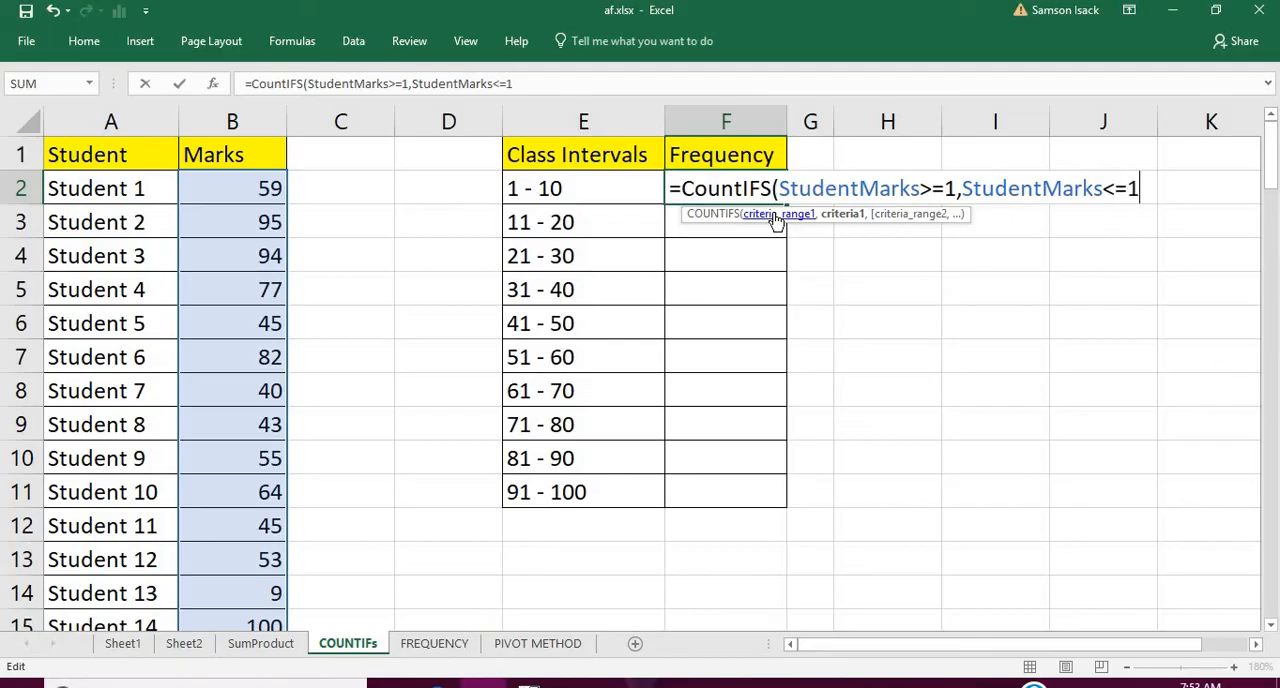
{"action": "type", "text": "0)"}
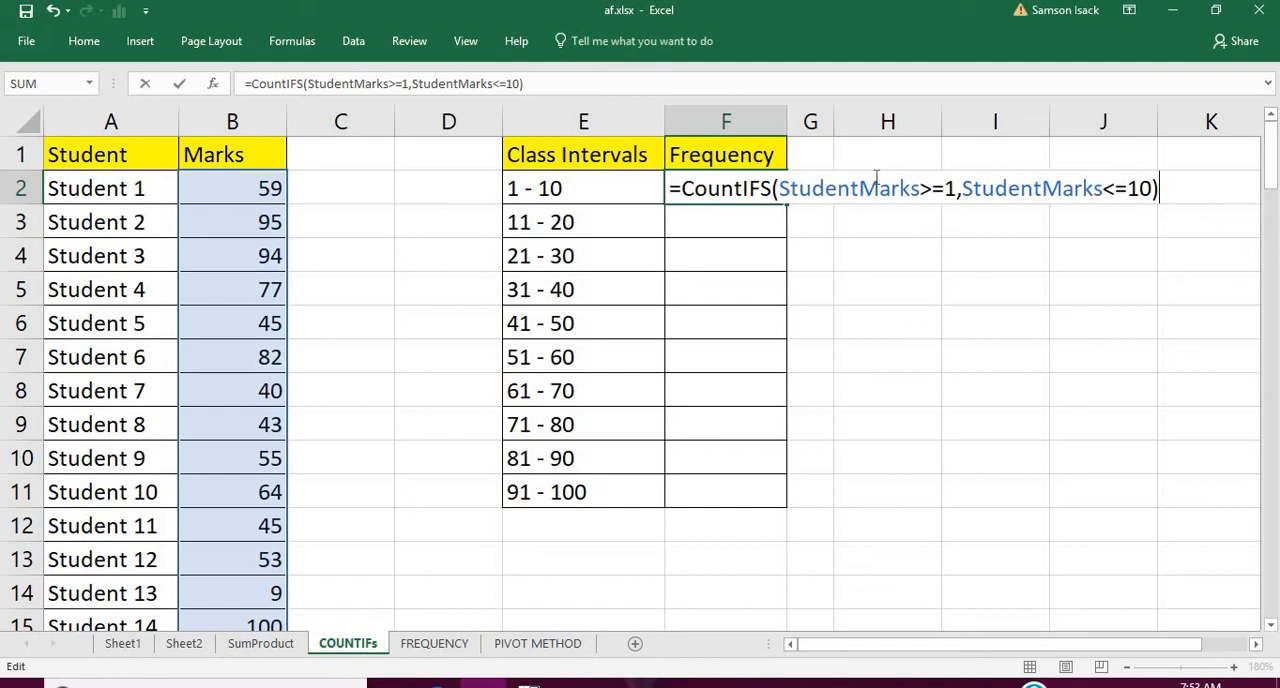
{"action": "mouse_move", "coordinate": [1004, 184]}
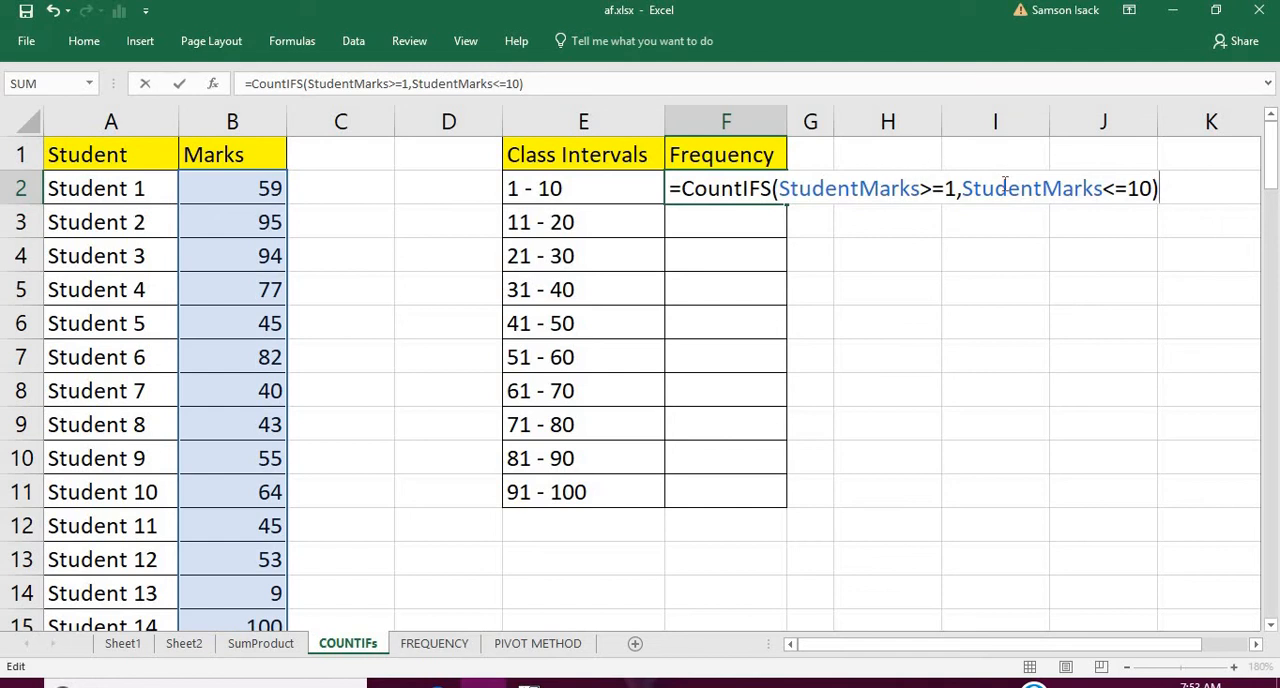
{"action": "mouse_move", "coordinate": [828, 204]}
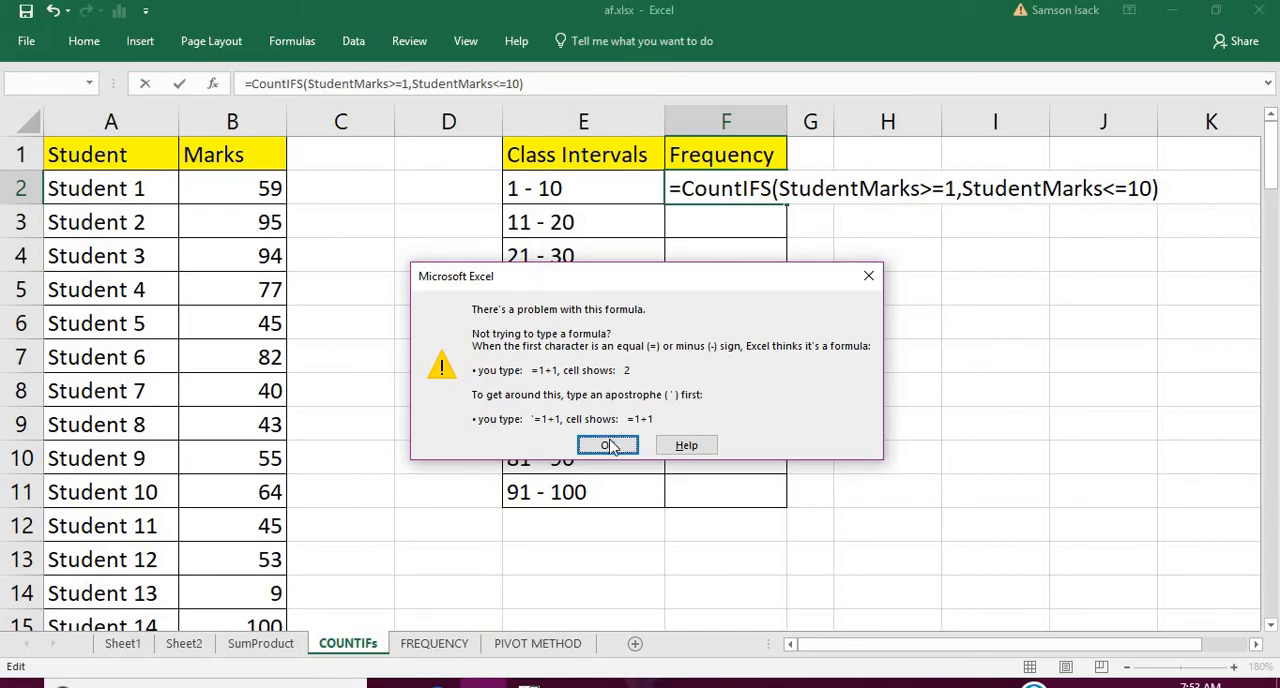
- Dismiss the formula warning and correct F2 to COUNTIFS(StudentMarks,">=1",StudentMarks,"<=10") with quoted criteria
{"action": "left_click", "coordinate": [608, 444]}
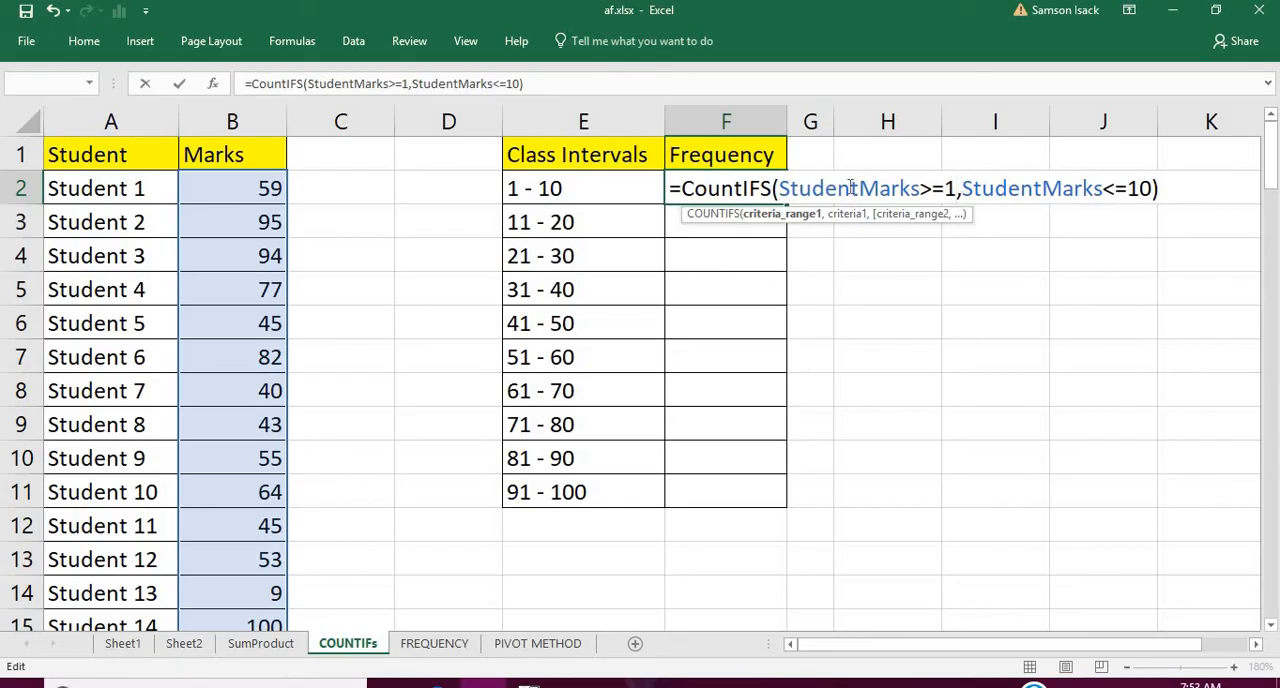
{"action": "mouse_move", "coordinate": [884, 184]}
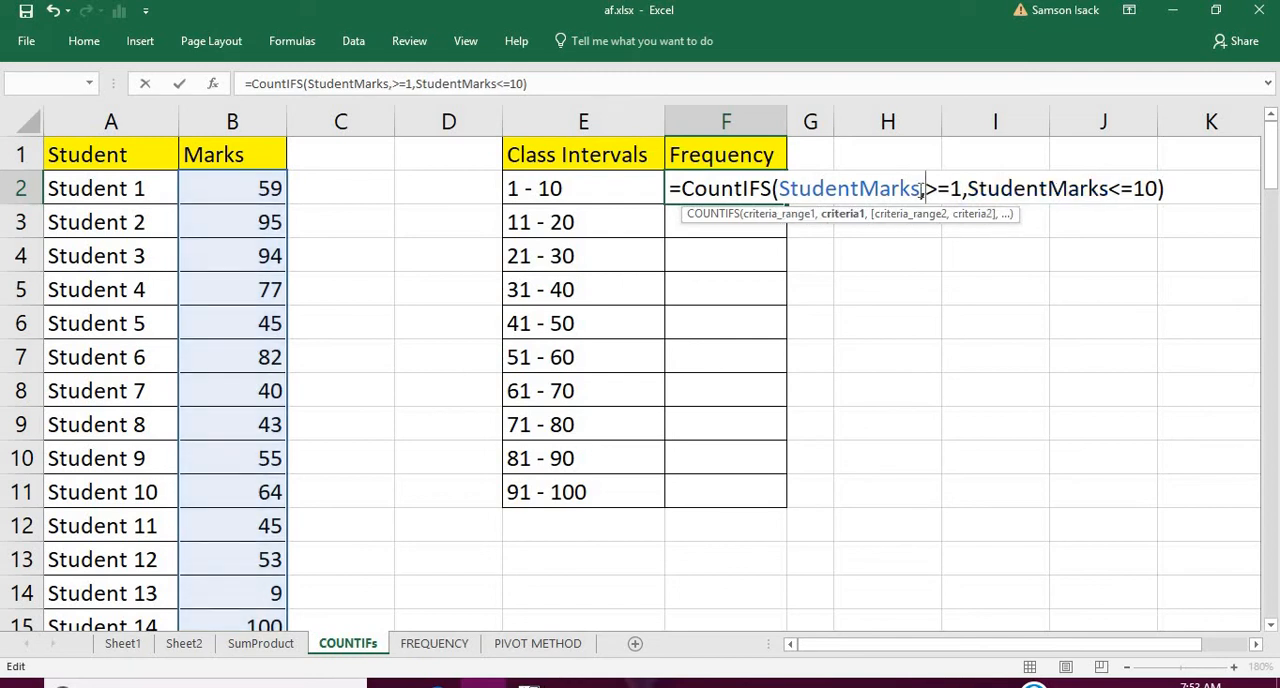
{"action": "type", "text": ",\""}
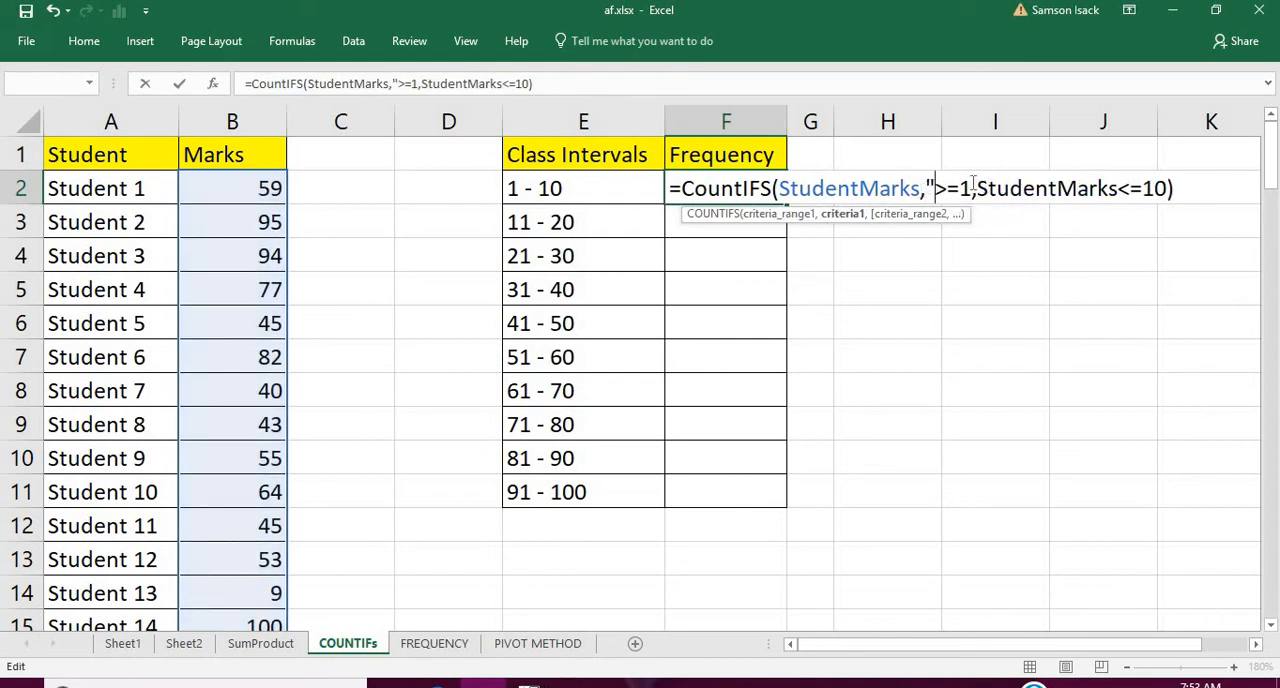
{"action": "type", "text": "\""}
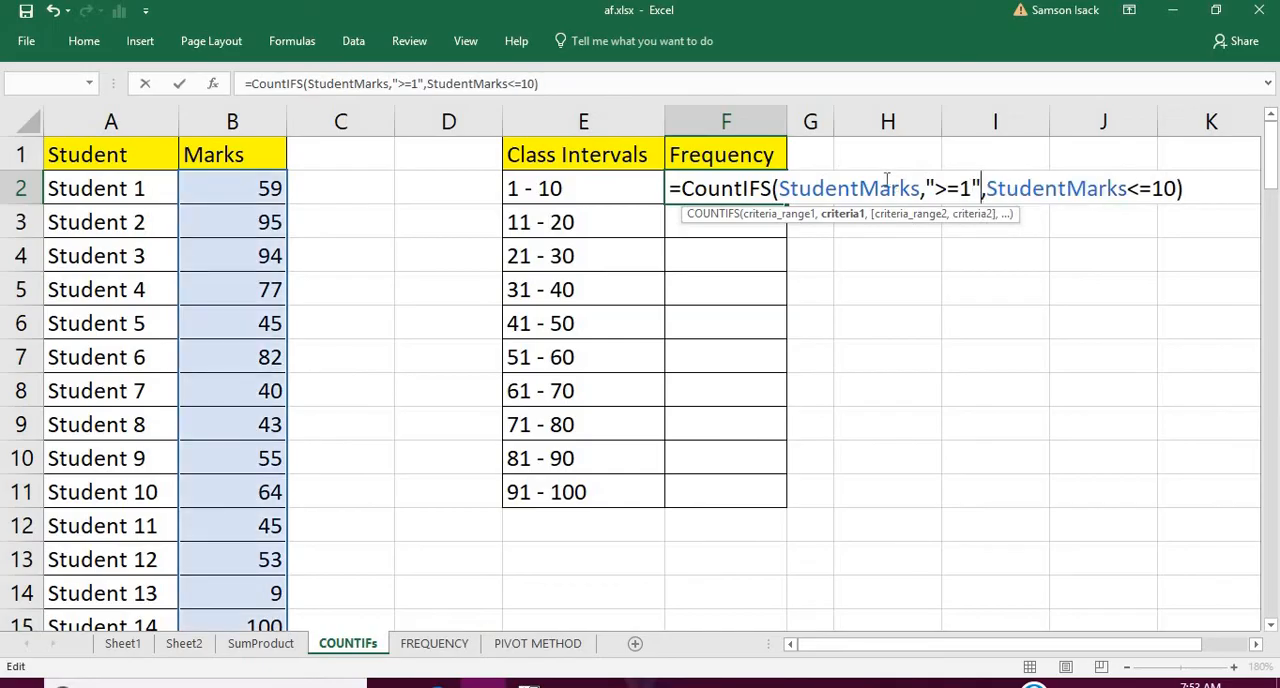
{"action": "mouse_move", "coordinate": [964, 204]}
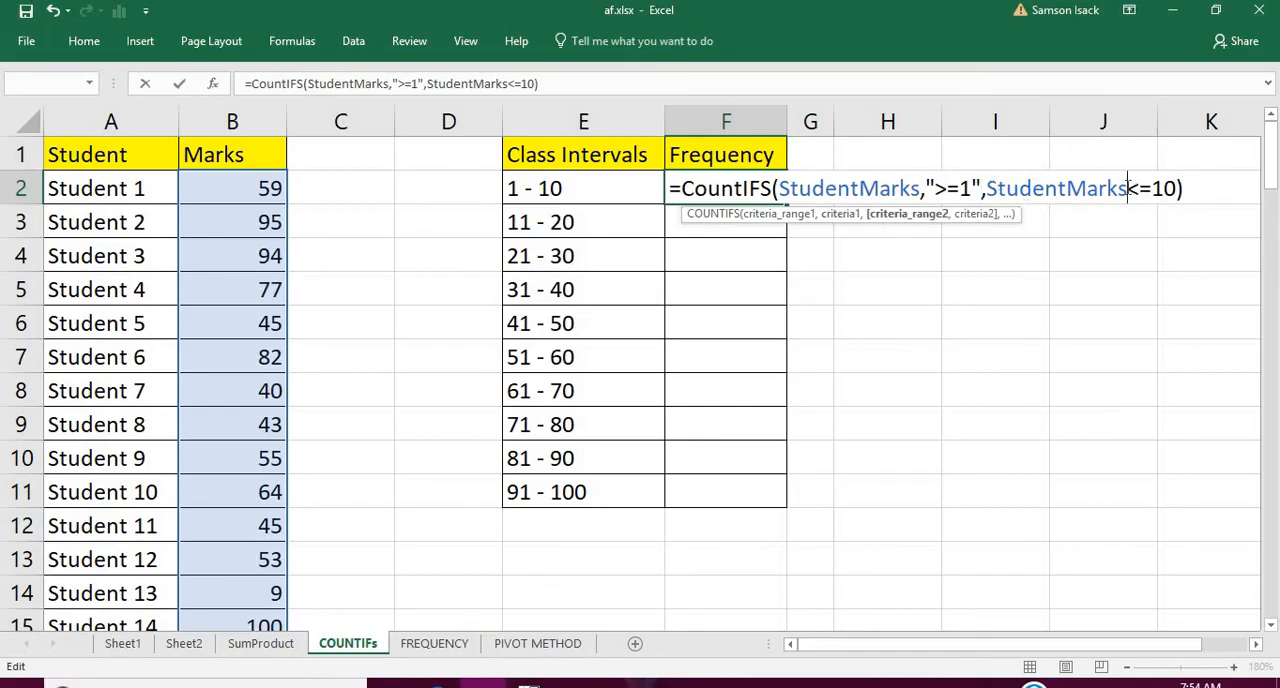
{"action": "type", "text": ",\""}
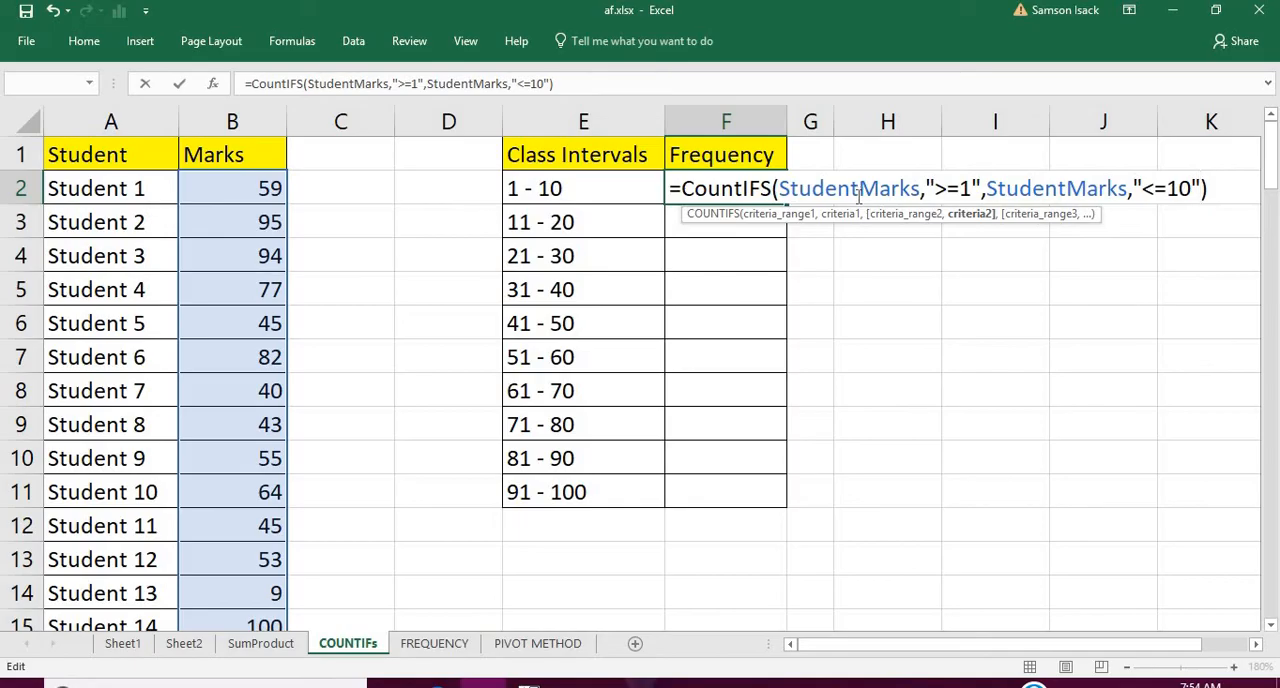
{"action": "mouse_move", "coordinate": [952, 188]}
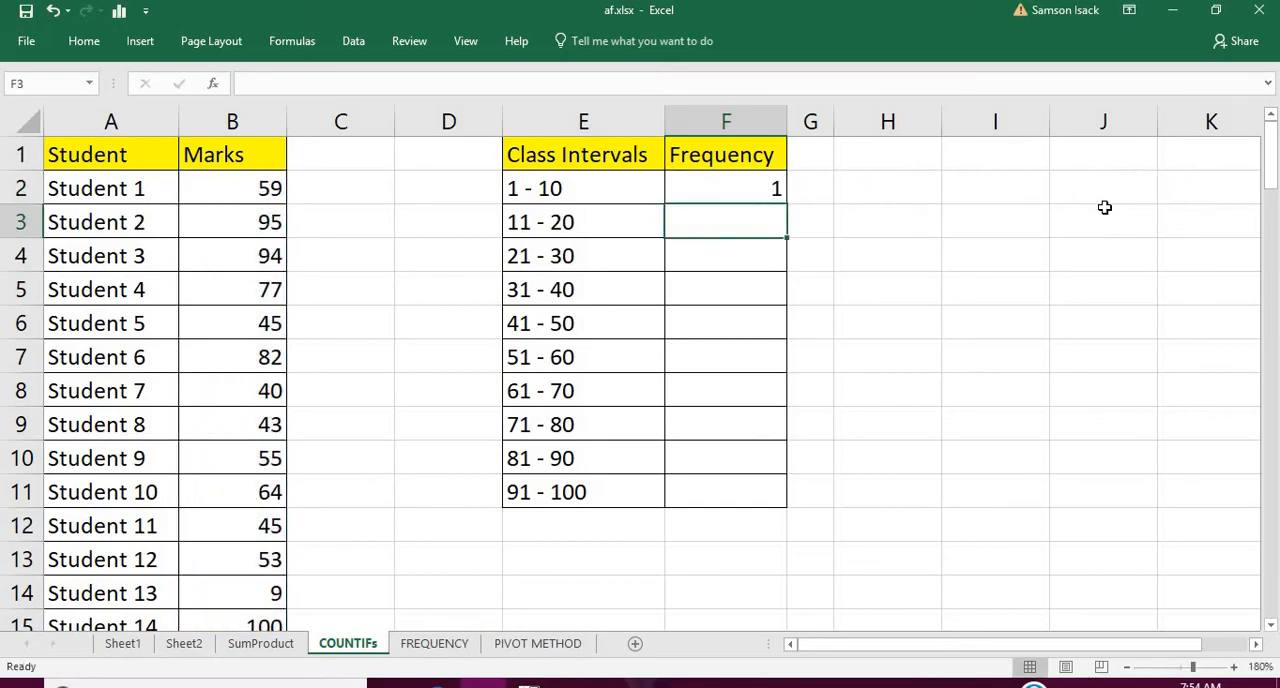
- Set F3's criteria to the 11 - 20 bounds and copy the count formula down to row 11
{"action": "left_click", "coordinate": [724, 188]}
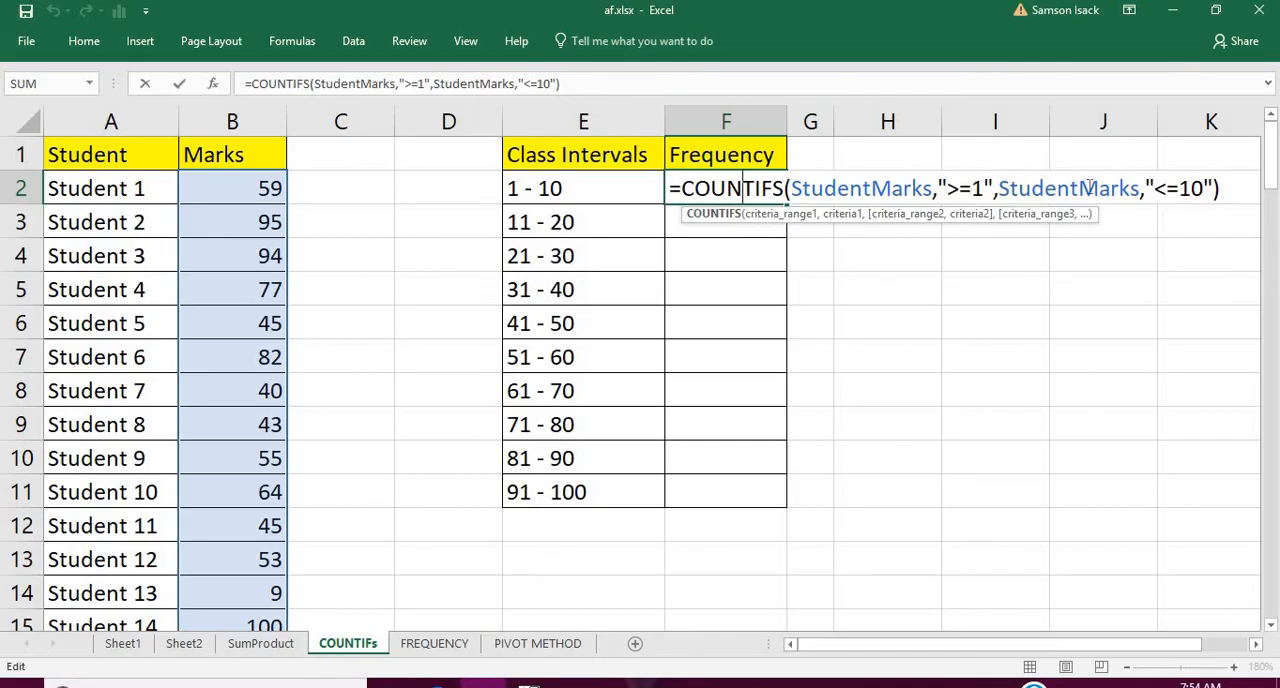
{"action": "mouse_move", "coordinate": [948, 220]}
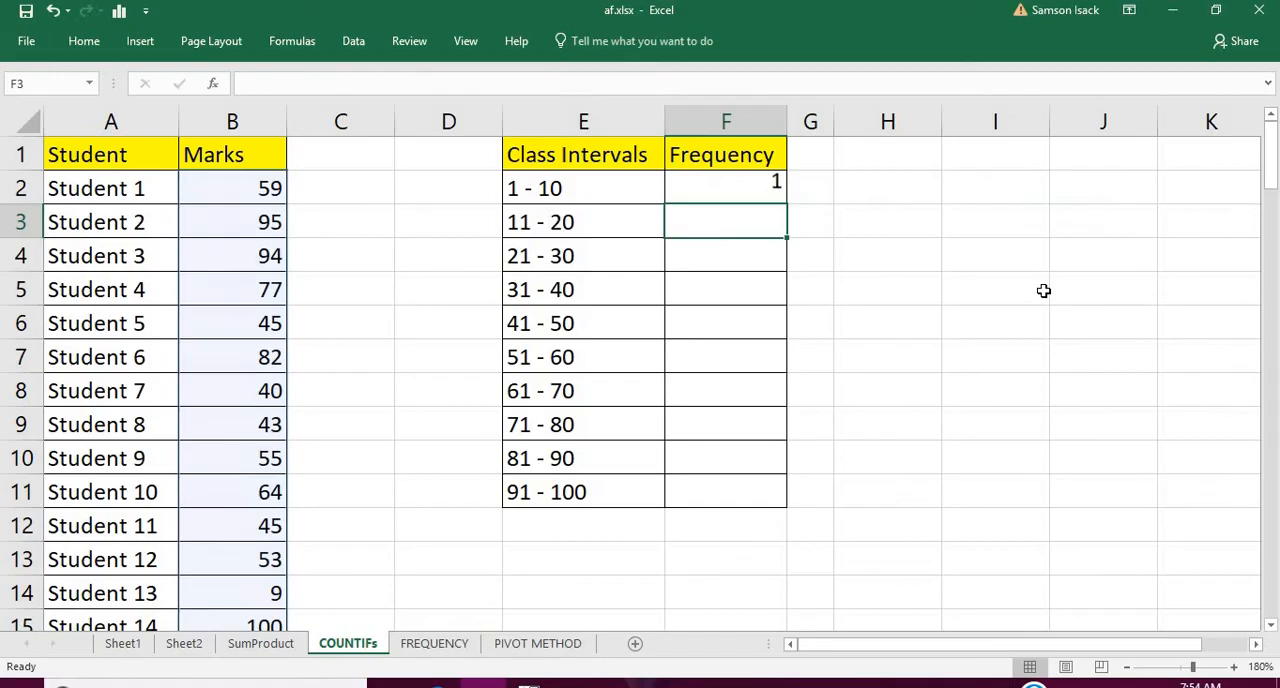
{"action": "left_click", "coordinate": [724, 188]}
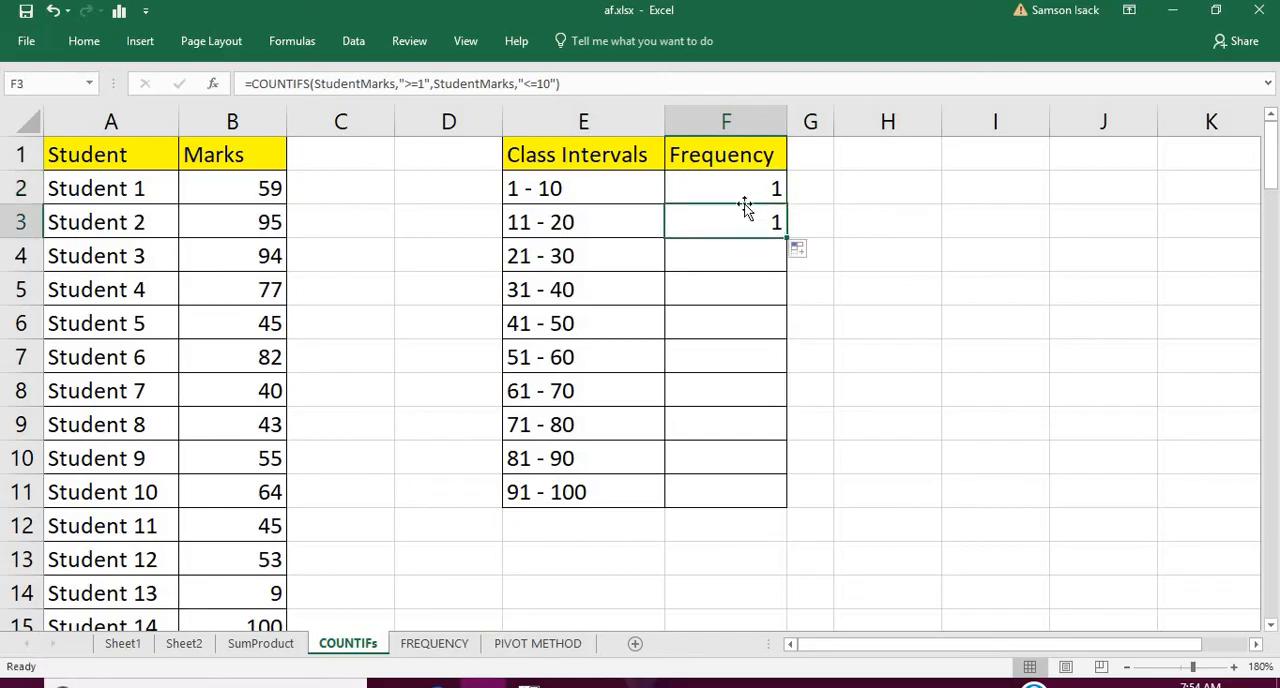
{"action": "double_click", "coordinate": [724, 220]}
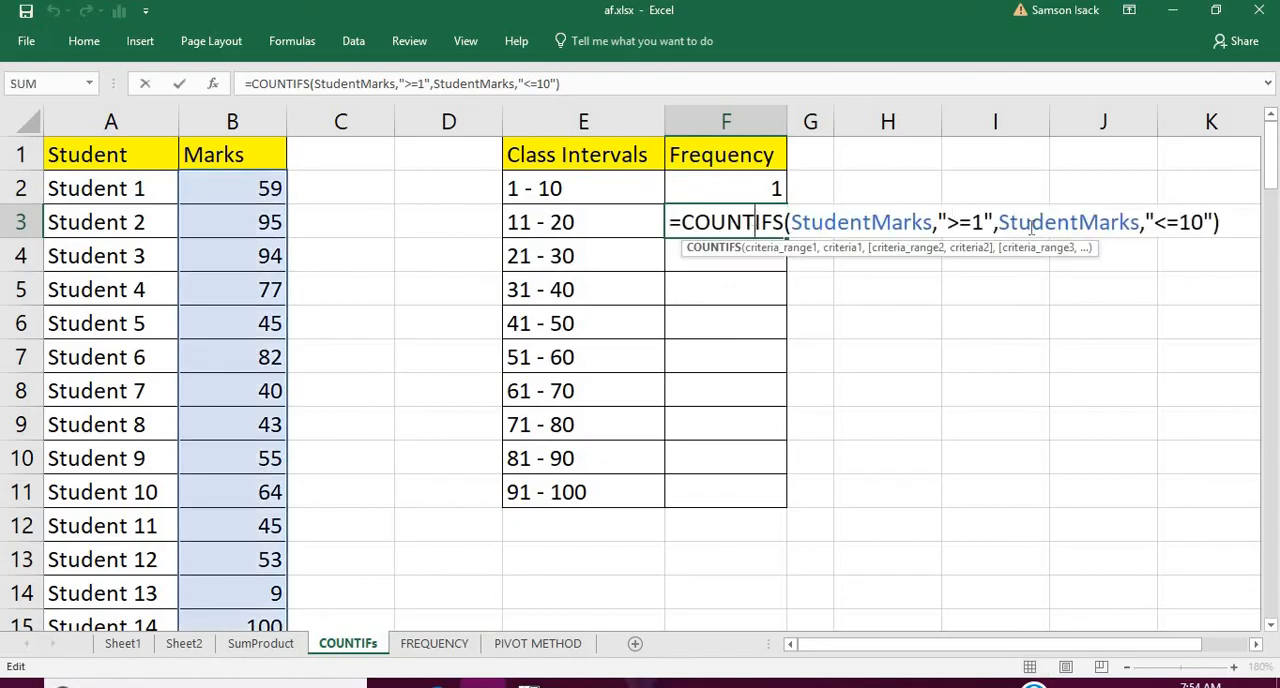
{"action": "type", "text": "1"}
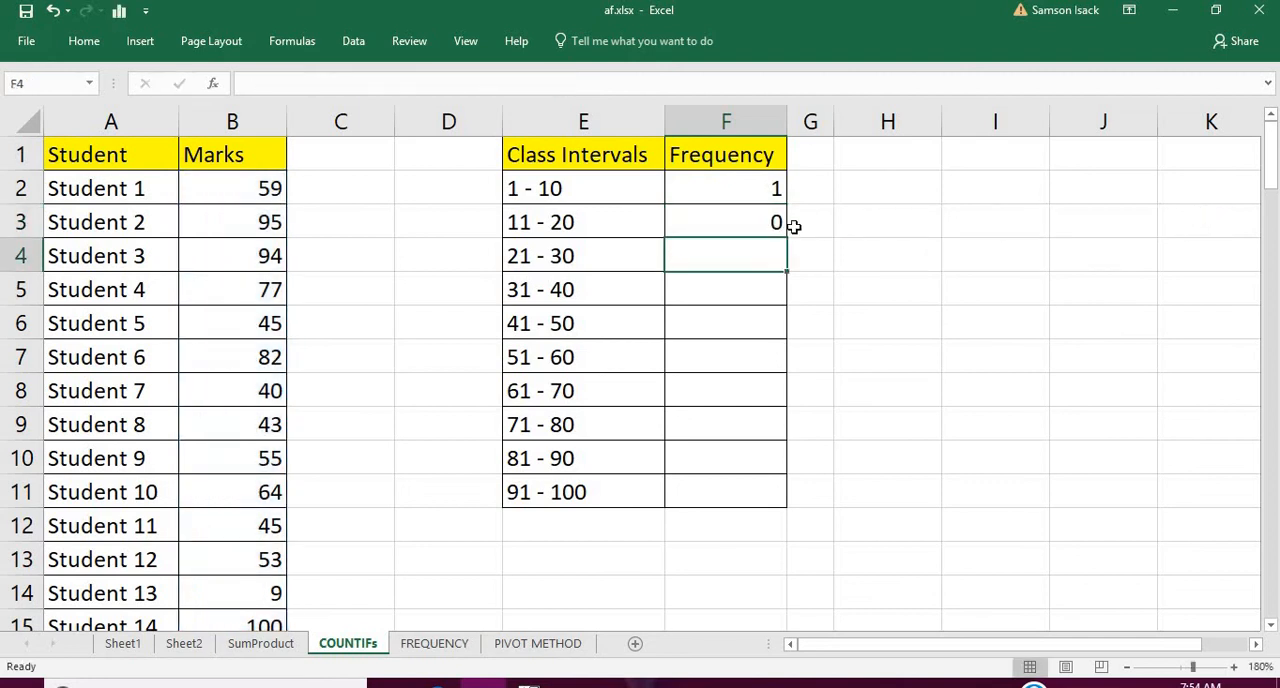
{"action": "left_click", "coordinate": [724, 220]}
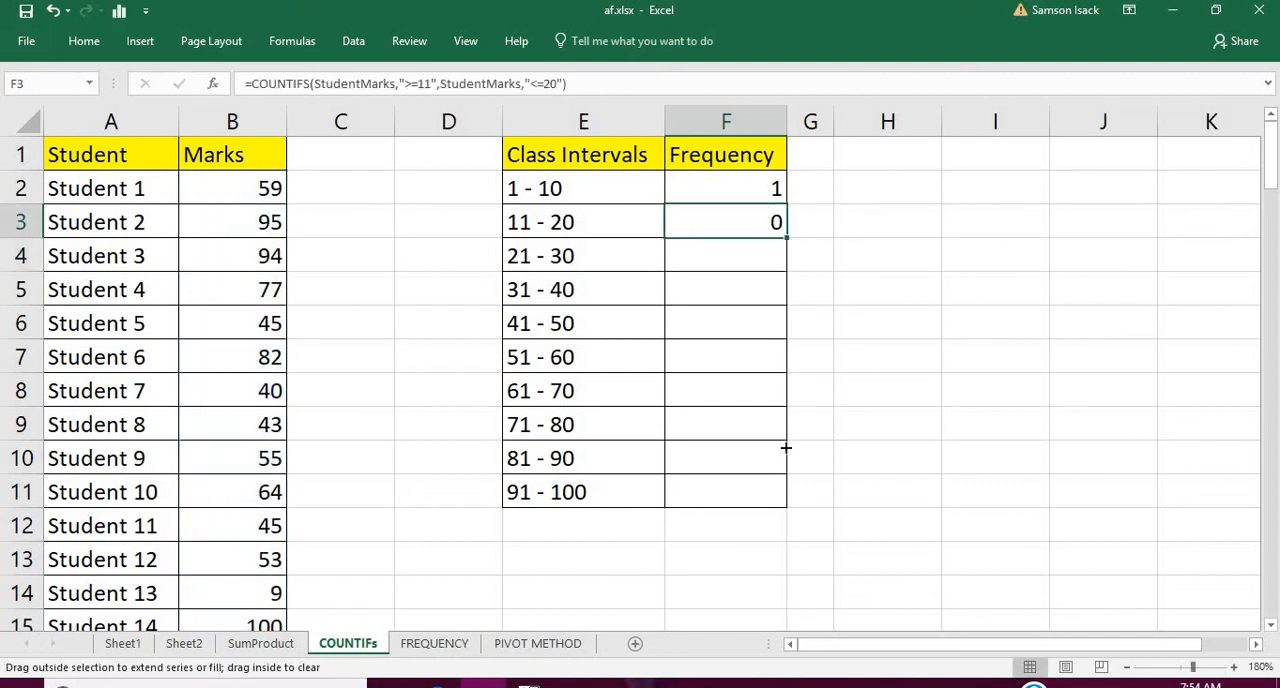
{"action": "left_click_drag", "start_coordinate": [784, 232], "coordinate": [784, 492]}
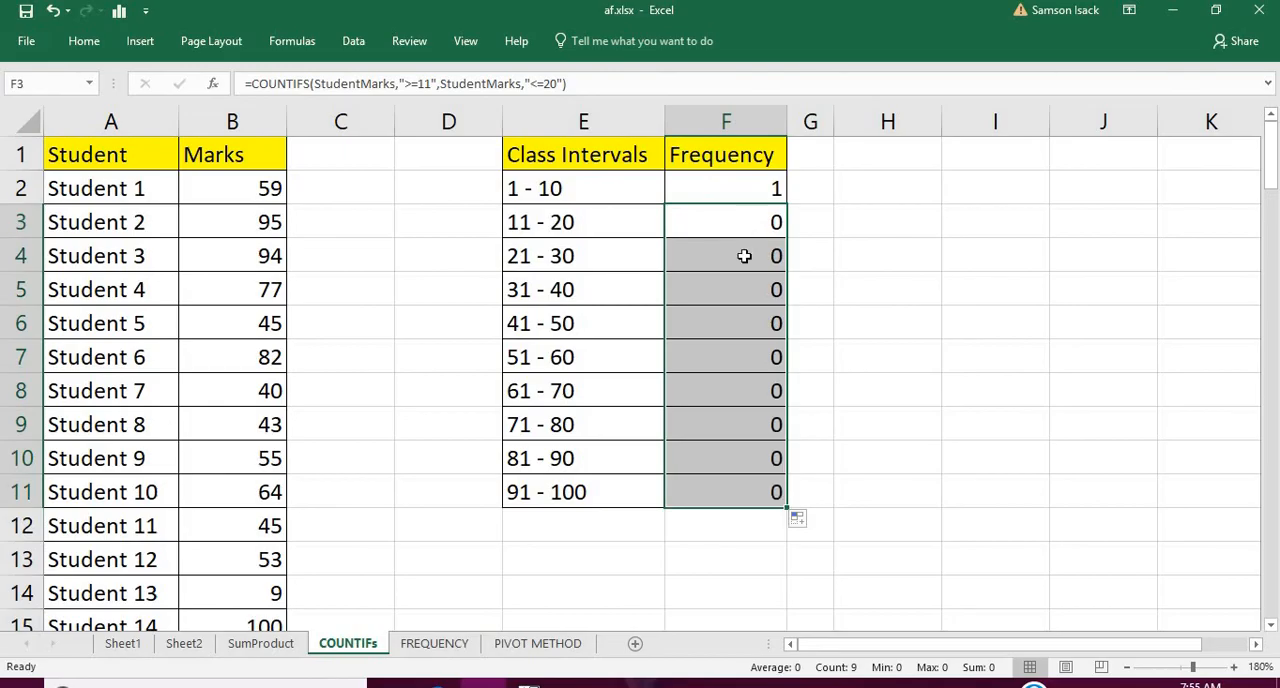
- Adjust the copied formulas in F4–F6 for the 21 - 30, 31 - 40 and 41 - 50 intervals (8, 13, 14)
{"action": "double_click", "coordinate": [724, 256]}
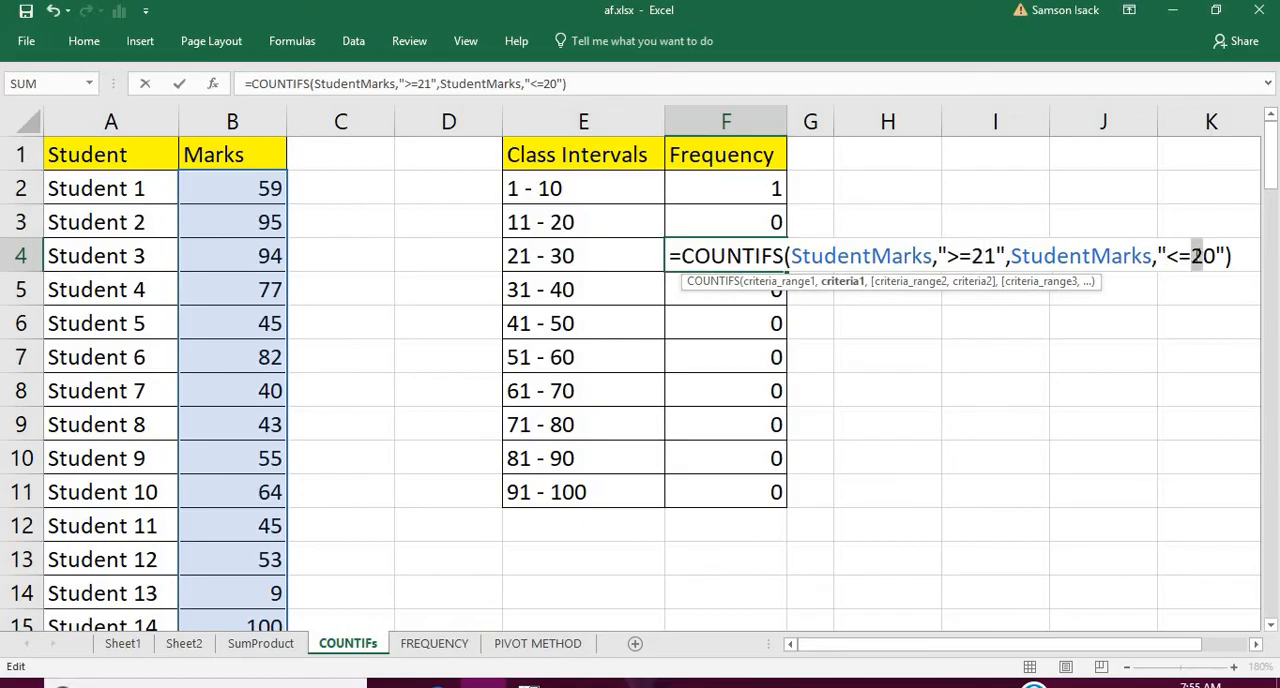
{"action": "key", "text": "enter"}
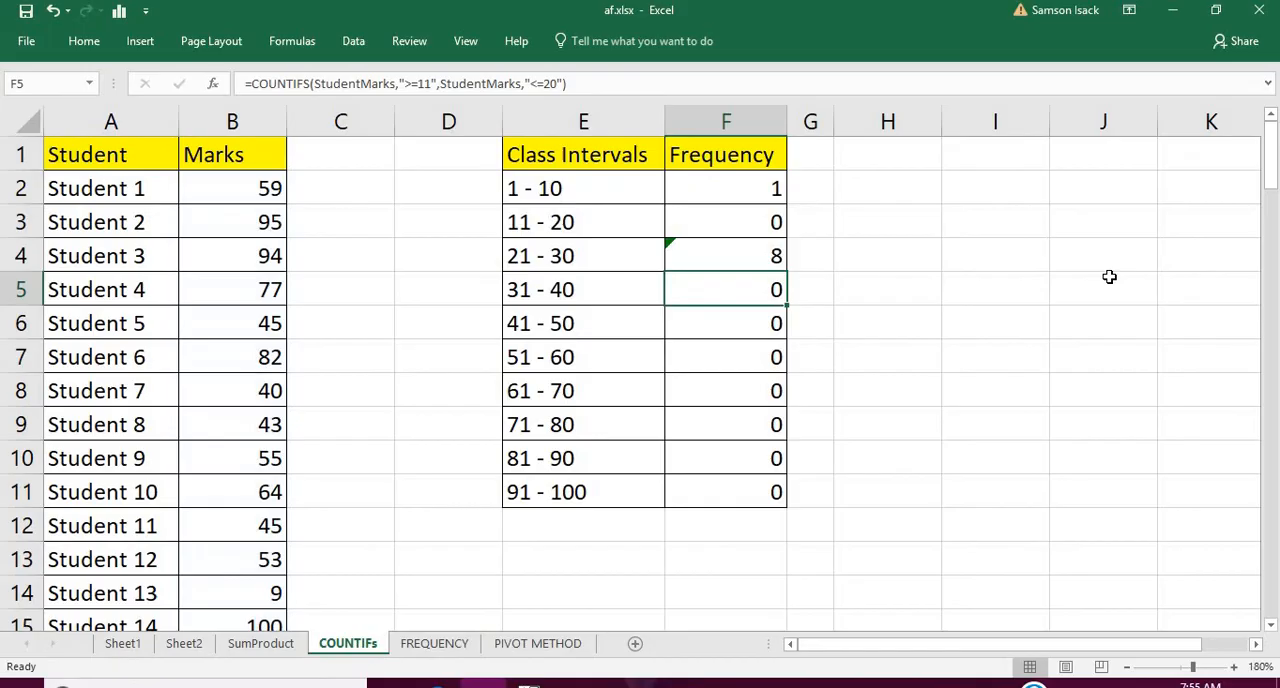
{"action": "double_click", "coordinate": [724, 288]}
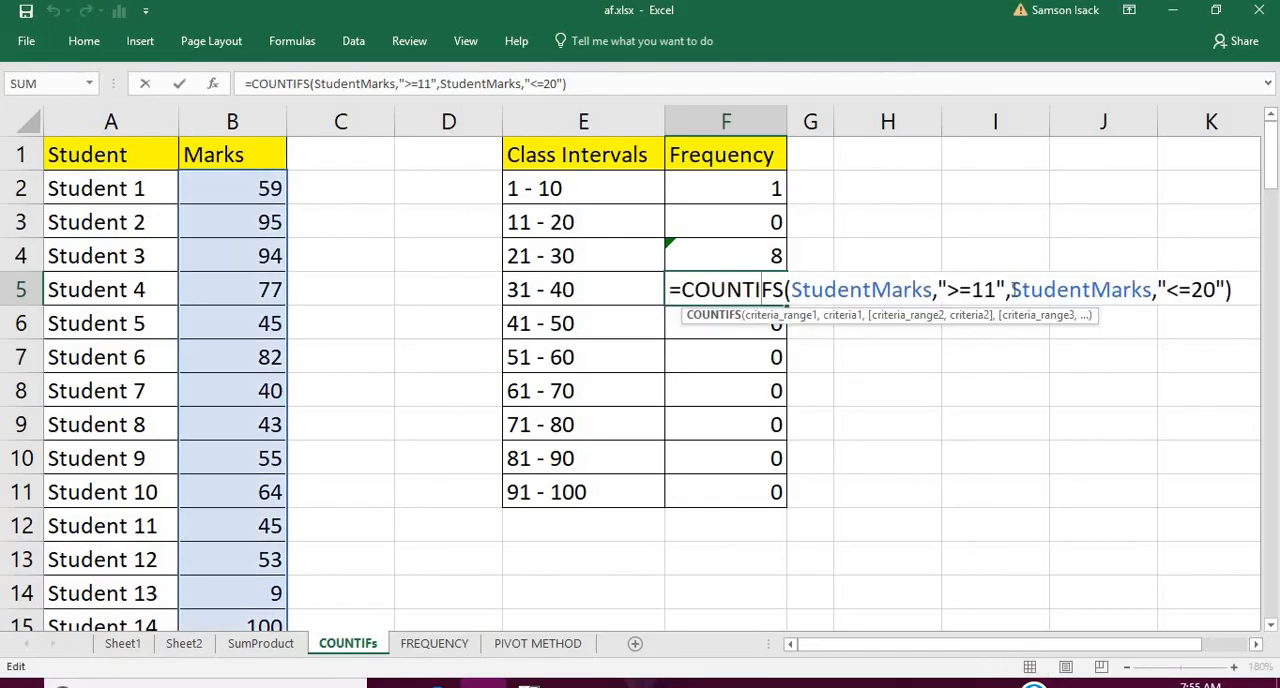
{"action": "type", "text": "3"}
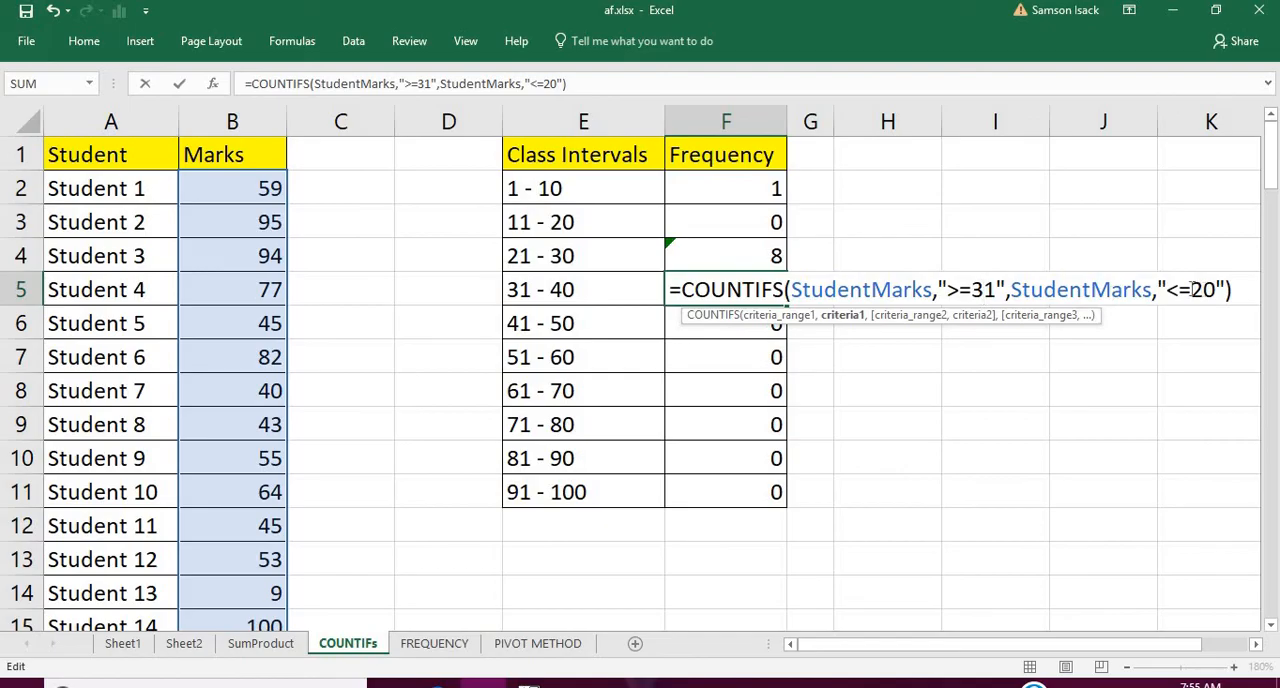
{"action": "key", "text": "enter"}
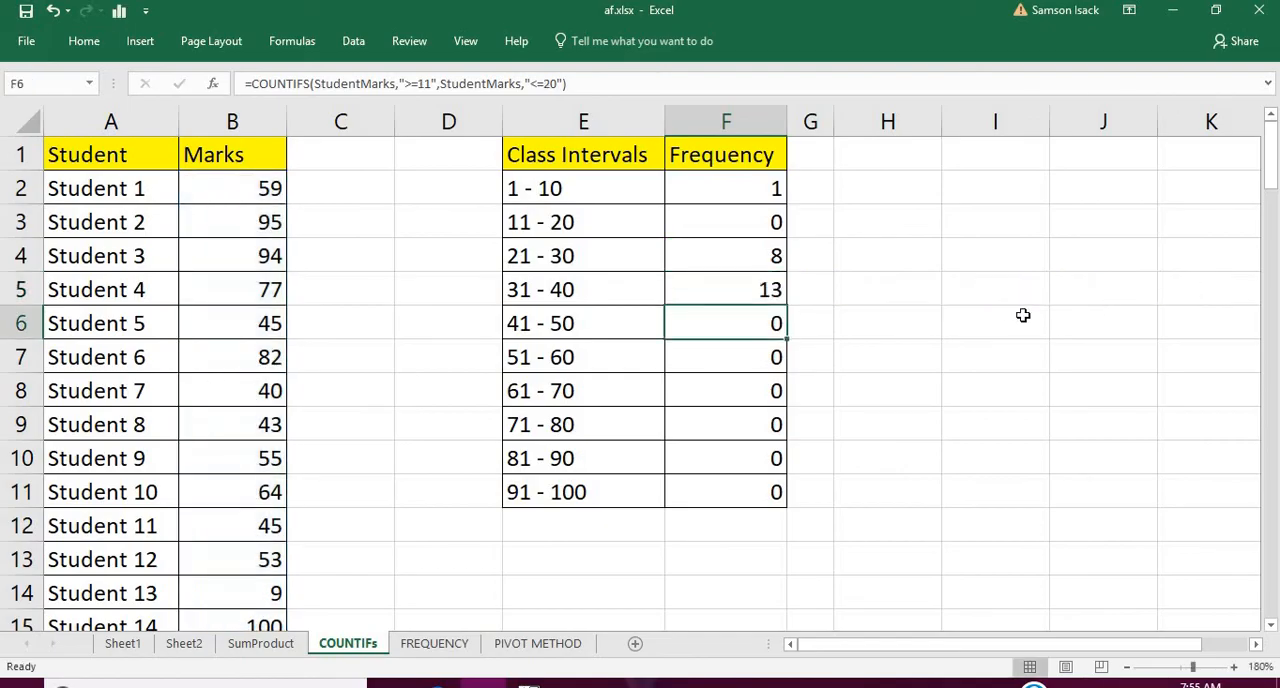
{"action": "mouse_move", "coordinate": [760, 318]}
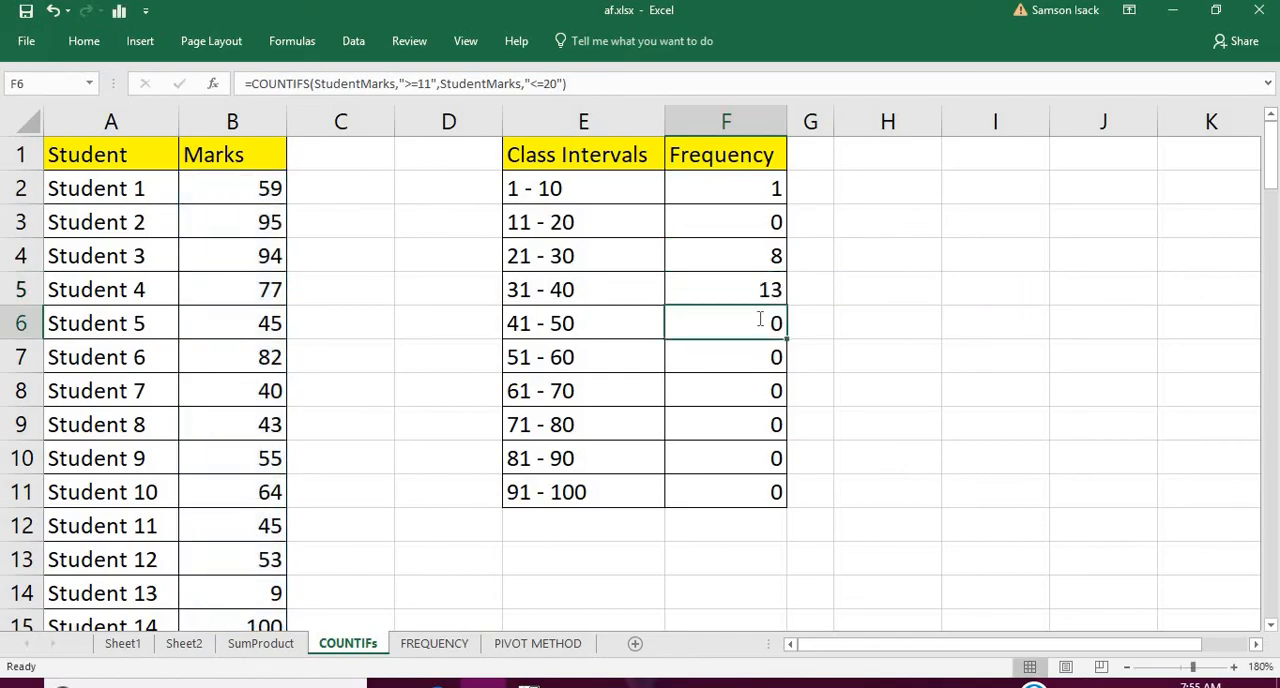
{"action": "double_click", "coordinate": [724, 322]}
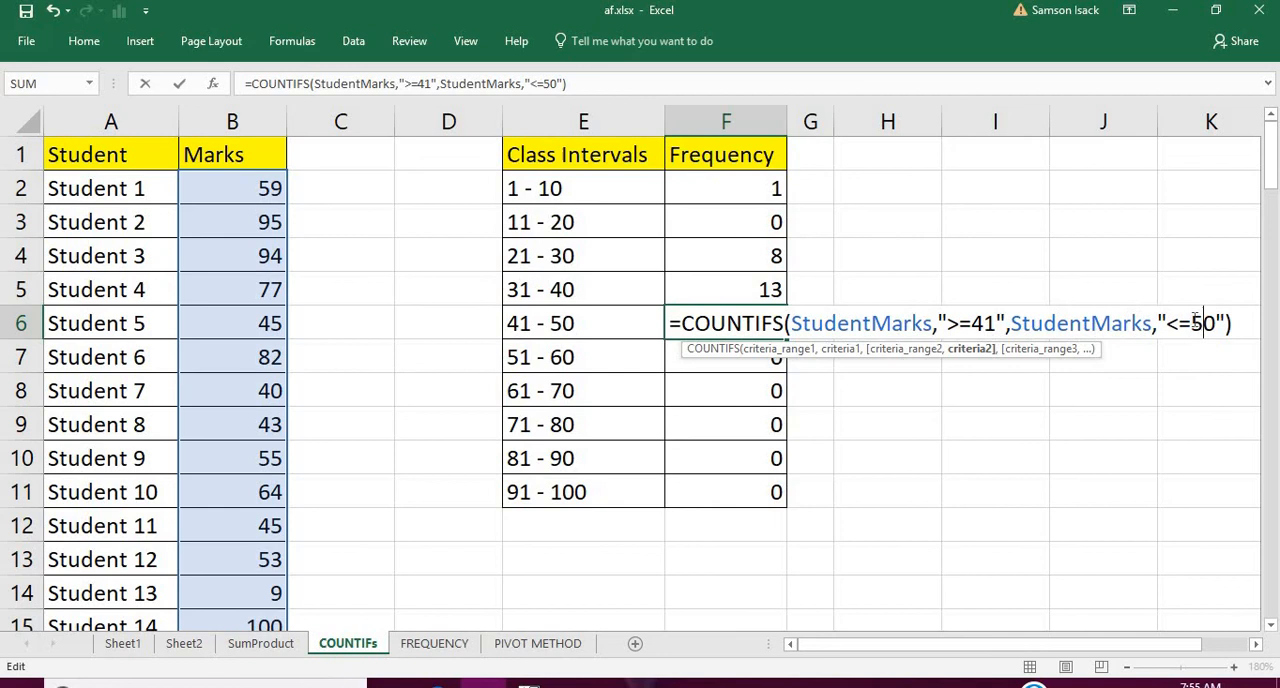
{"action": "key", "text": "enter"}
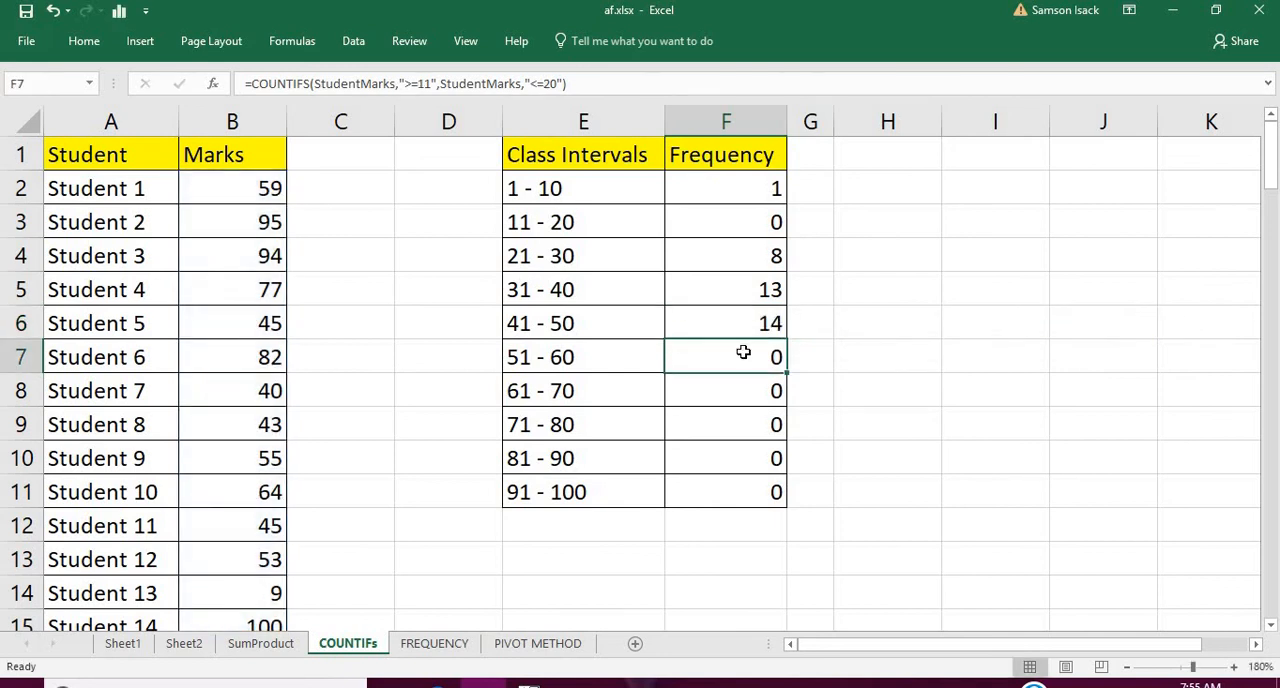
- Edit F7 and F8 to the 51 - 60 and 61 - 70 bounds, giving counts 13 and 11
{"action": "double_click", "coordinate": [726, 356]}
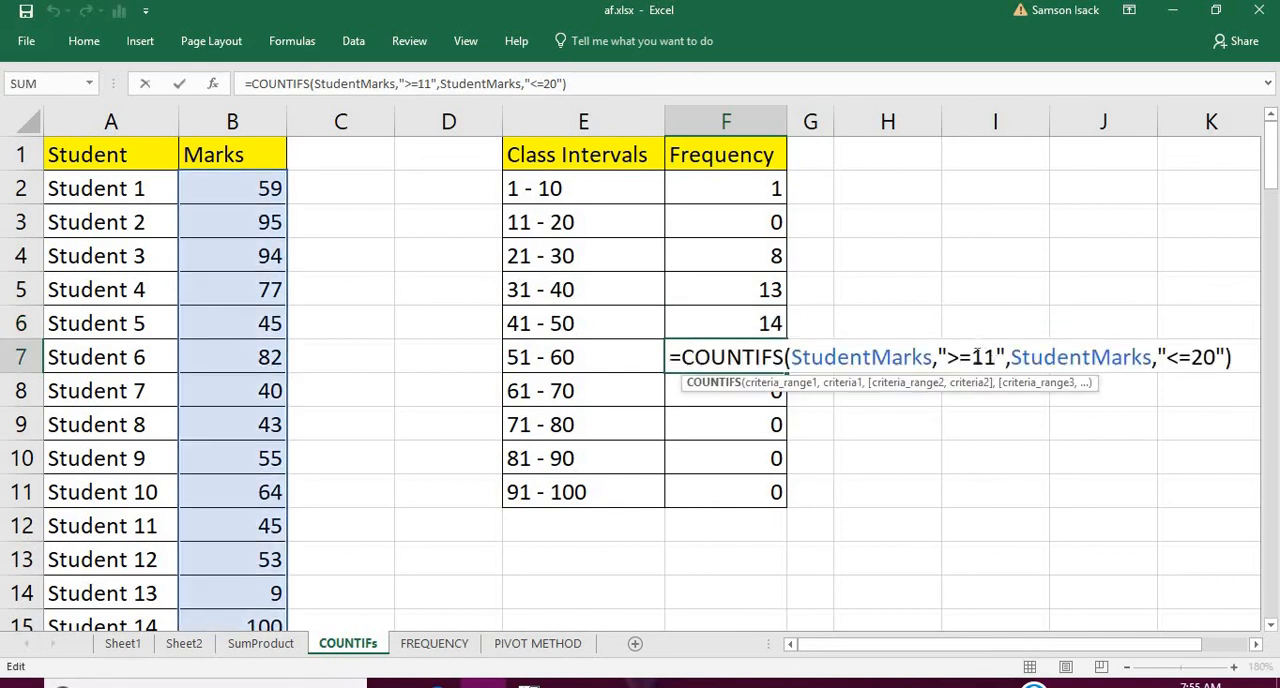
{"action": "type", "text": "51"}
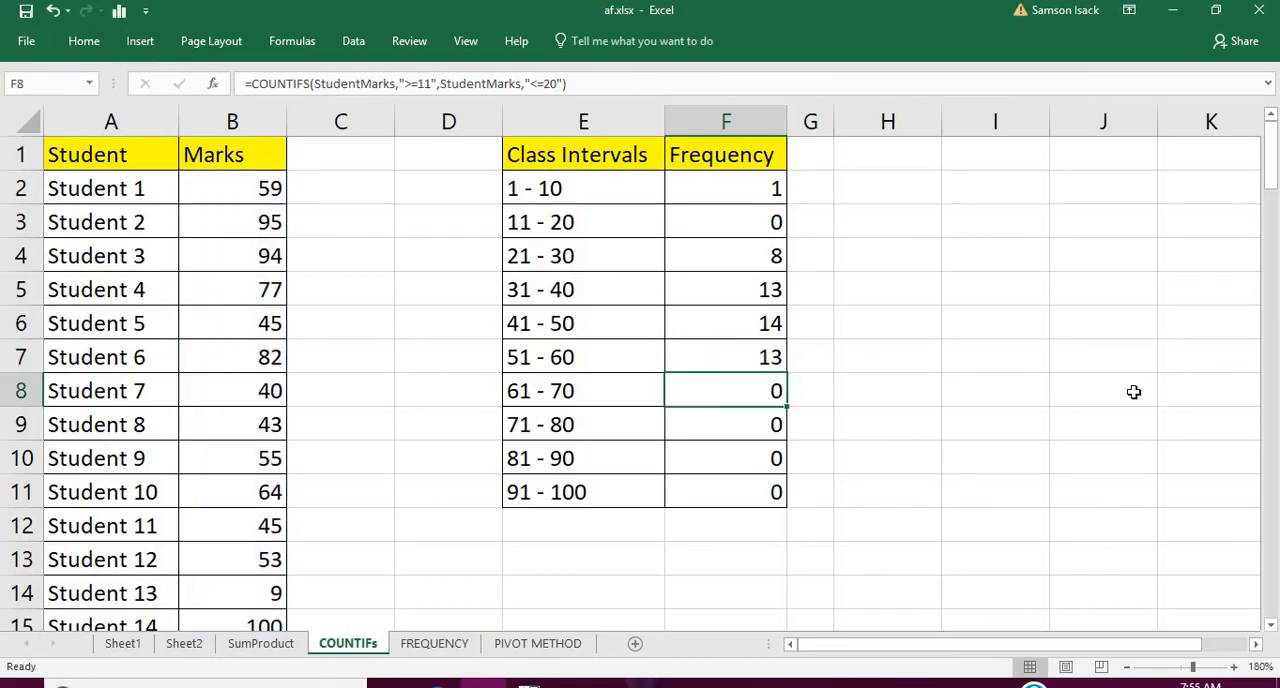
{"action": "double_click", "coordinate": [724, 390]}
{"action": "type", "text": "6"}
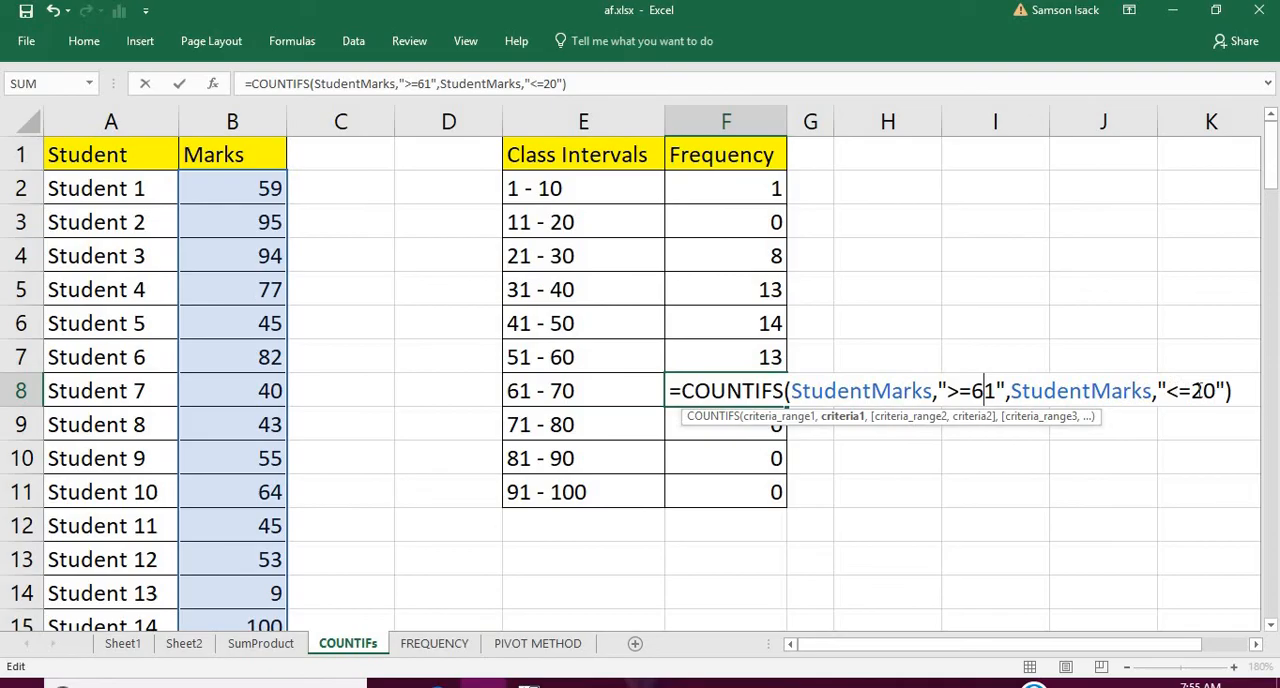
{"action": "type", "text": "70"}
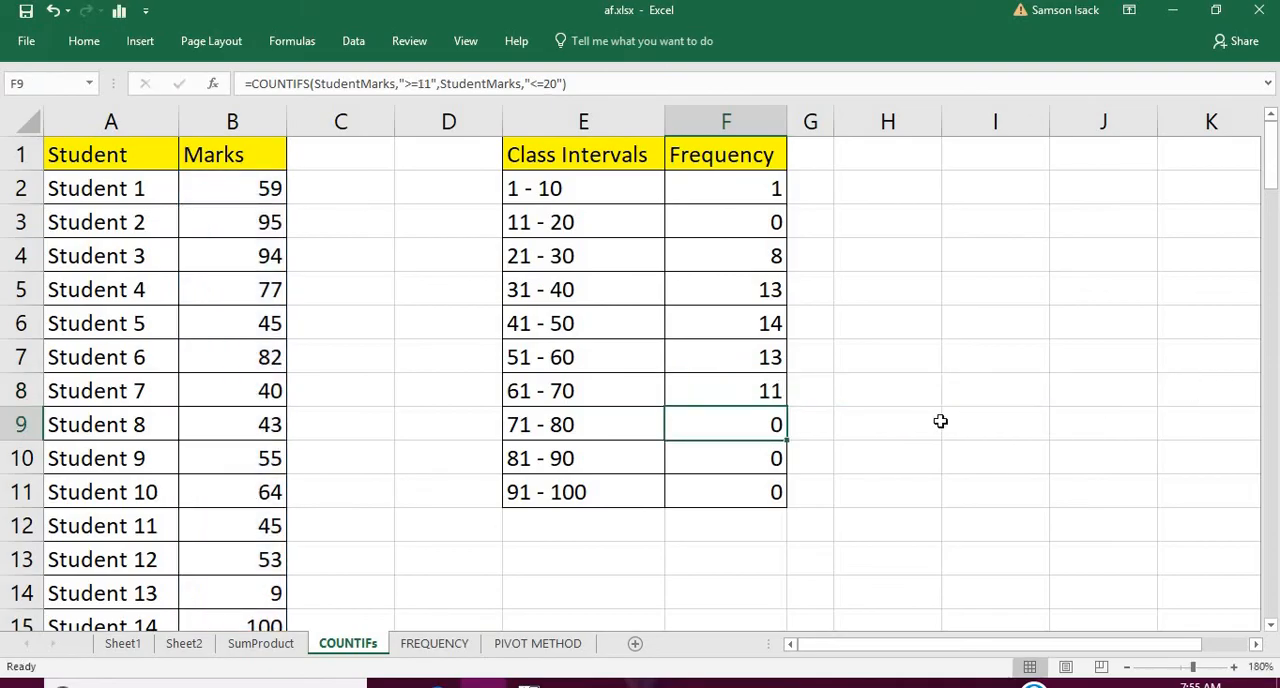
{"action": "mouse_move", "coordinate": [664, 356]}
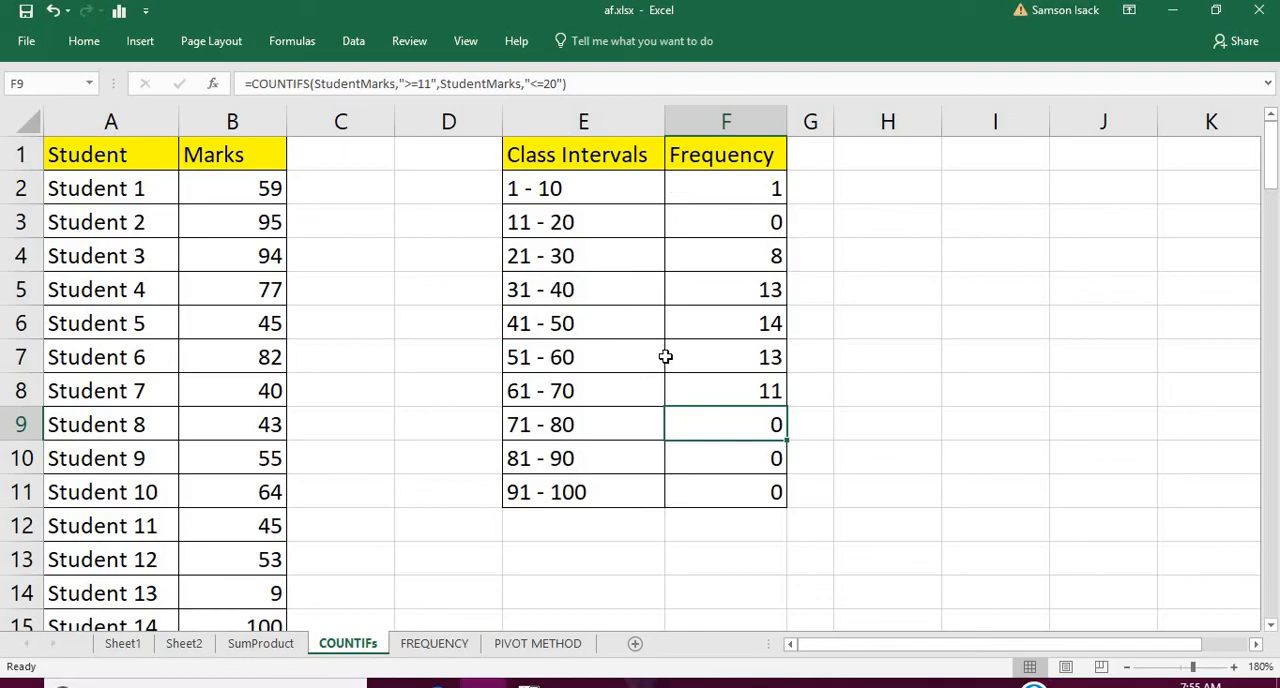
{"action": "mouse_move", "coordinate": [648, 234]}
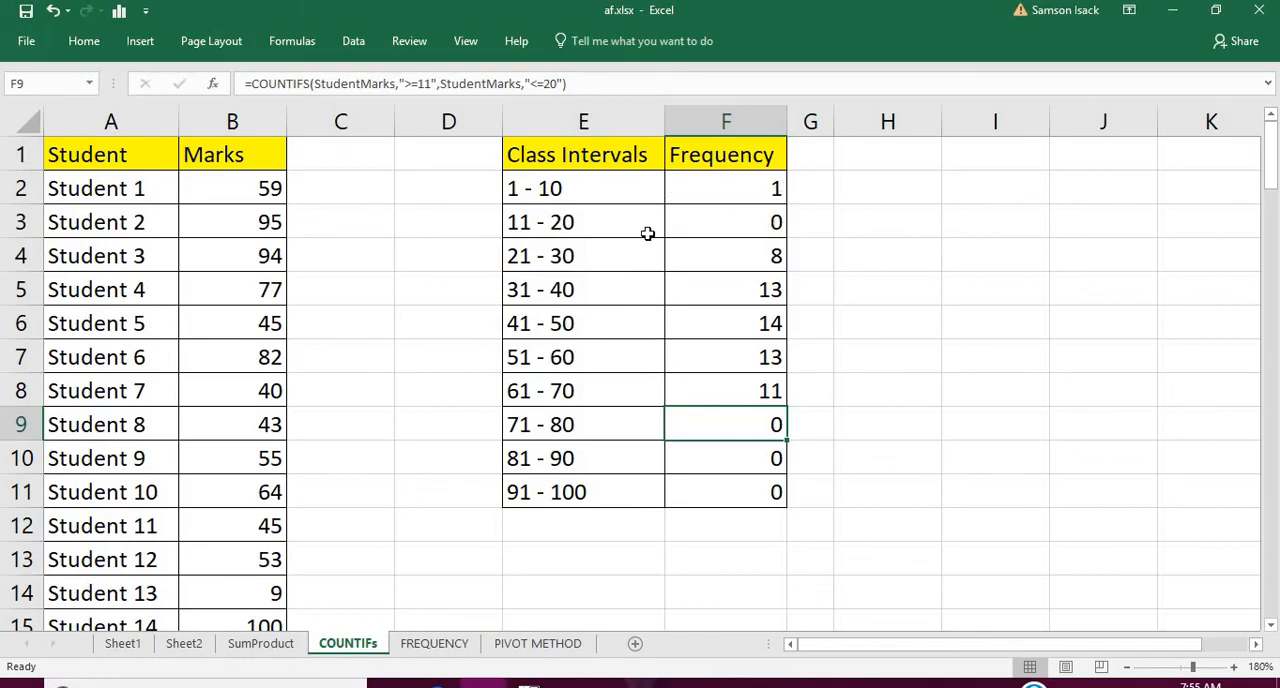
{"action": "mouse_move", "coordinate": [614, 488]}
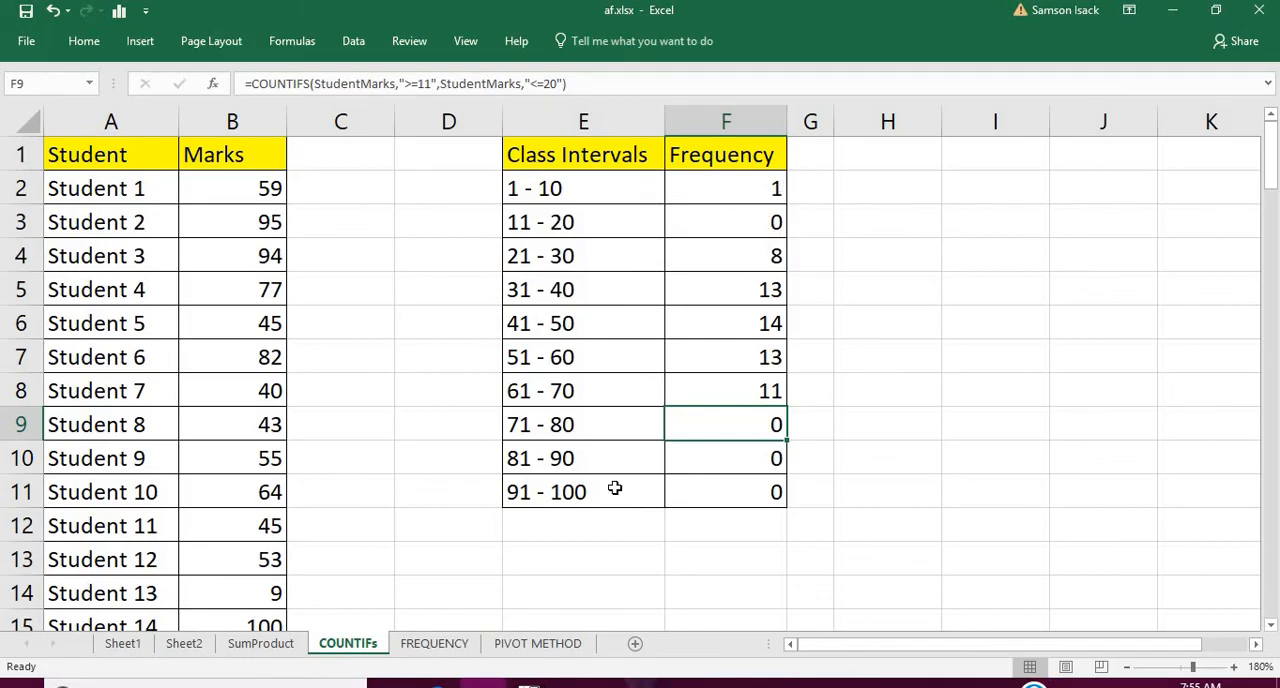
{"action": "mouse_move", "coordinate": [732, 412]}
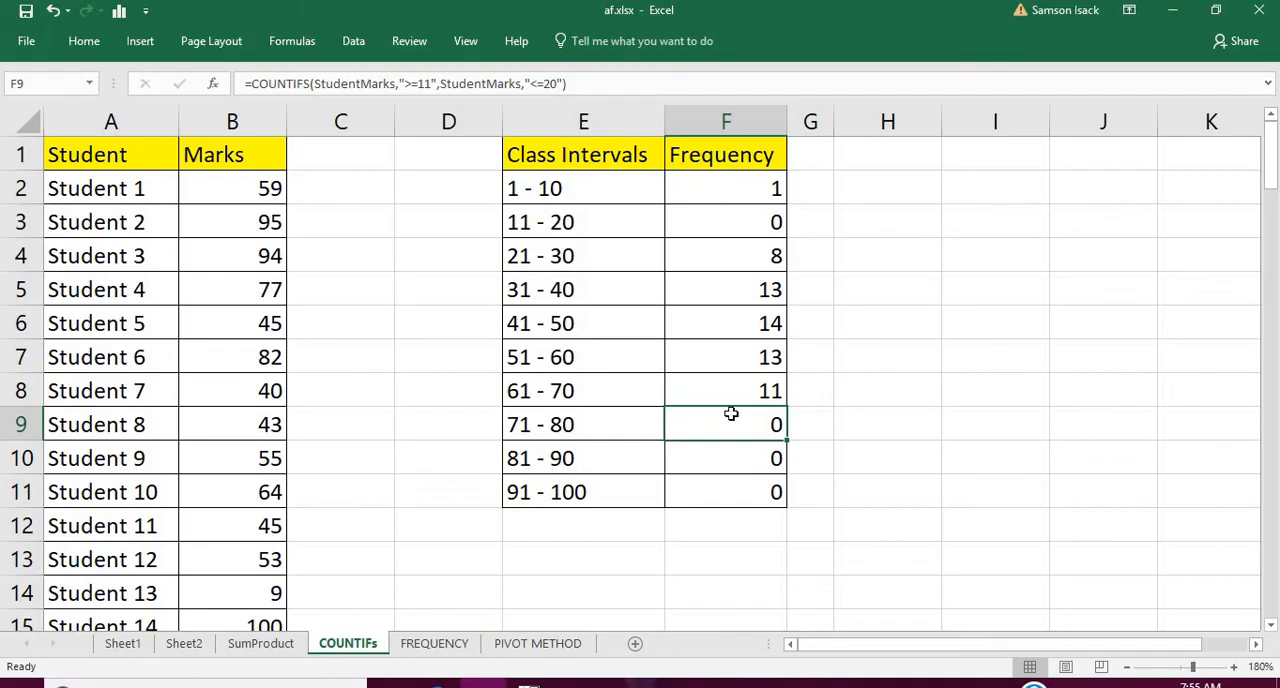
- Edit F9–F11 to the 71 - 80, 81 - 90 and 91 - 100 bounds, giving 18, 13 and 9
{"action": "double_click", "coordinate": [724, 424]}
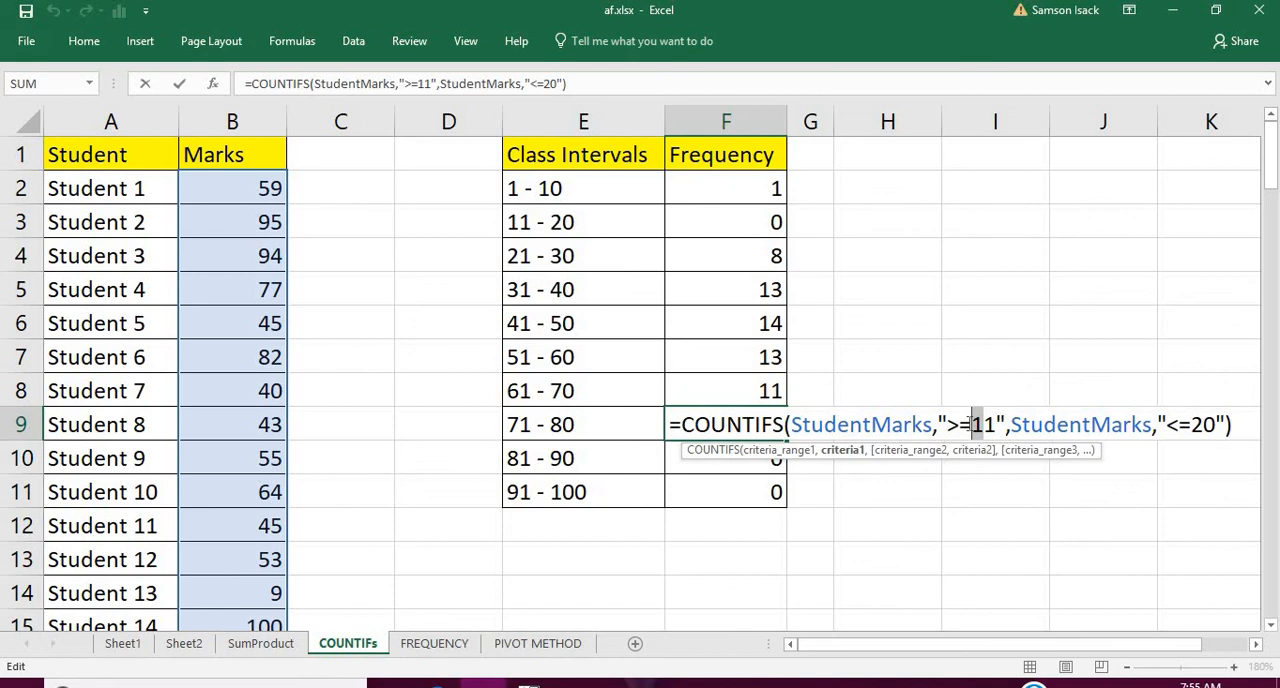
{"action": "type", "text": "7"}
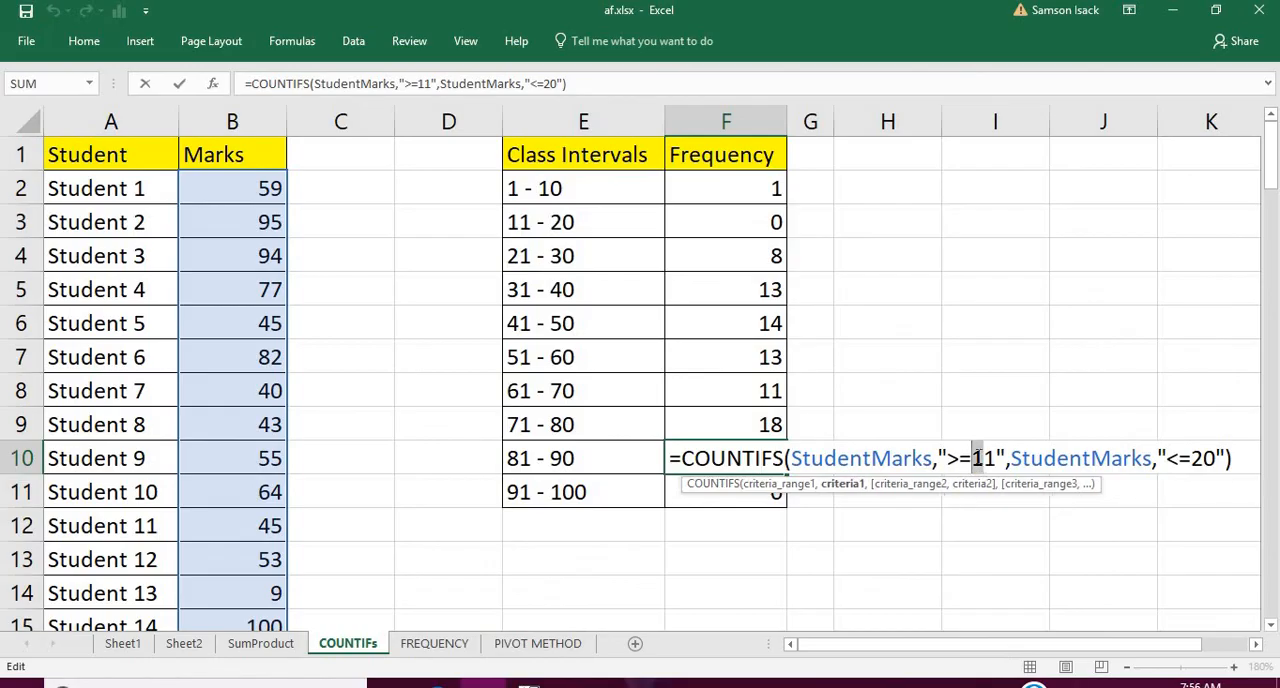
{"action": "type", "text": "81"}
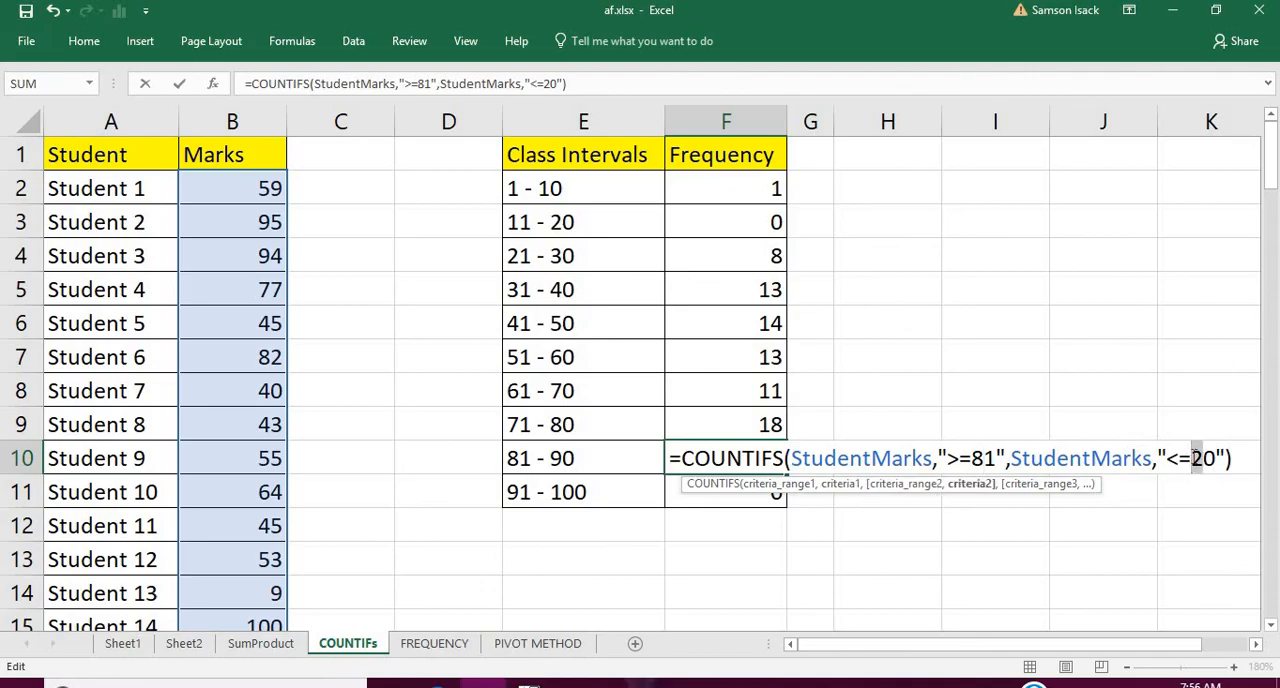
{"action": "type", "text": "100"}
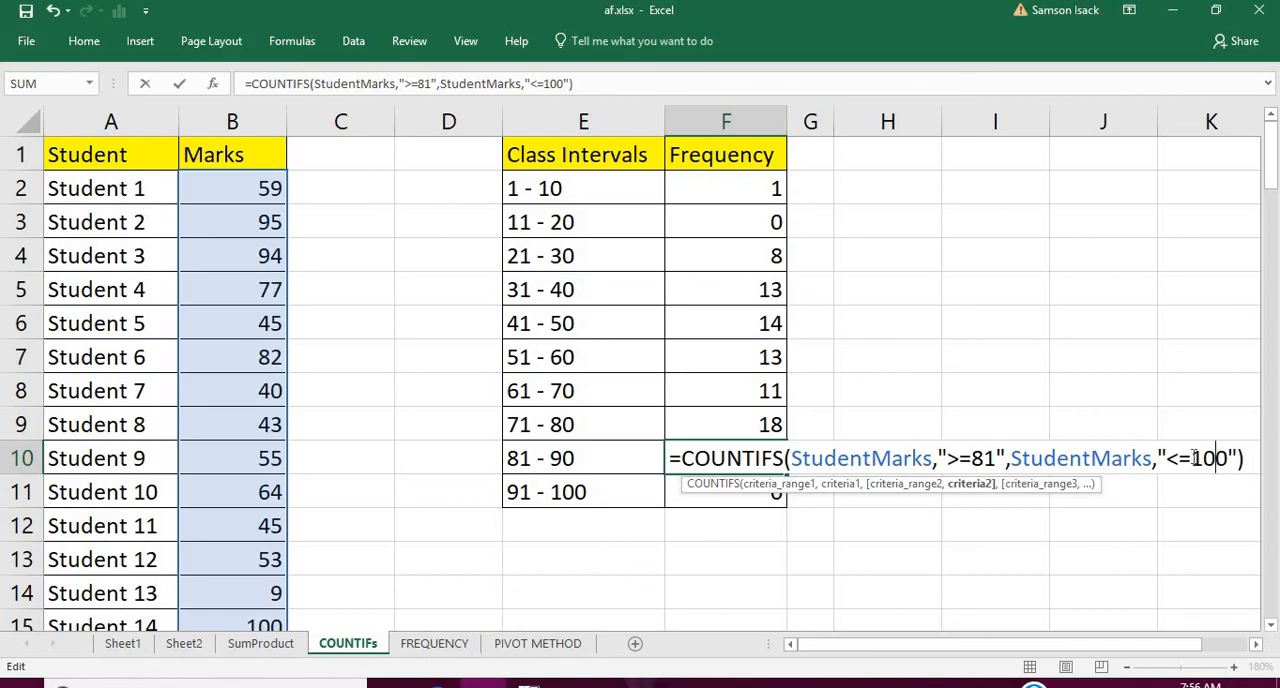
{"action": "key", "text": "backspace"}
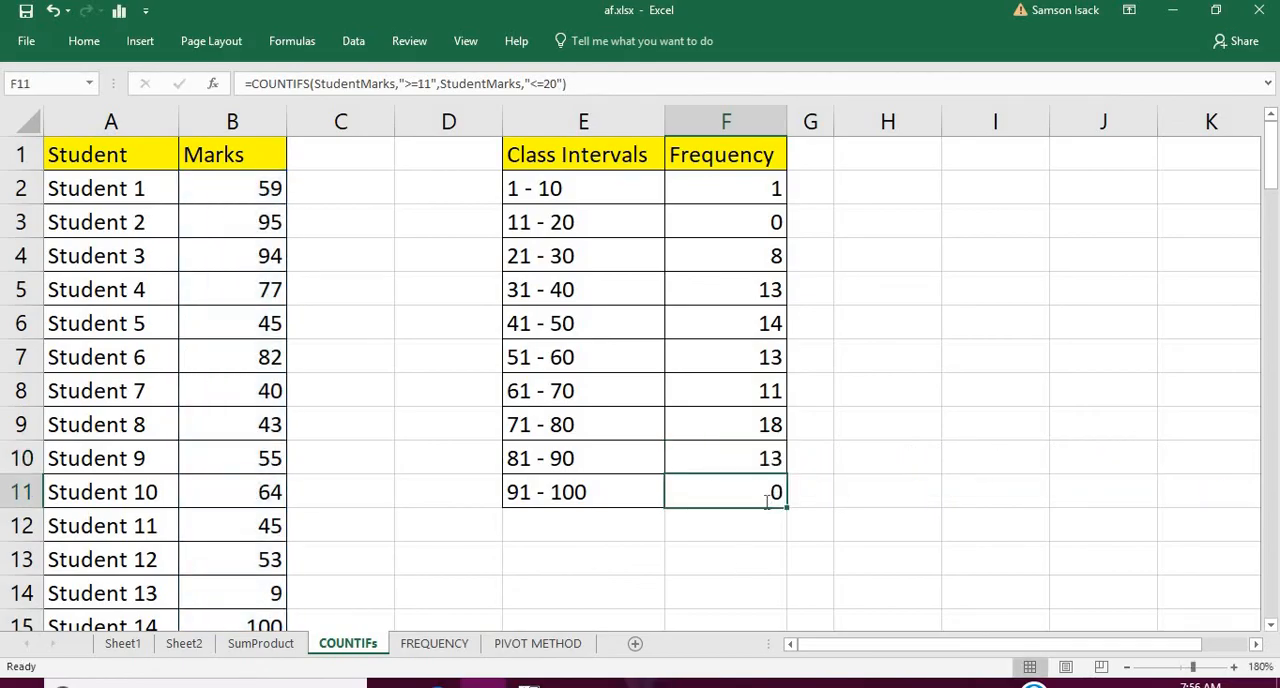
{"action": "double_click", "coordinate": [724, 492]}
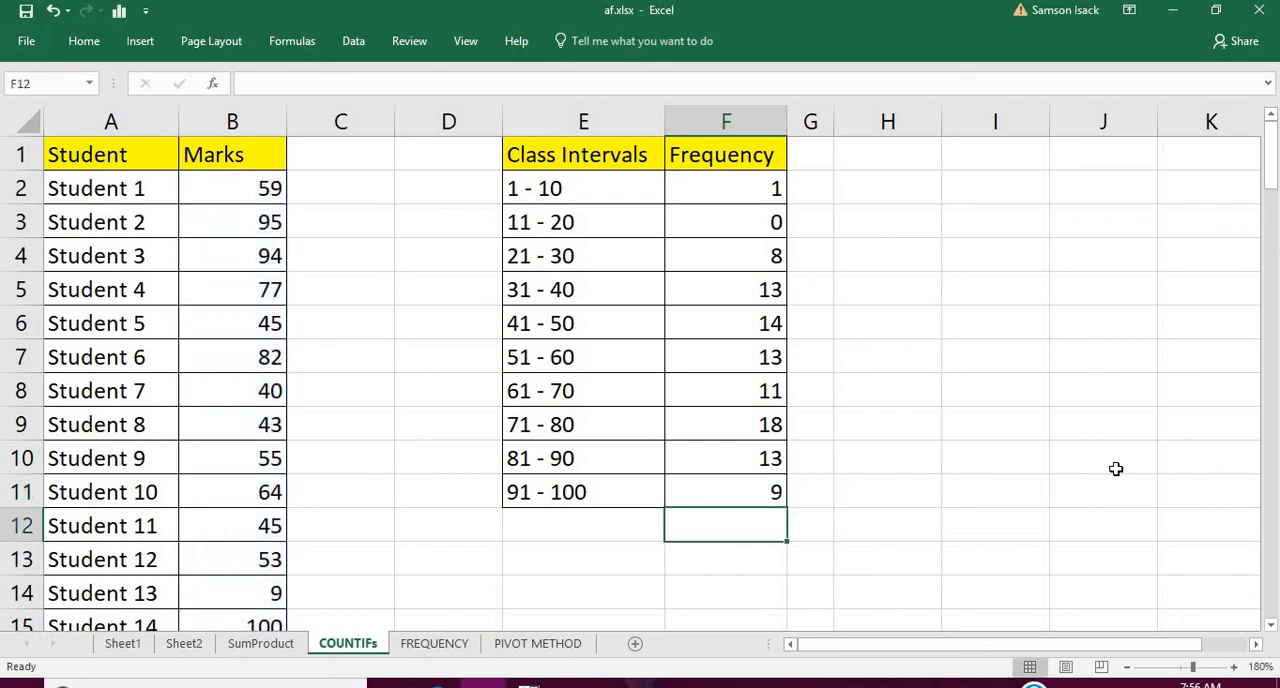
{"action": "mouse_move", "coordinate": [744, 390]}
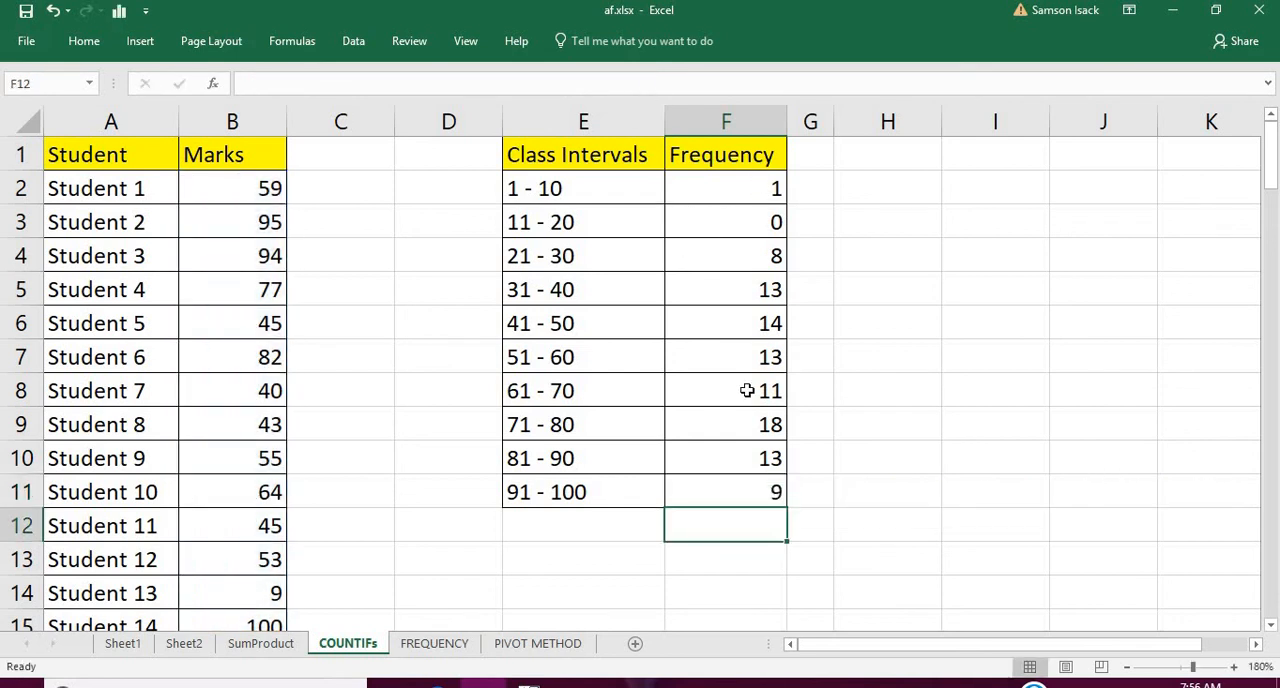
{"action": "mouse_move", "coordinate": [614, 206]}
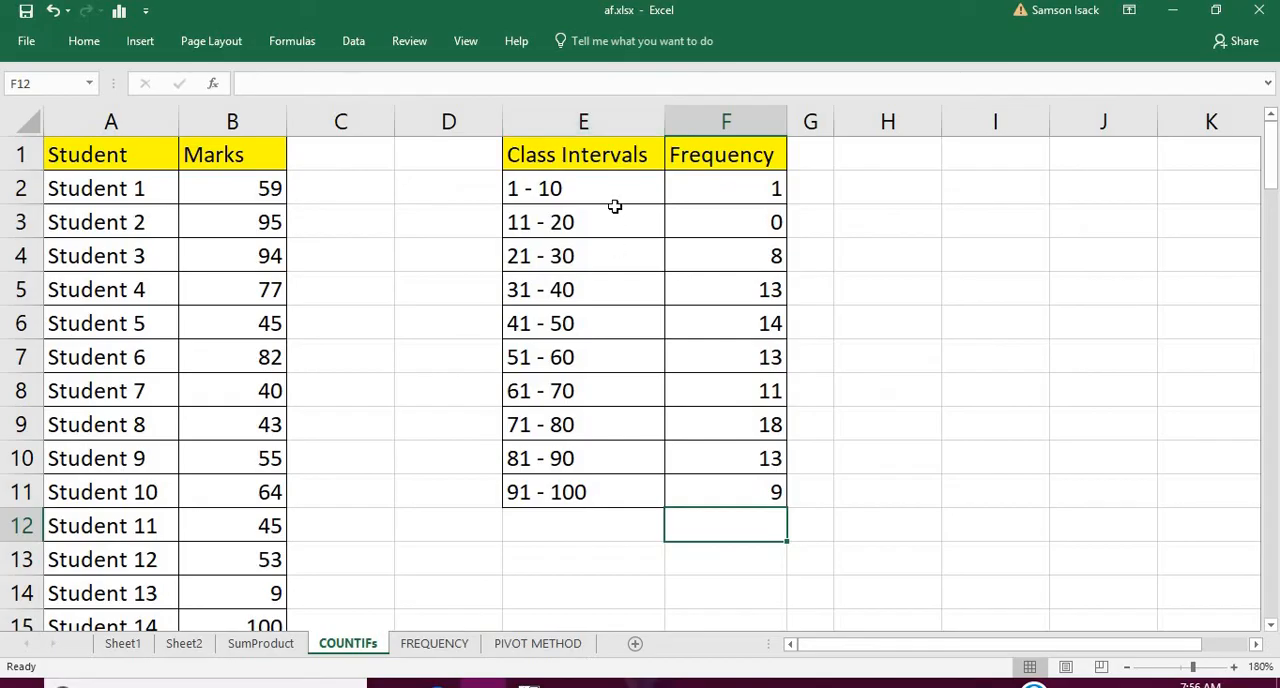
- Total the Frequency column in F12 with =SUM(F2:F11), giving 100, and check the formula
{"action": "type", "text": "="}
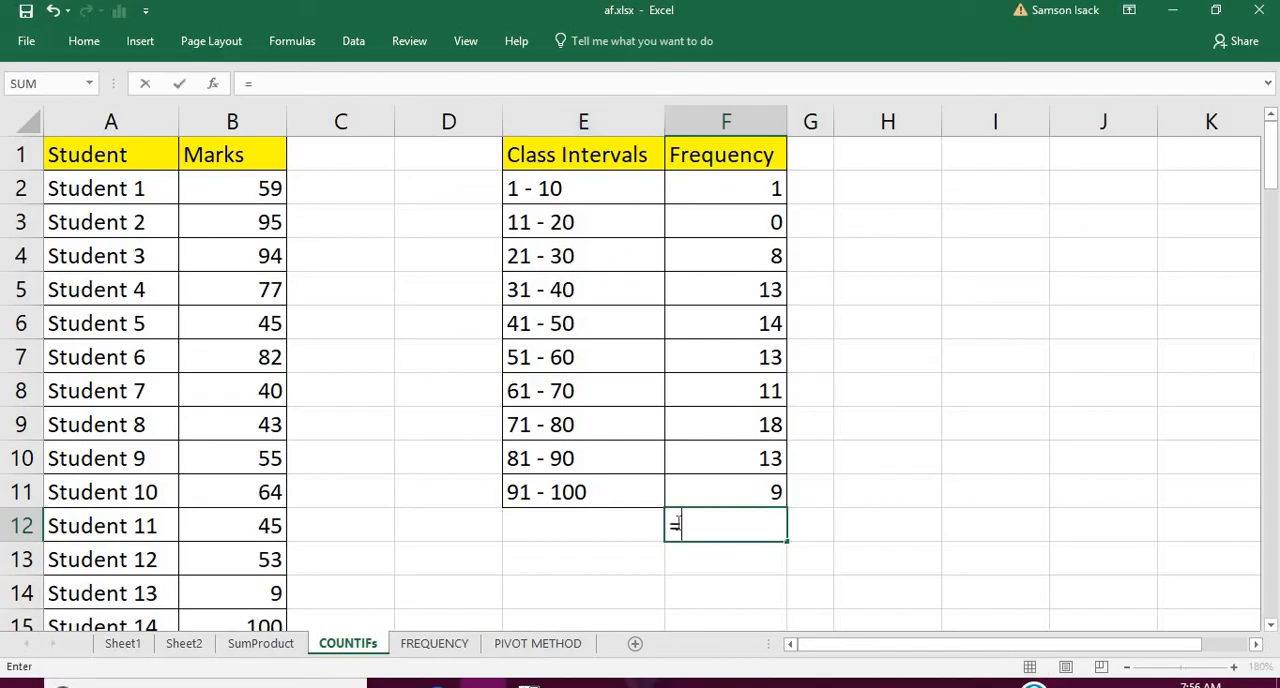
{"action": "type", "text": "SUM"}
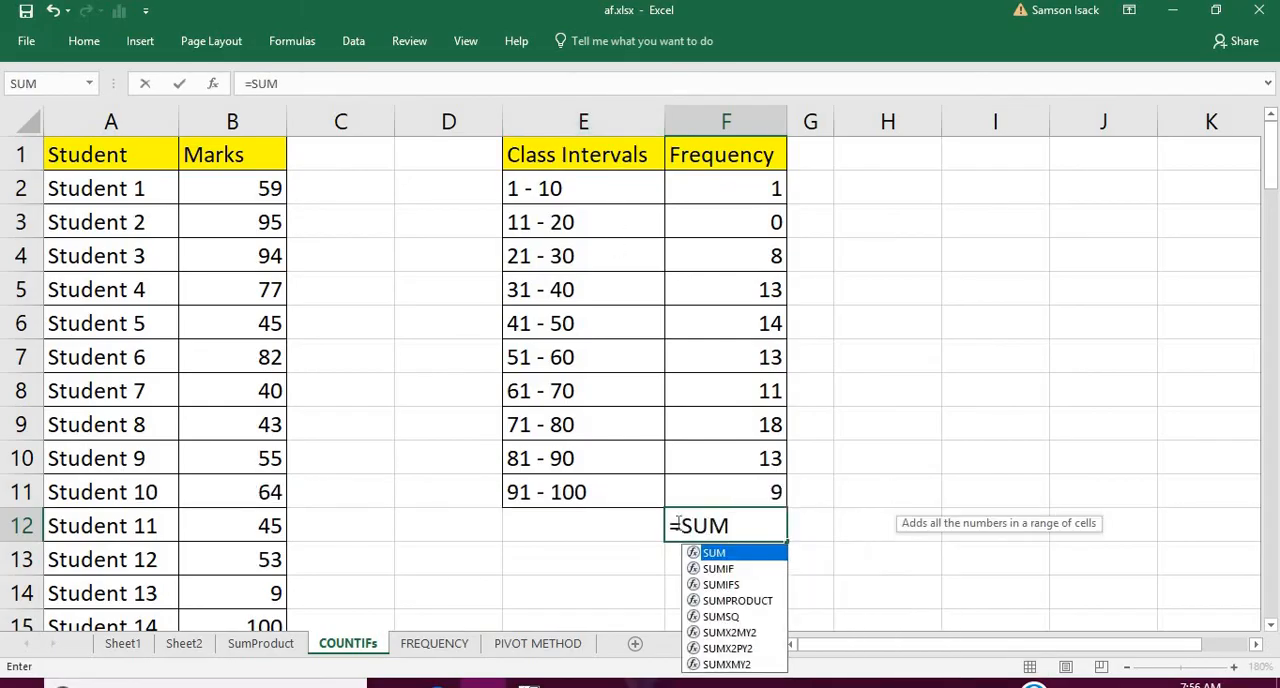
{"action": "type", "text": "("}
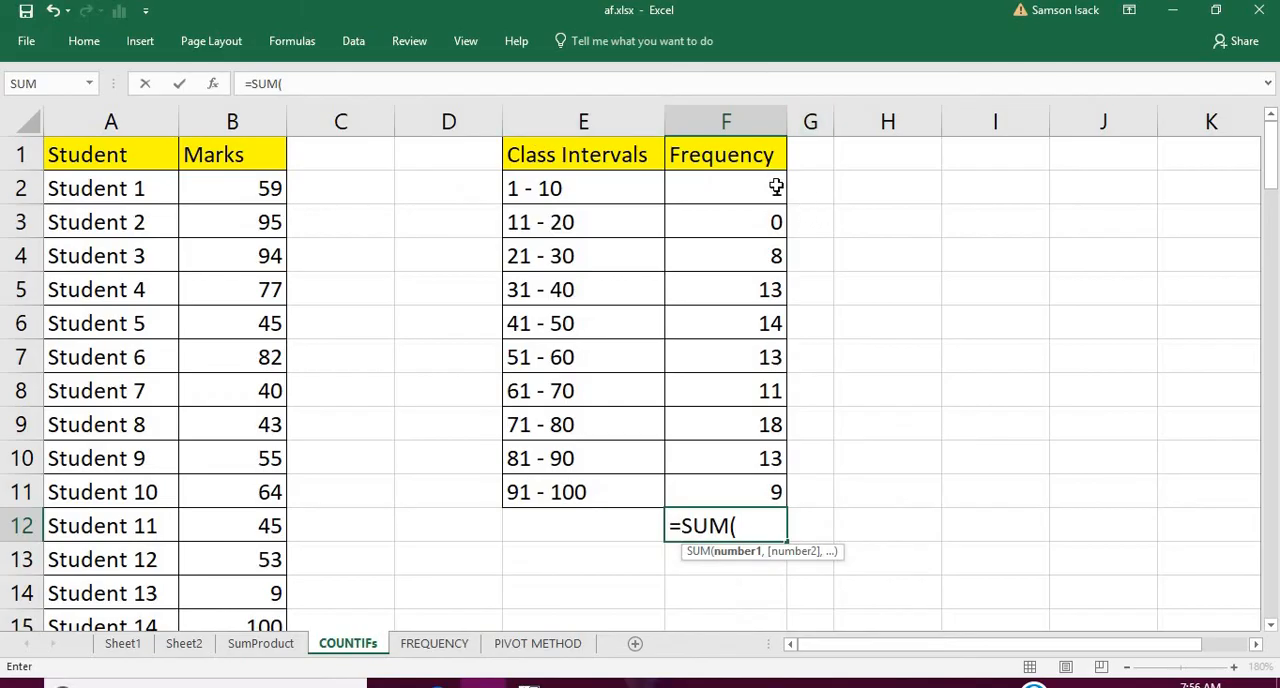
{"action": "left_click_drag", "start_coordinate": [776, 188], "coordinate": [776, 492]}
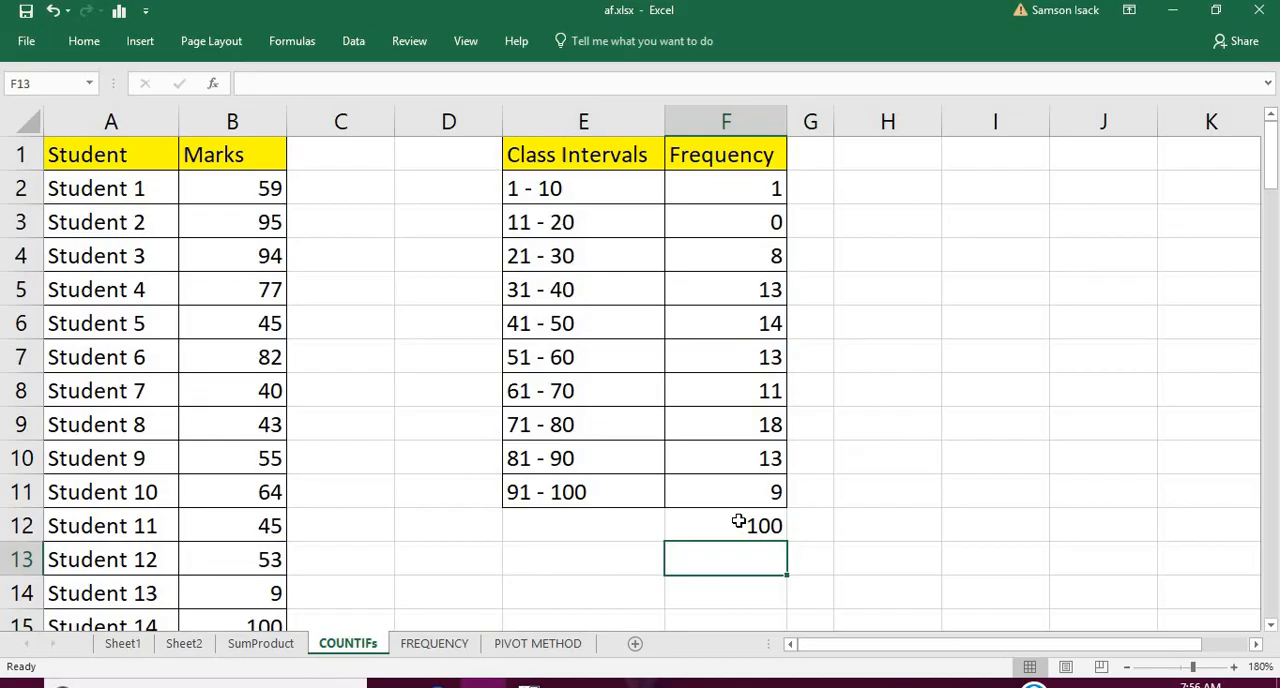
{"action": "left_click", "coordinate": [724, 524]}
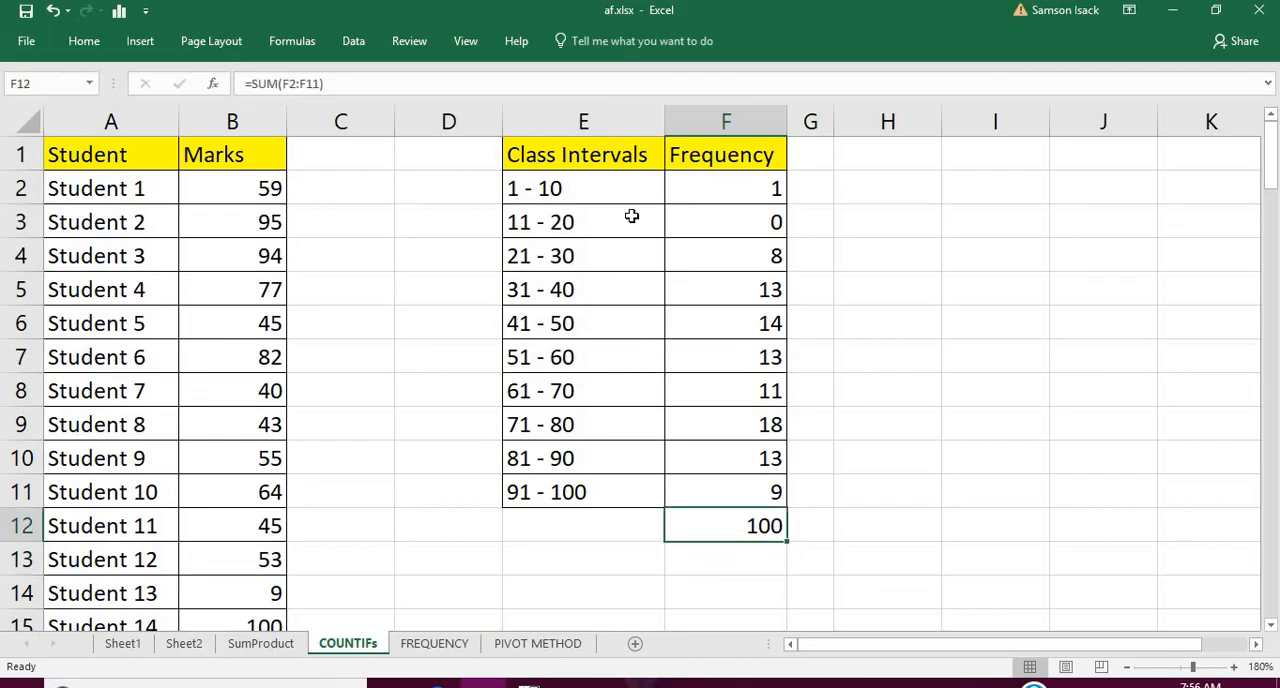
{"action": "type", "text": "=COUNTIFS(StudentMarks,\">=1\",StudentMarks,\"<=10\")"}
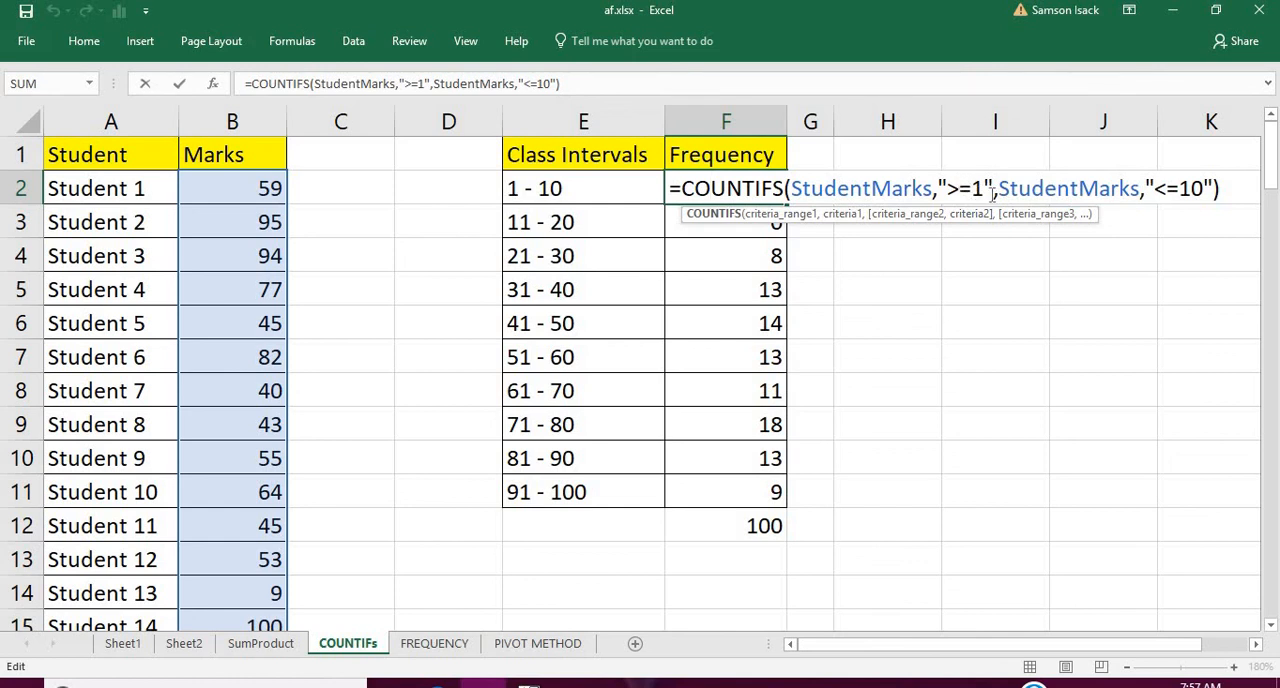
{"action": "mouse_move", "coordinate": [1200, 192]}
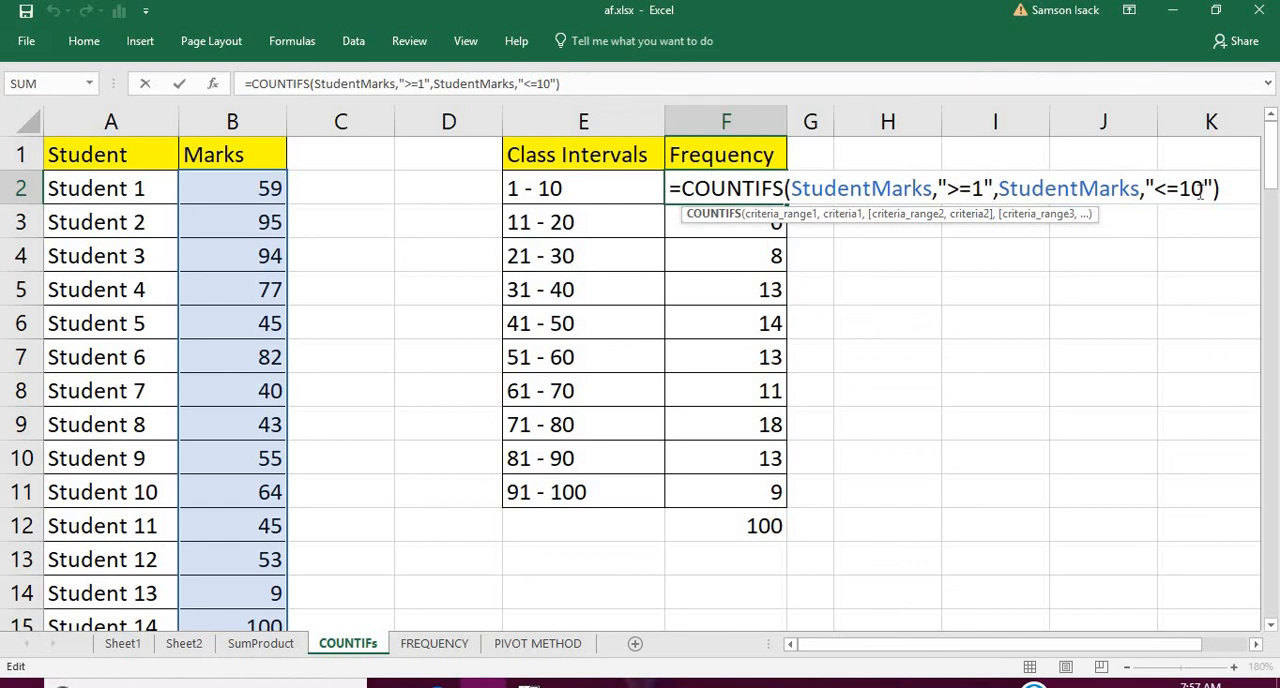
{"action": "mouse_move", "coordinate": [978, 200]}
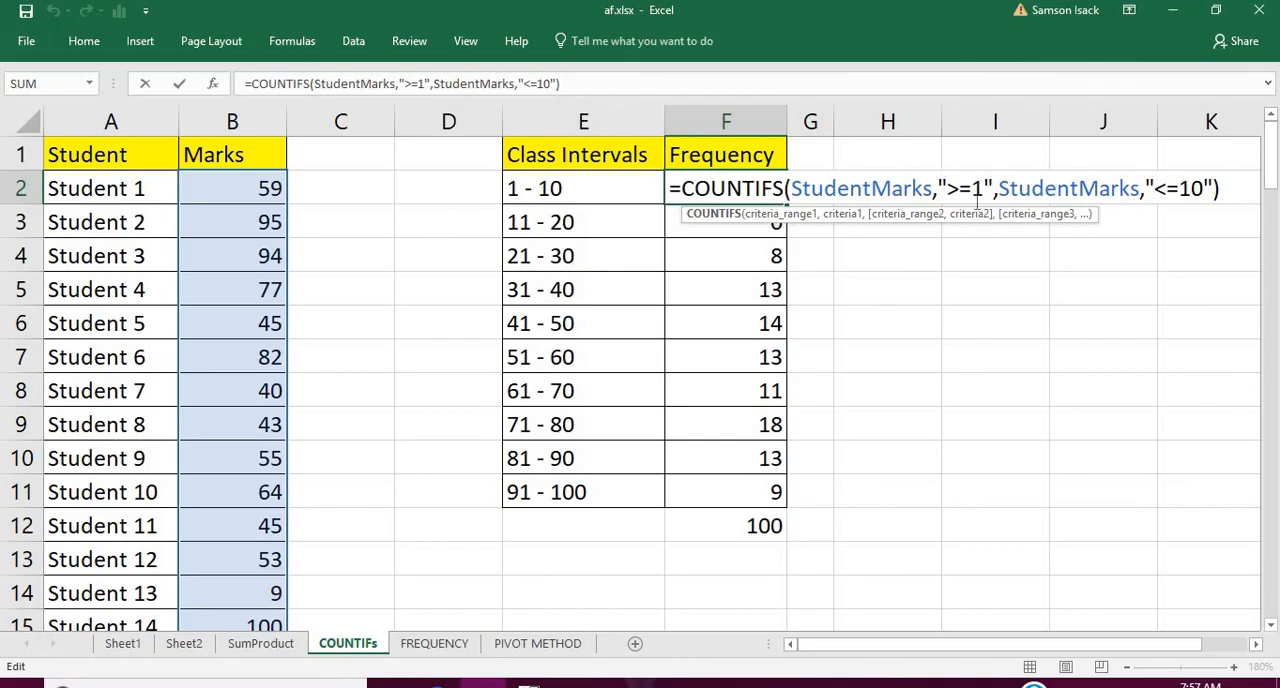
{"action": "mouse_move", "coordinate": [1008, 172]}
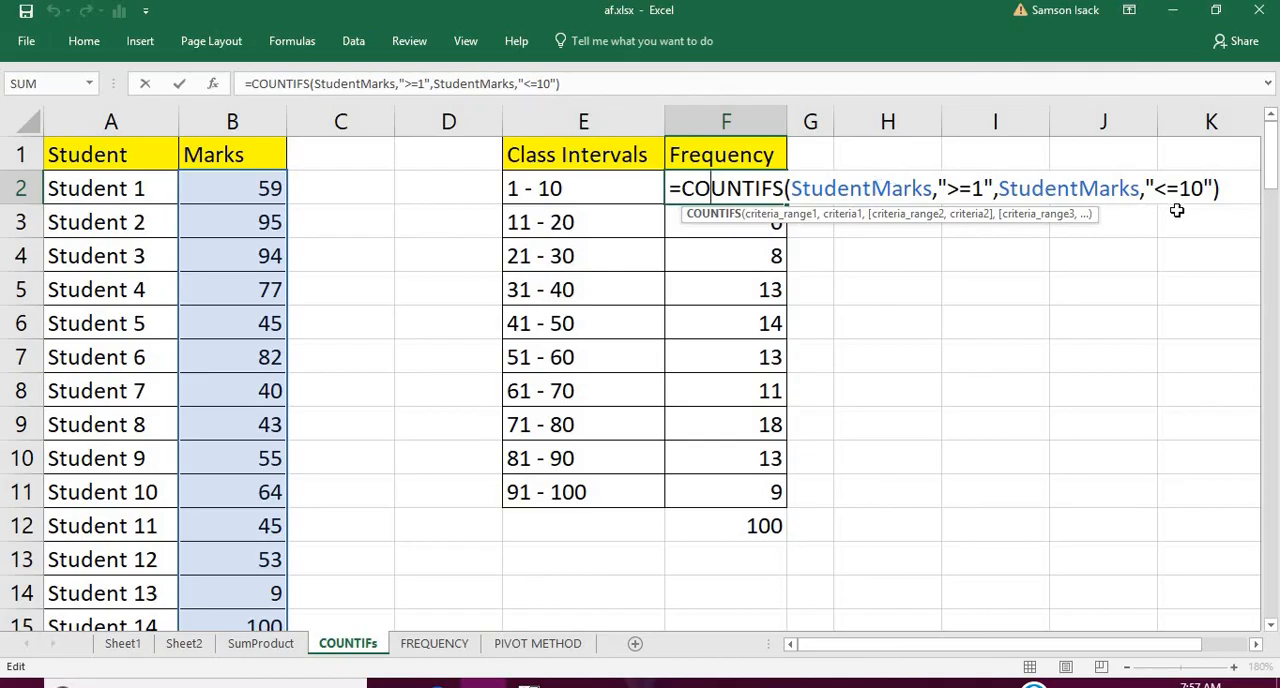
{"action": "key", "text": "enter"}
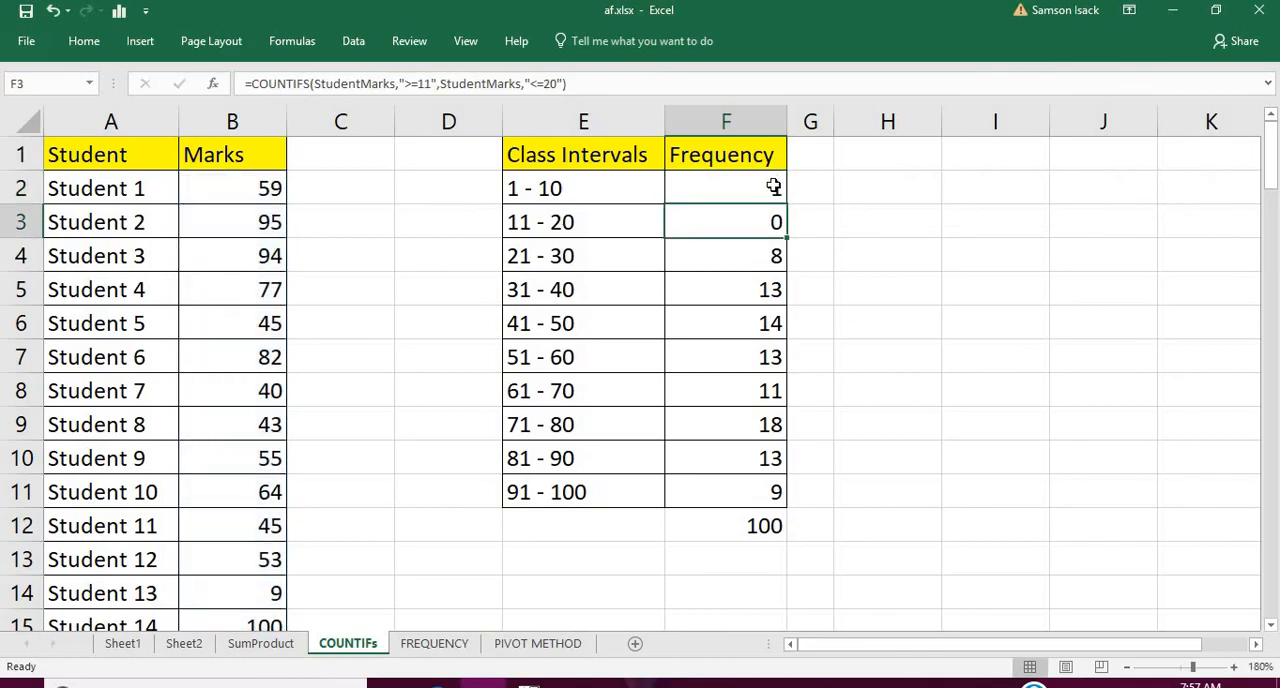
{"action": "left_click", "coordinate": [724, 188]}
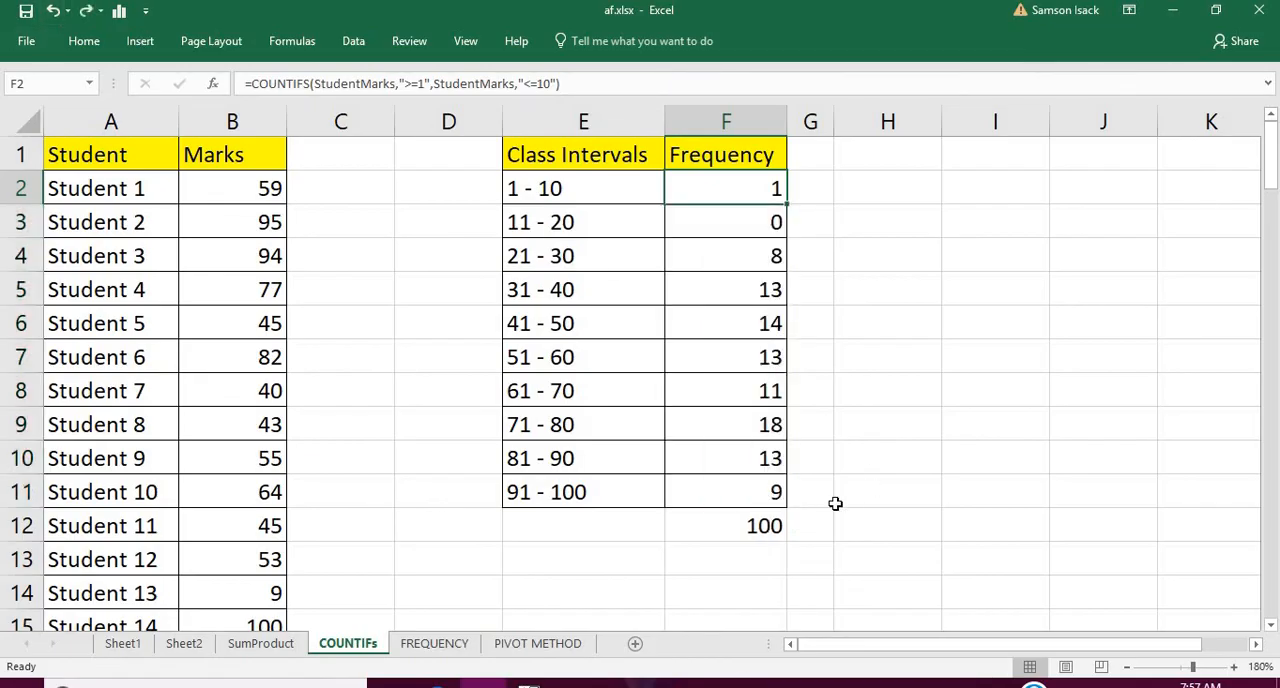
{"action": "left_click", "coordinate": [726, 524]}
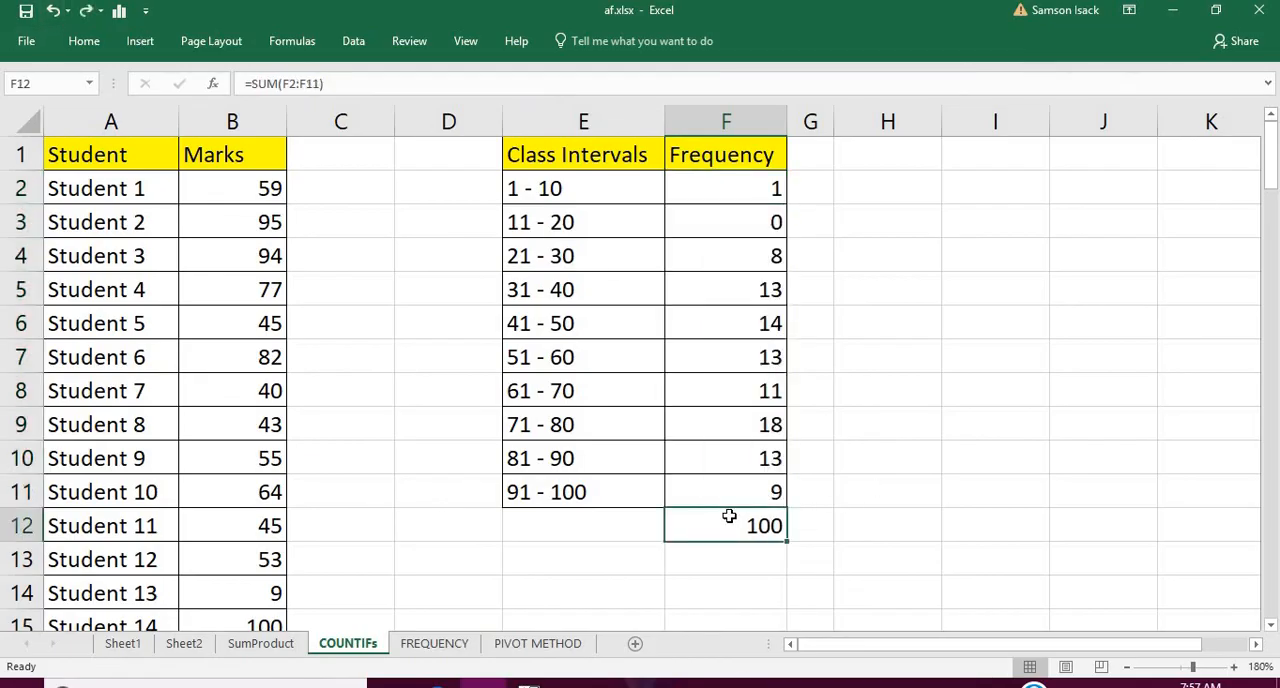